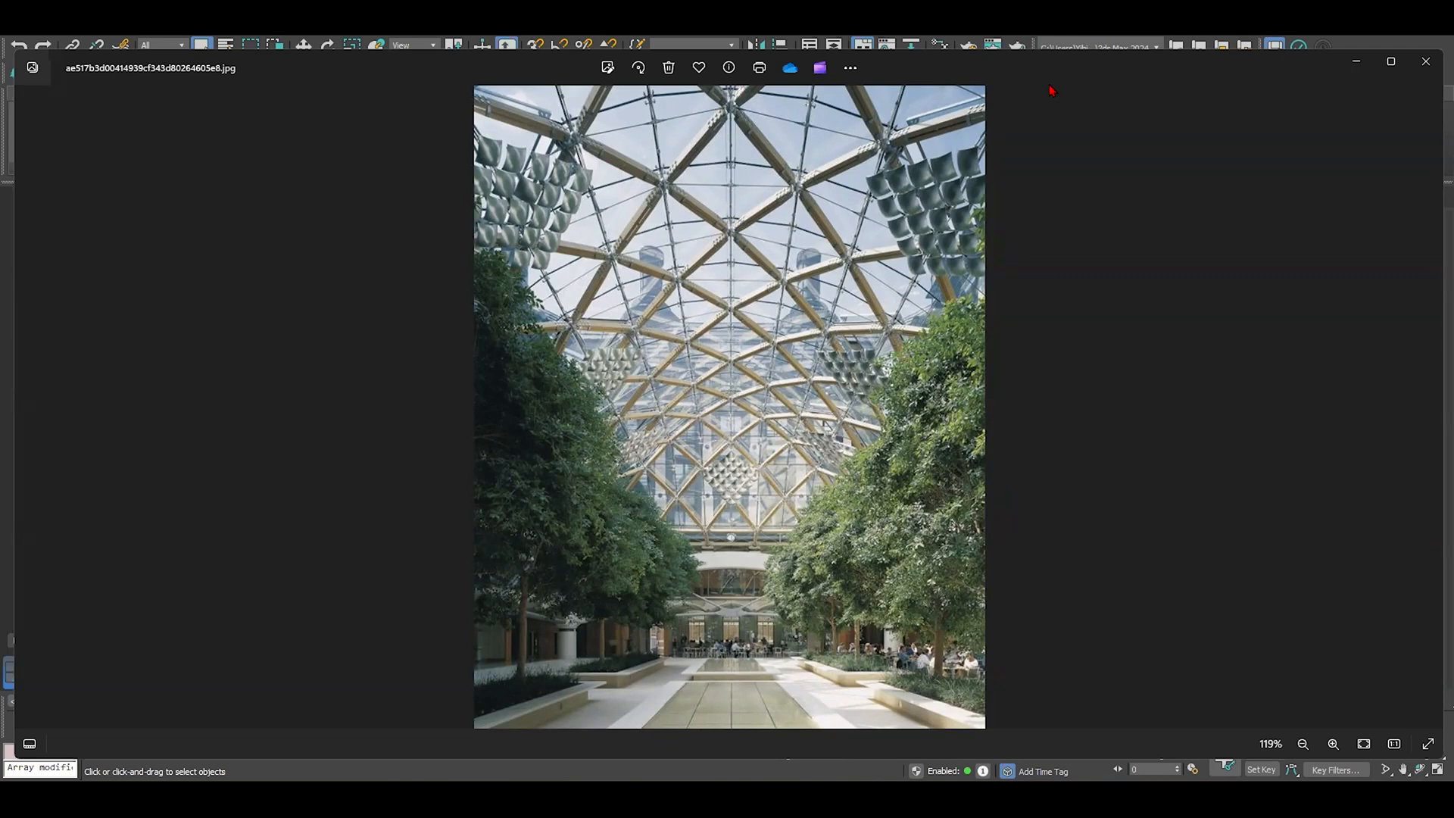
mouse_move(808, 360)
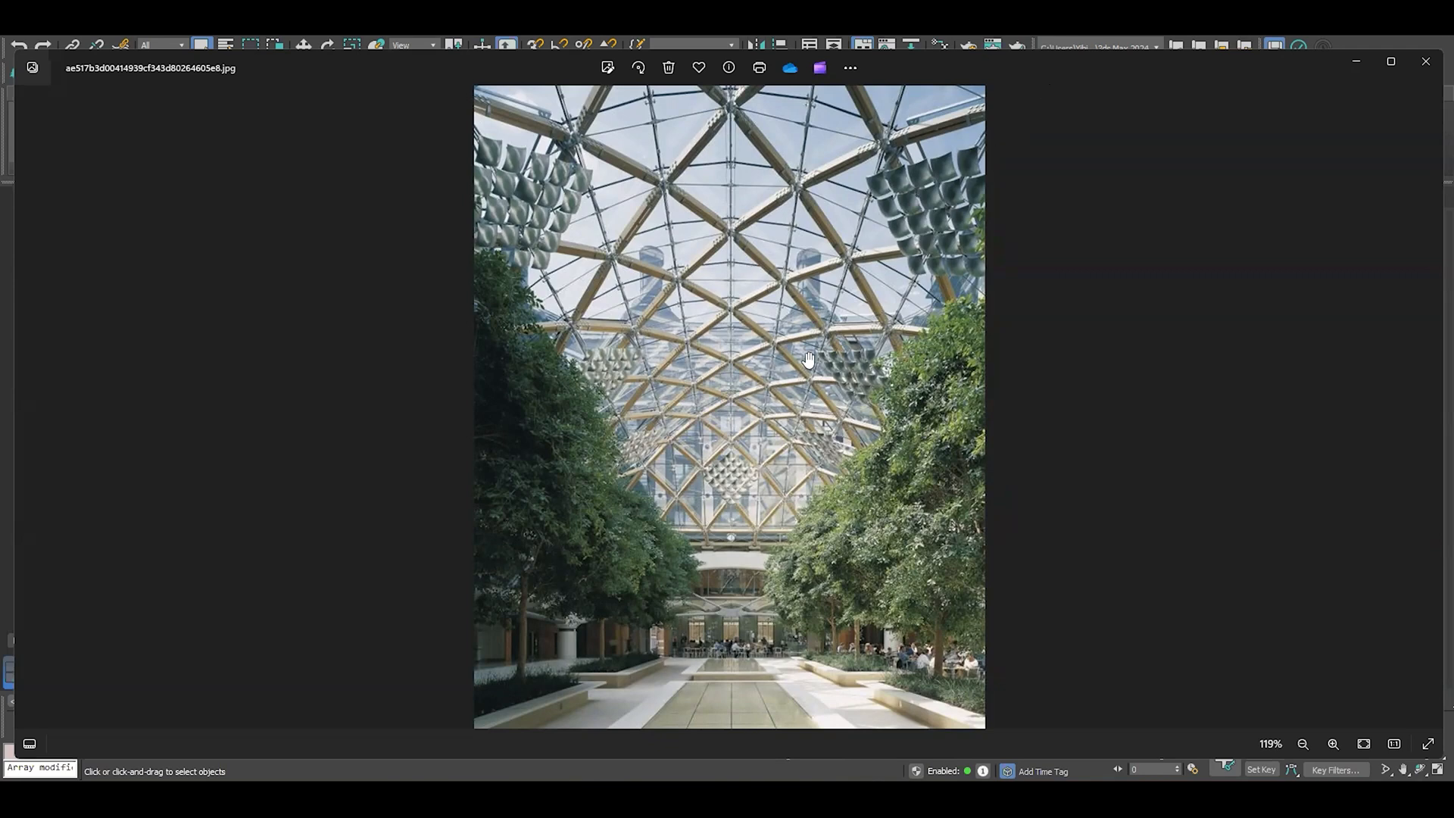
mouse_move(831, 312)
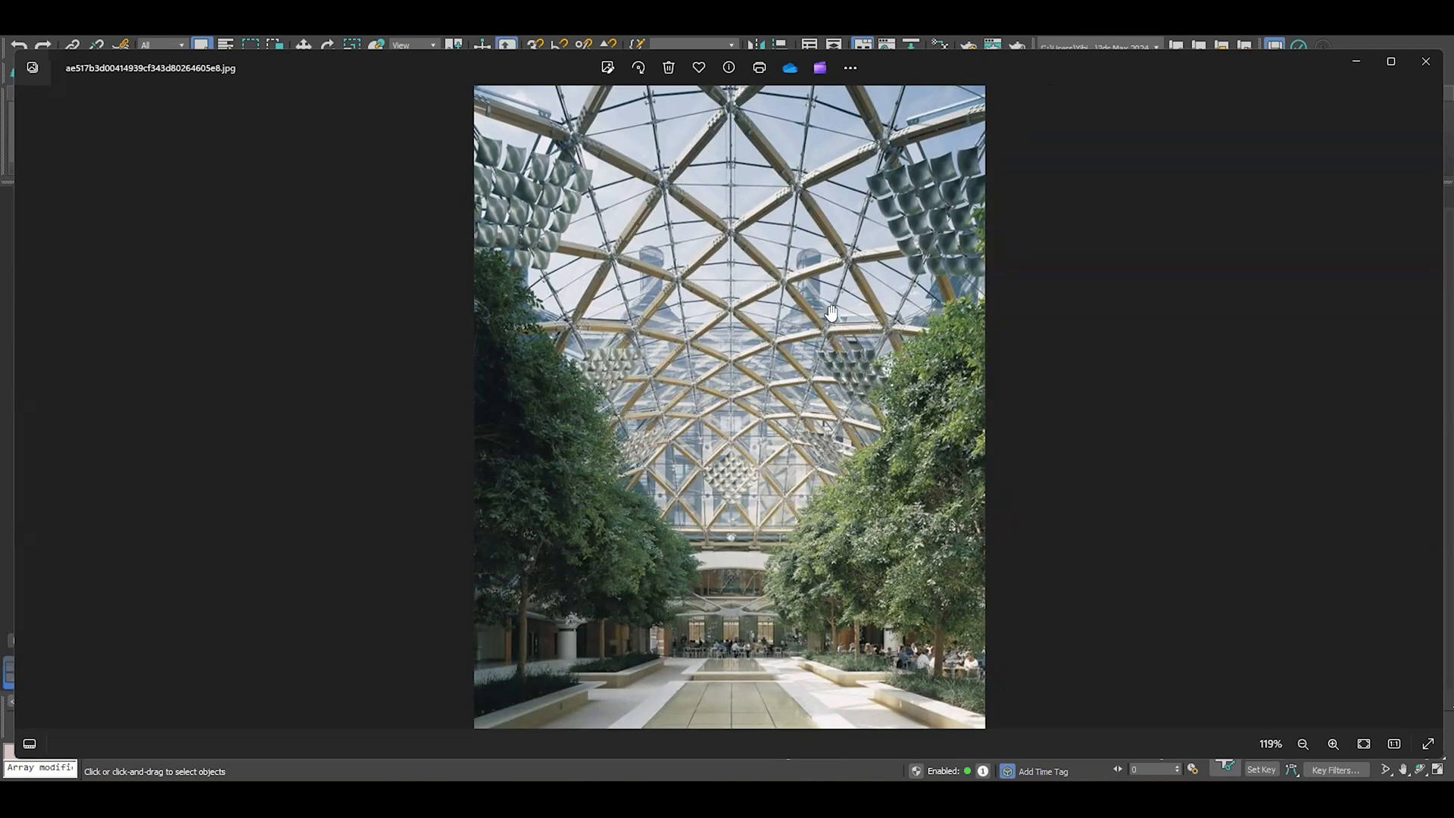
mouse_move(829, 271)
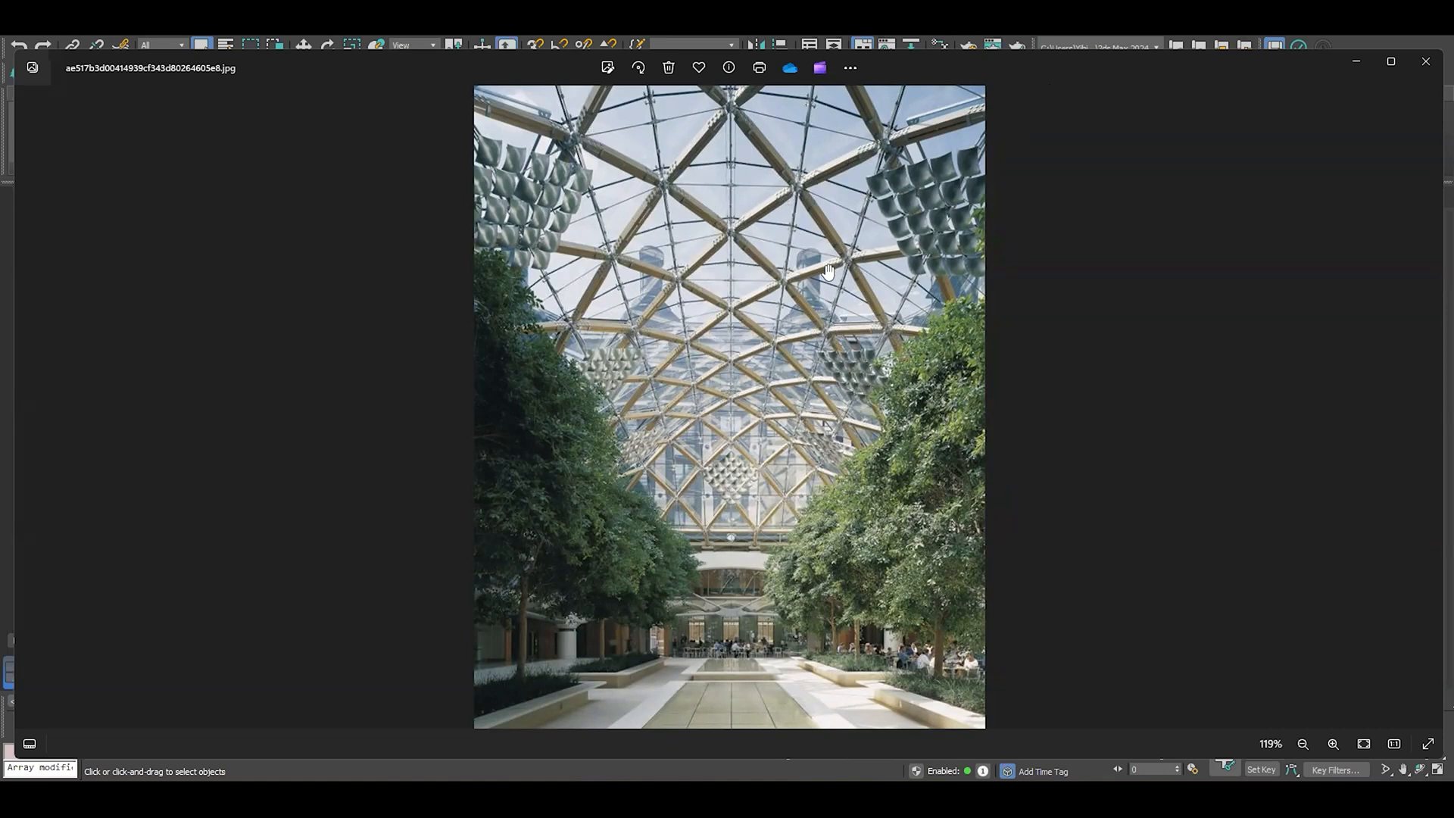
mouse_move(807, 444)
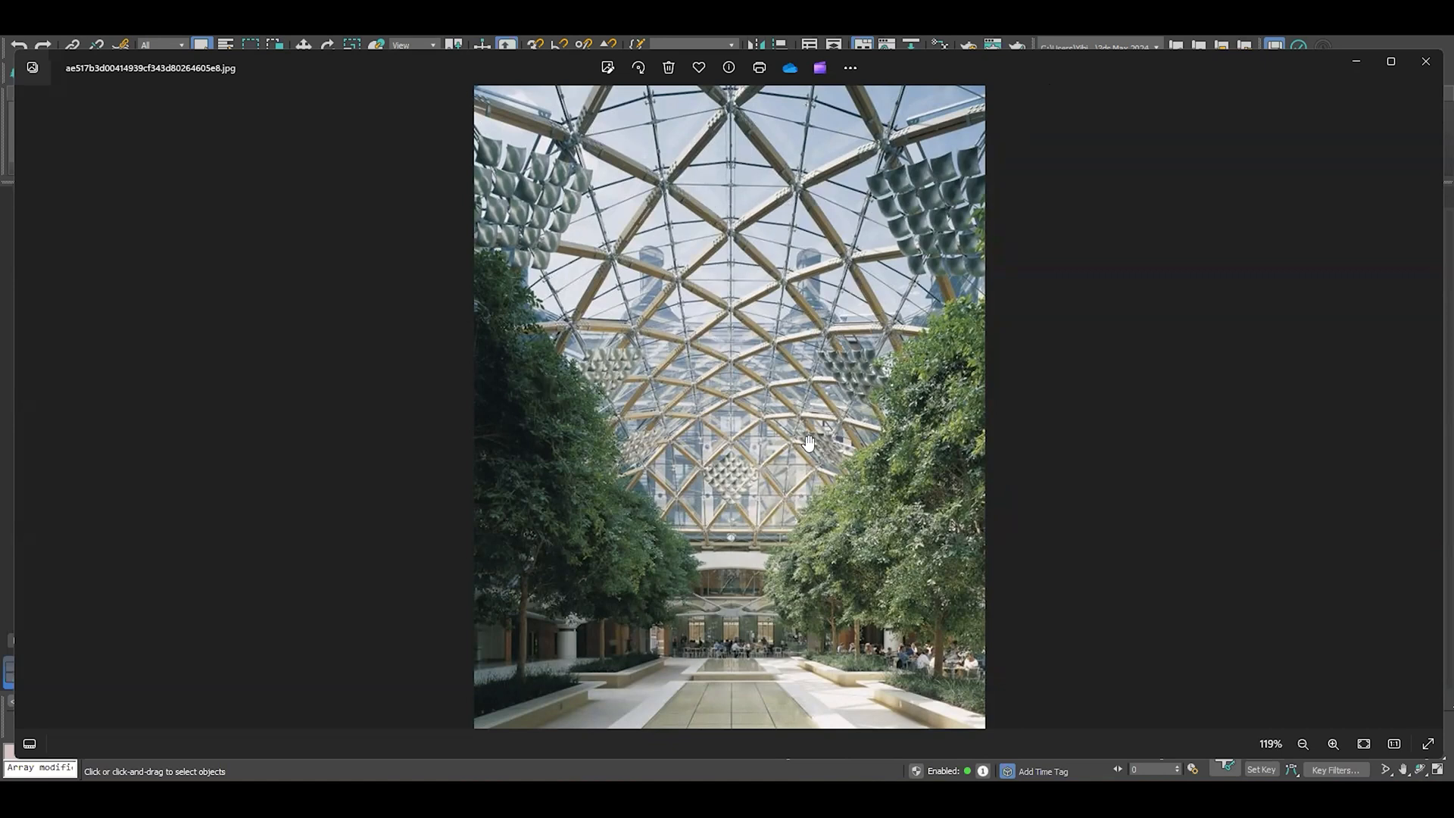
mouse_move(654, 517)
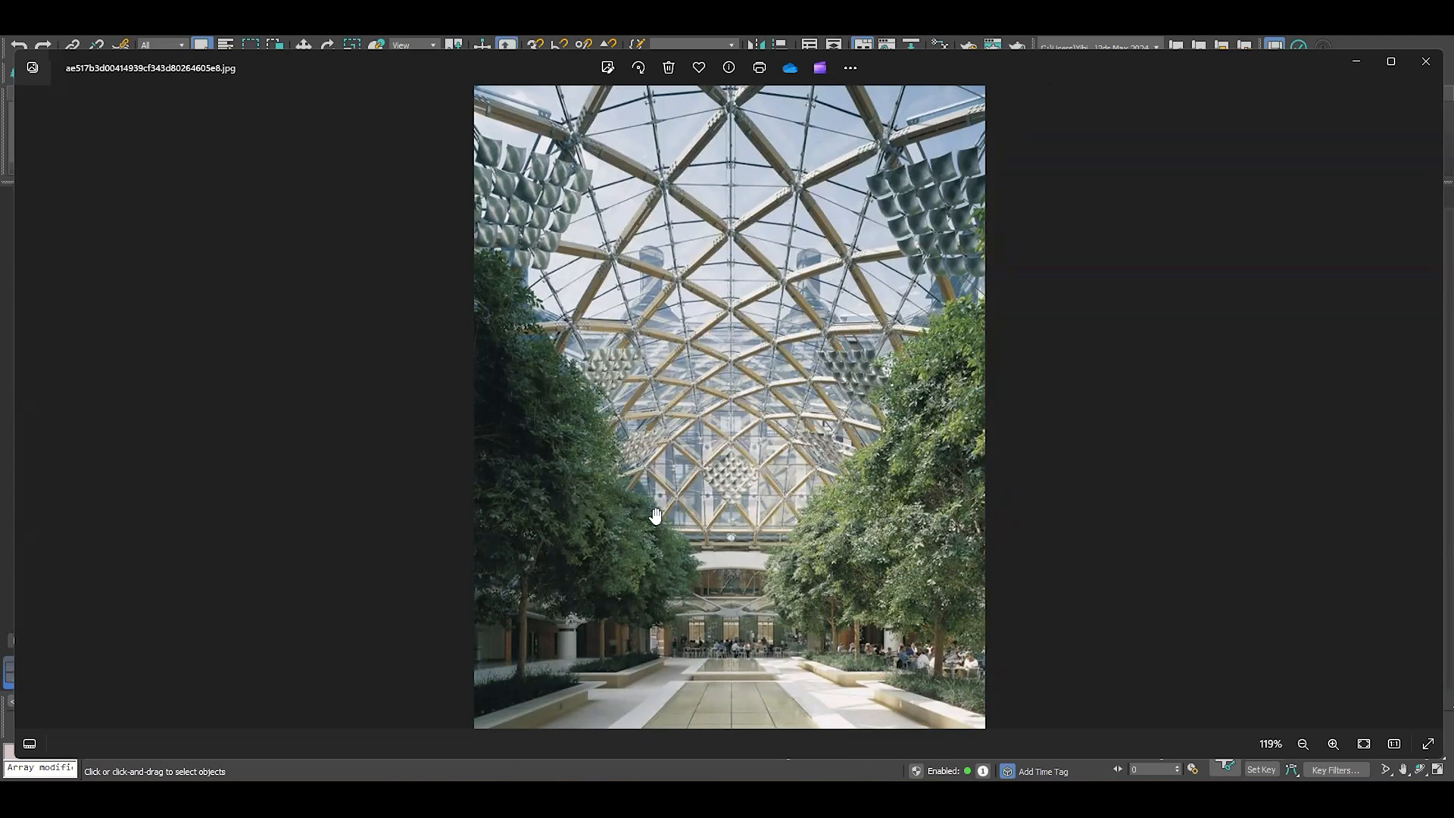
mouse_move(815, 567)
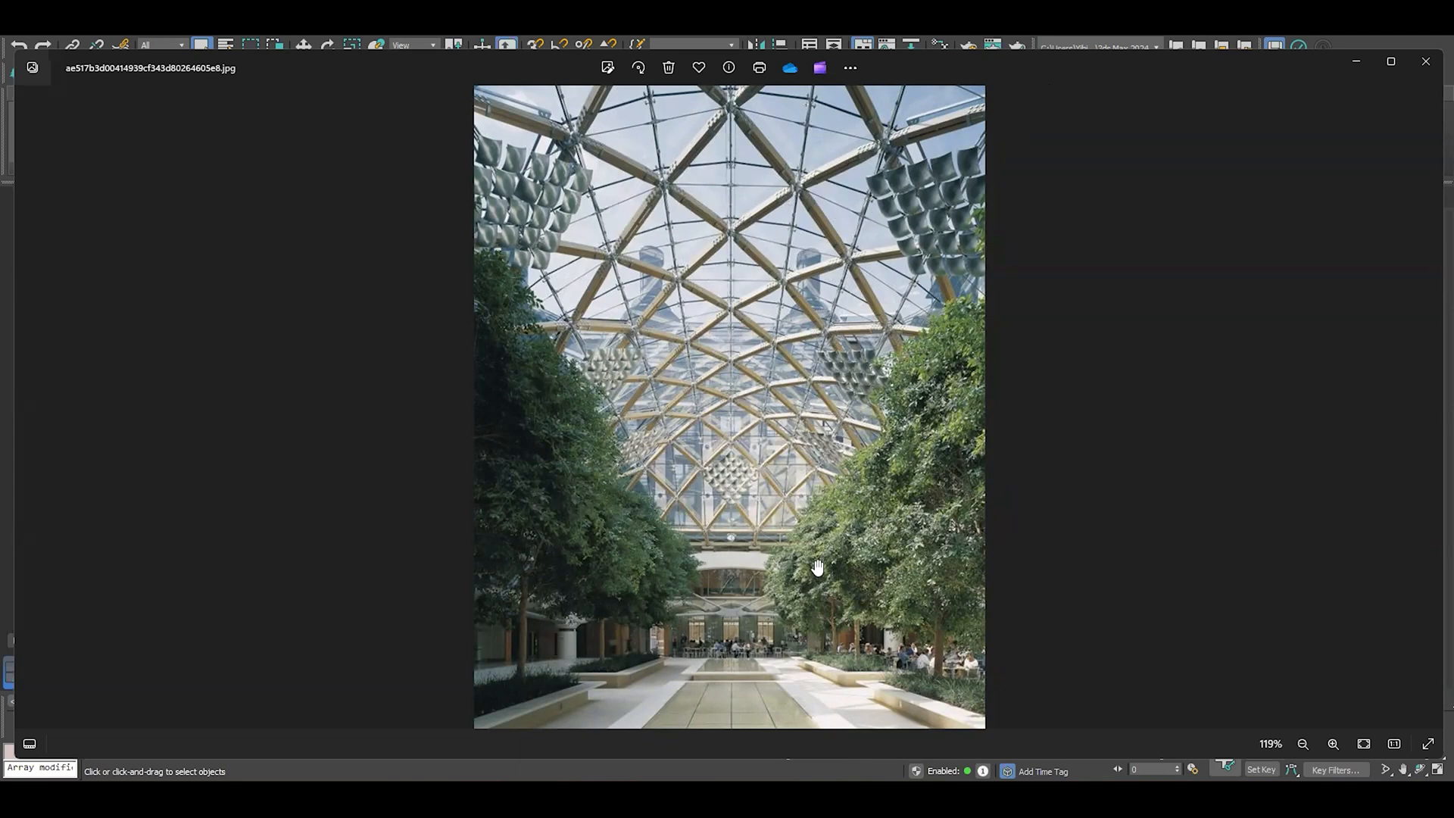
mouse_move(593, 424)
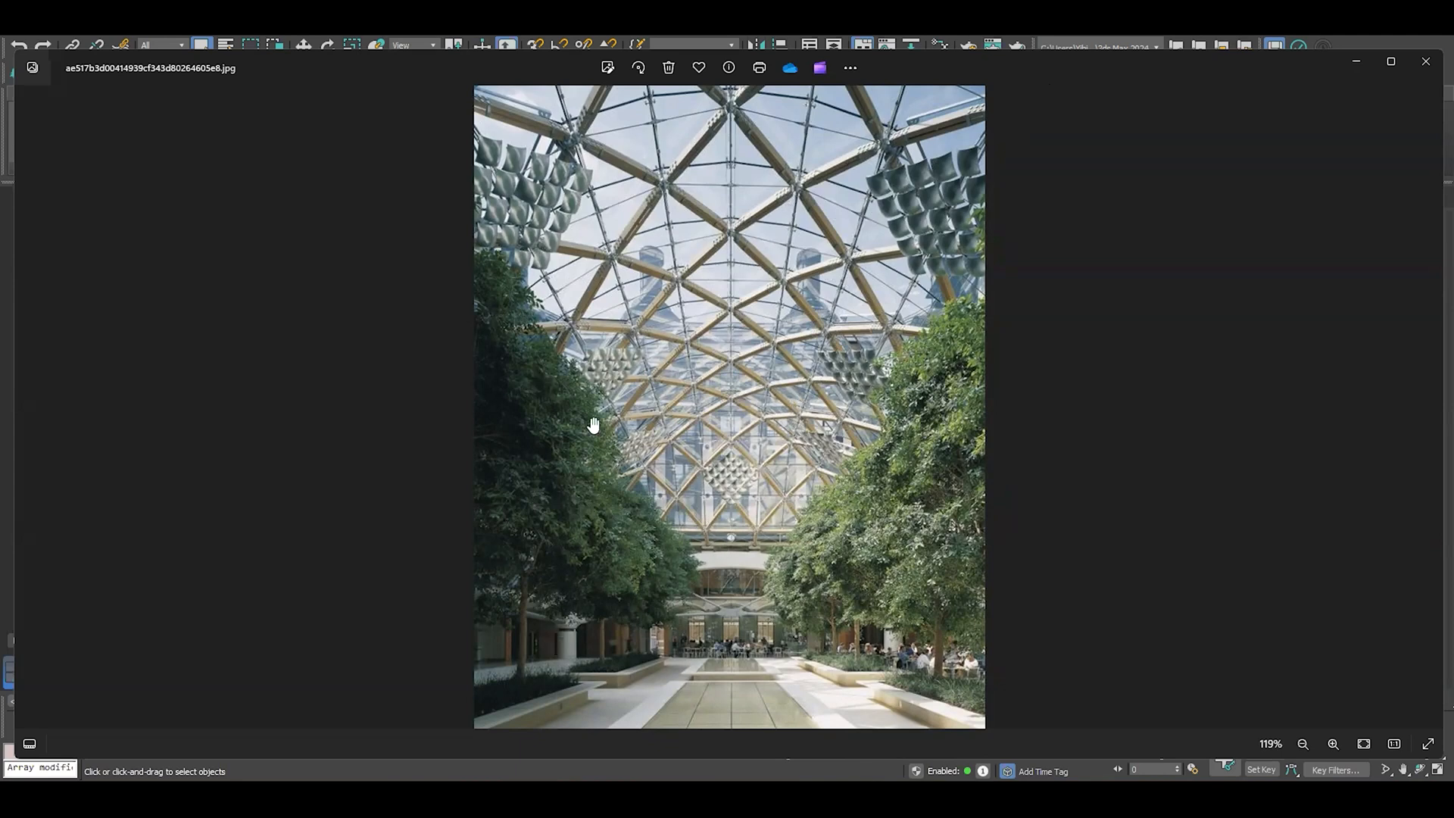
mouse_move(913, 389)
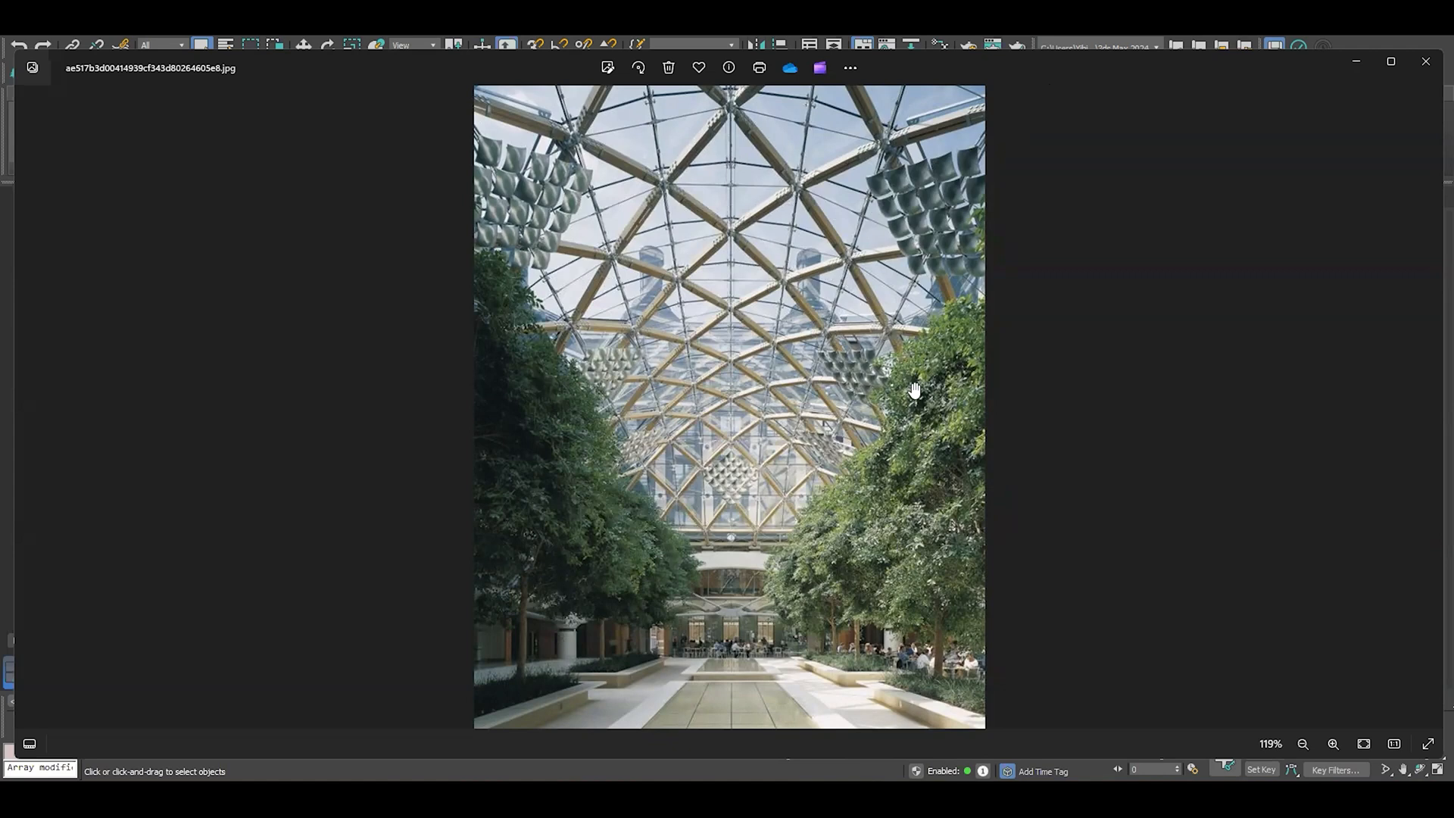
mouse_move(774, 236)
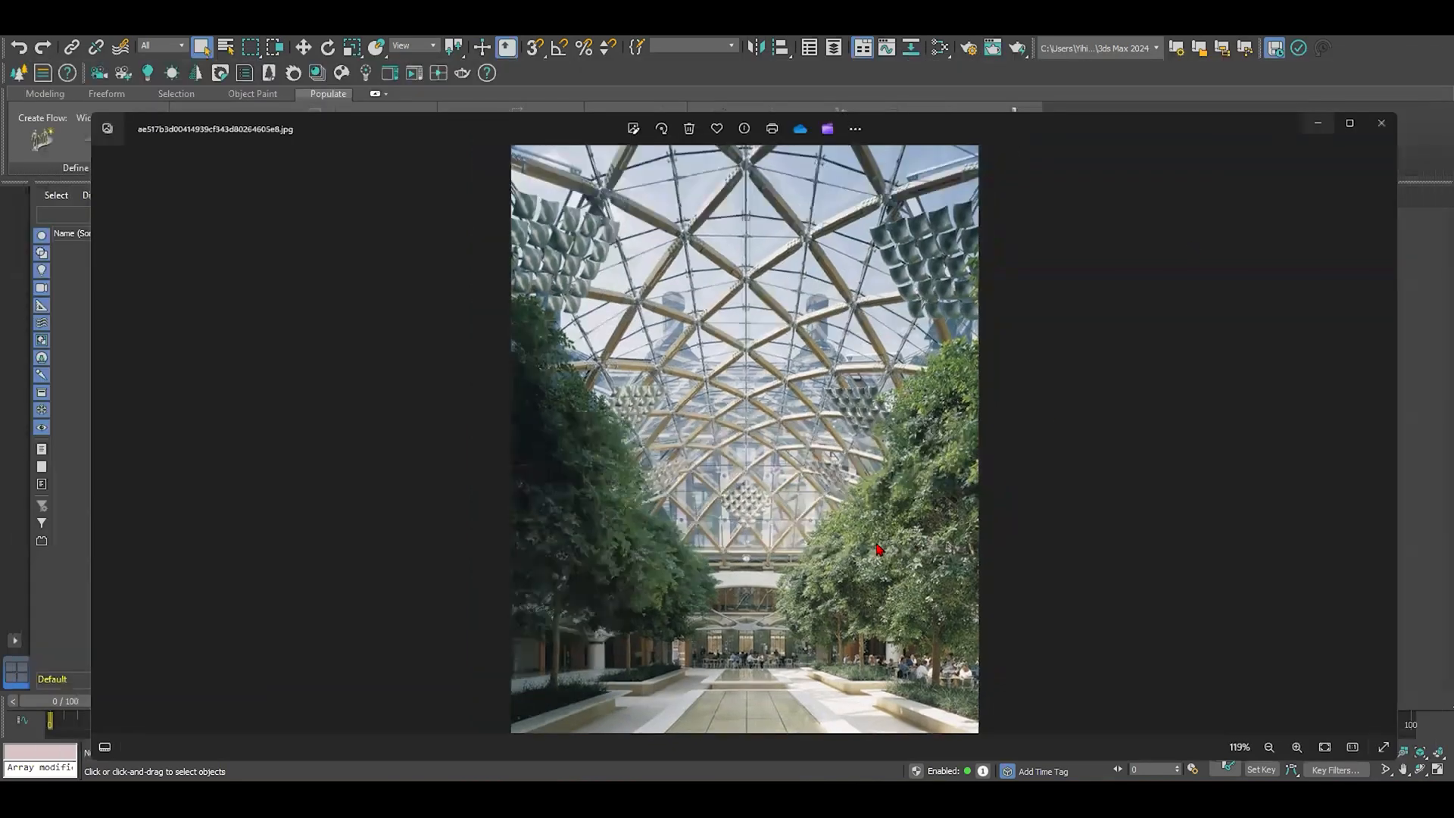
- Hide the reference photo and draw a new box block in the Top view
left_click(1382, 123)
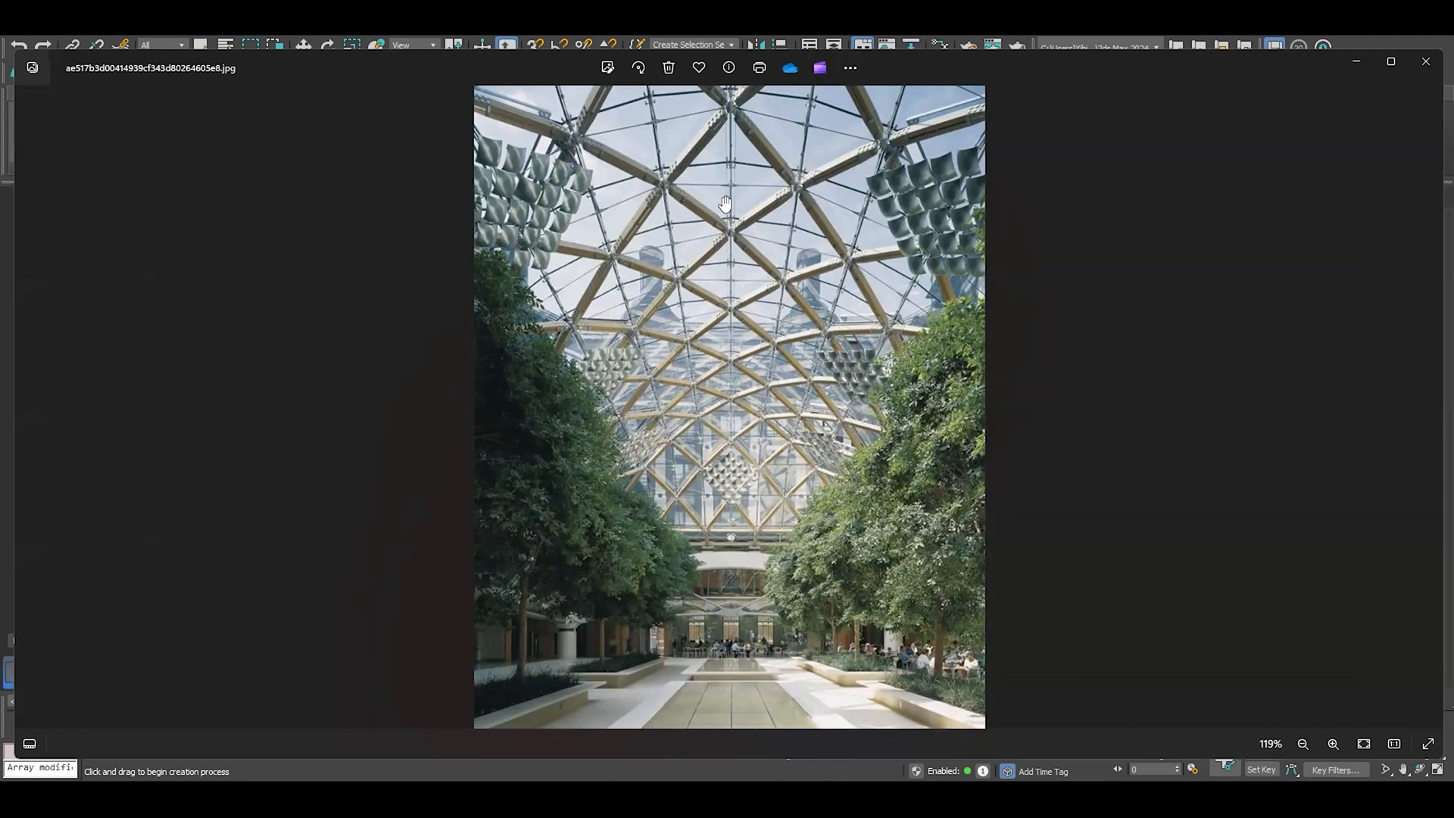
mouse_move(757, 557)
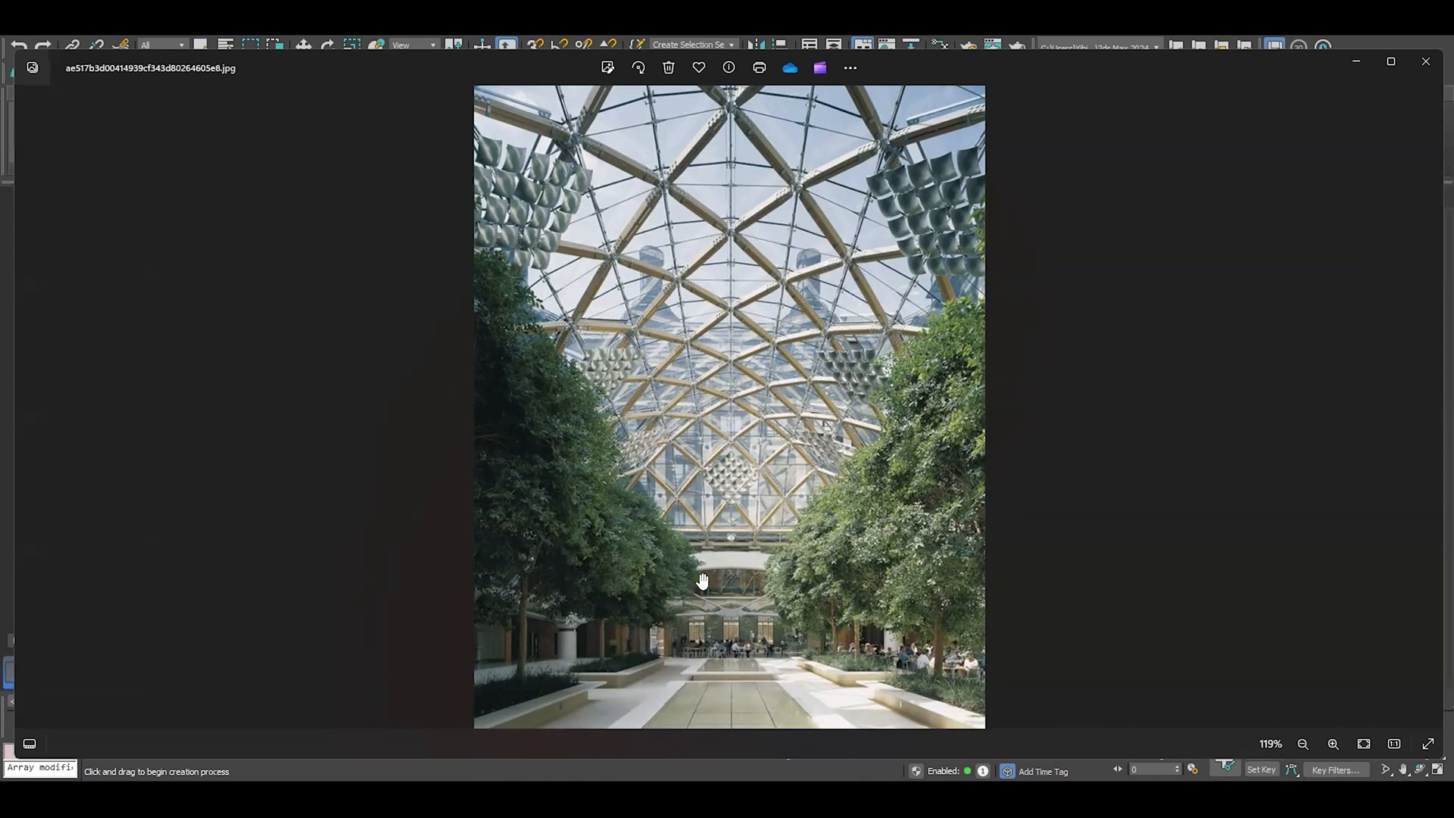
mouse_move(725, 483)
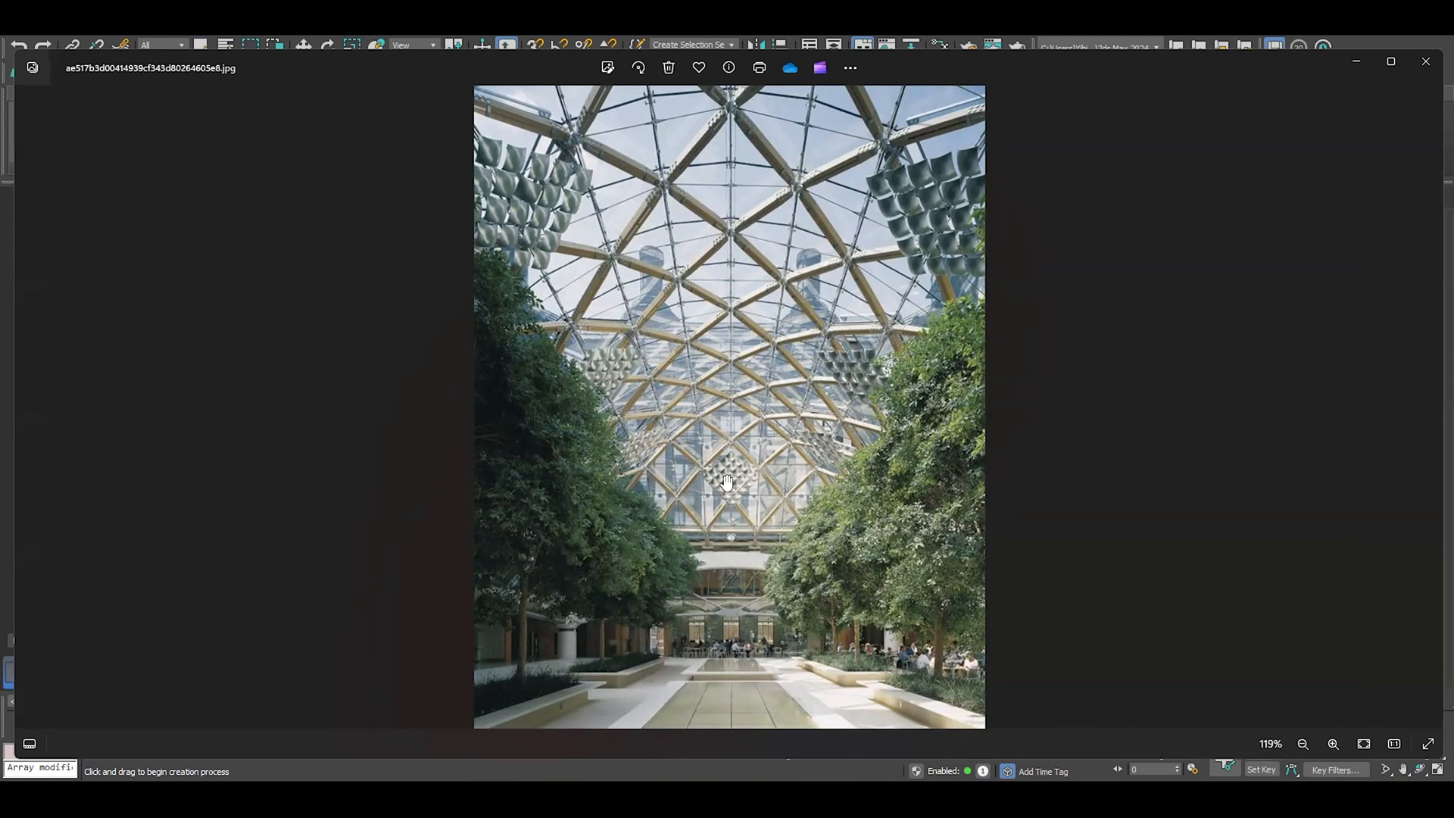
mouse_move(1372, 111)
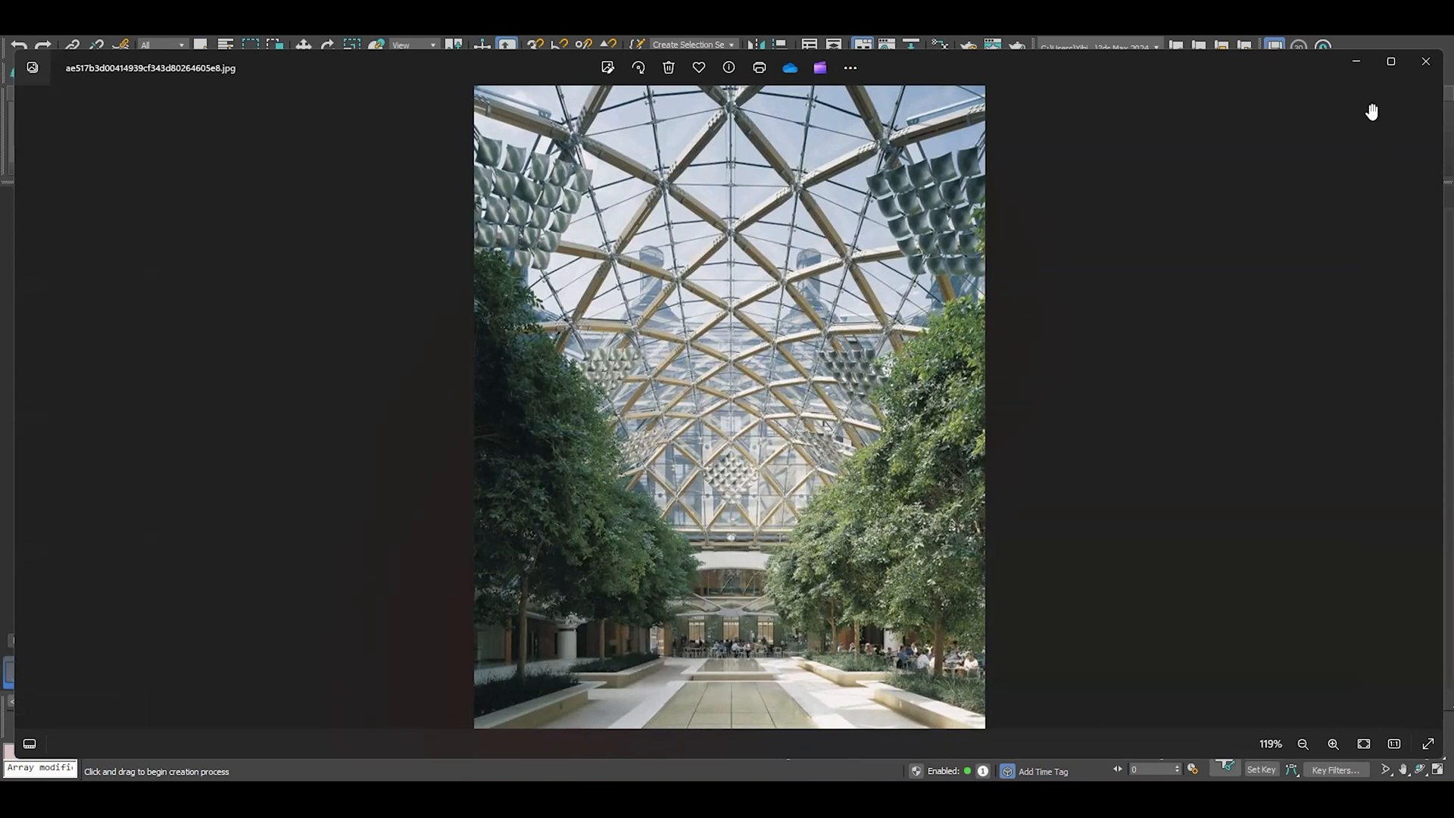
mouse_move(1355, 62)
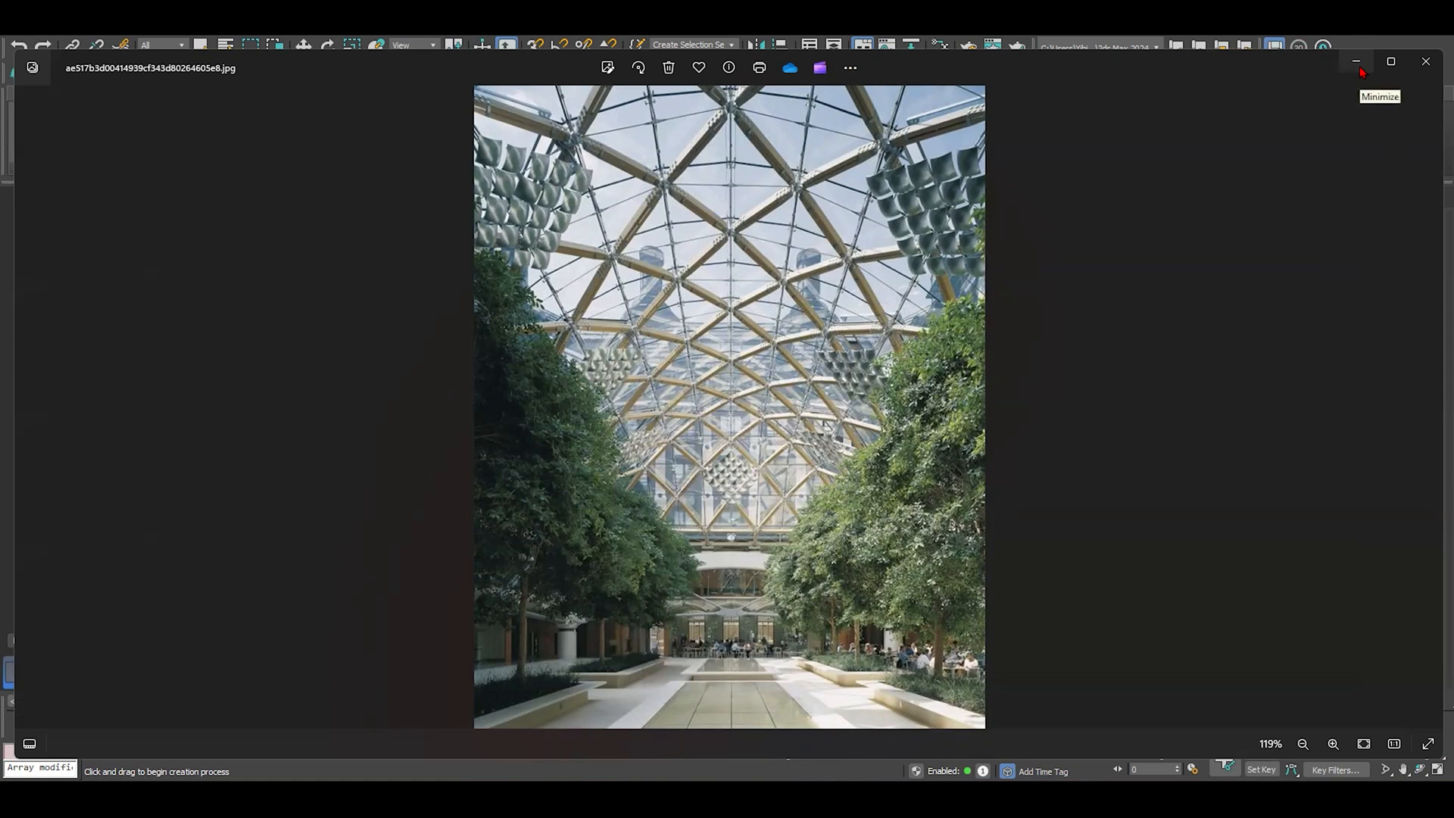
left_click(1355, 61)
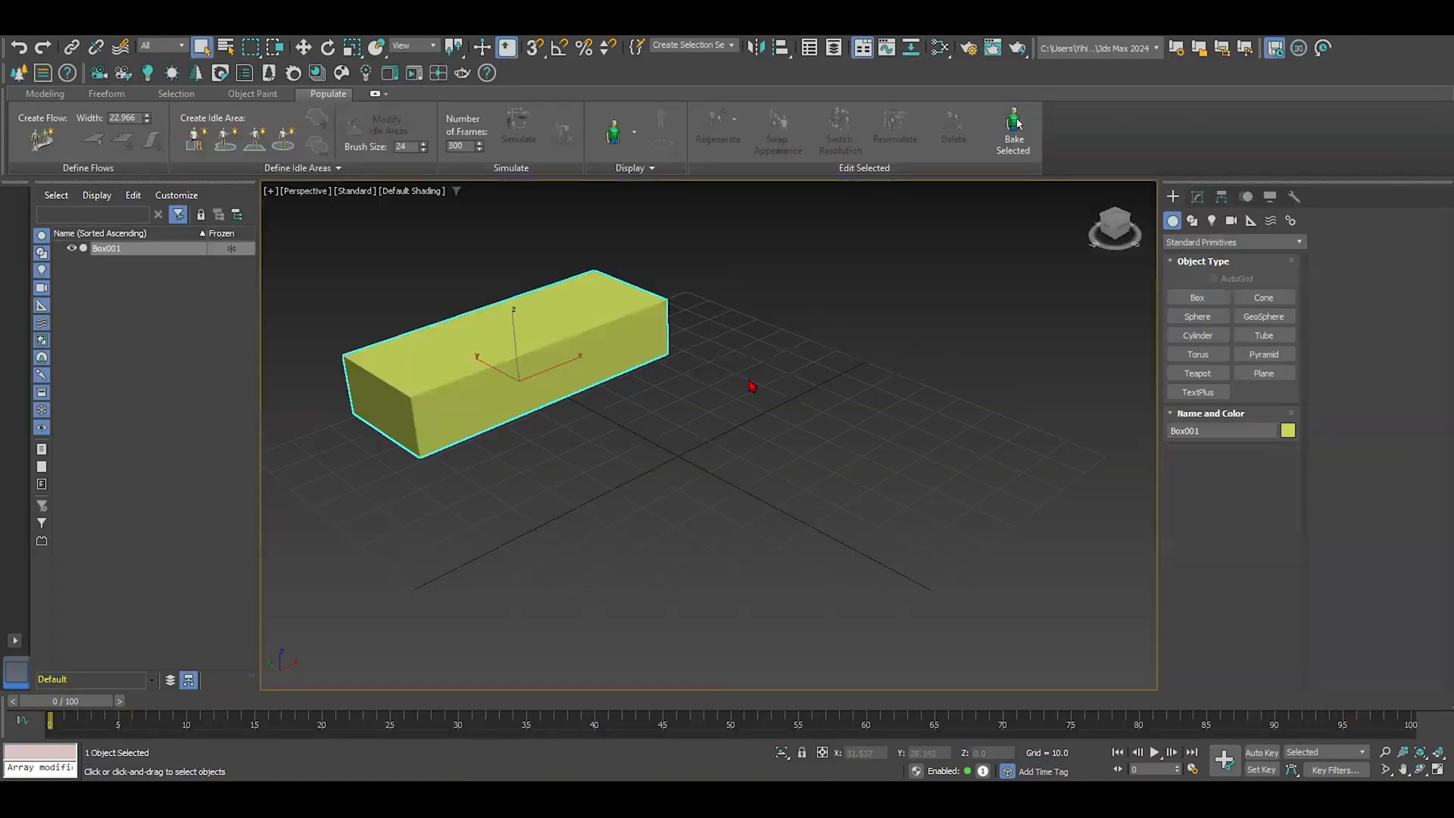
left_click(1196, 297)
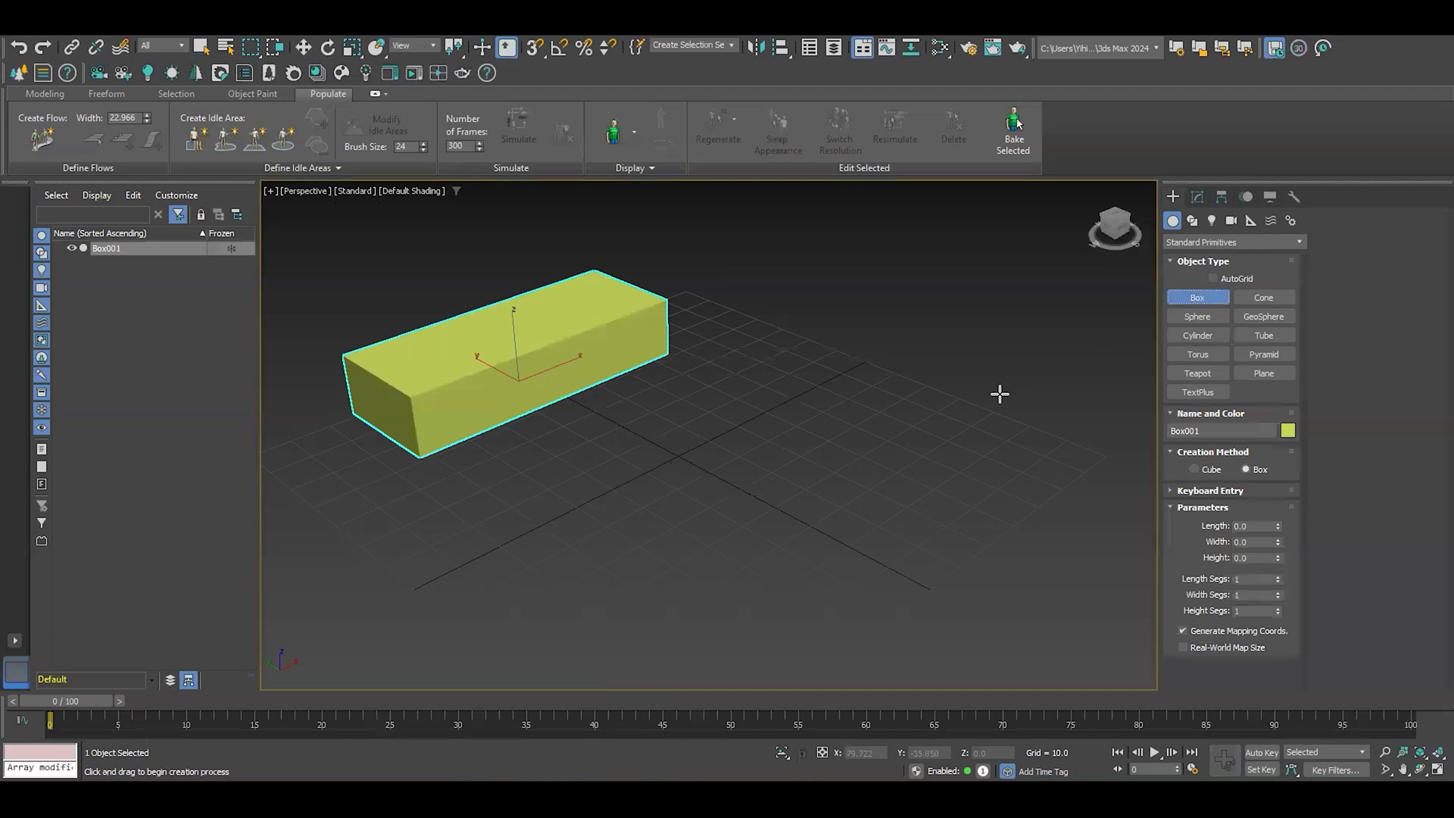
key("t")
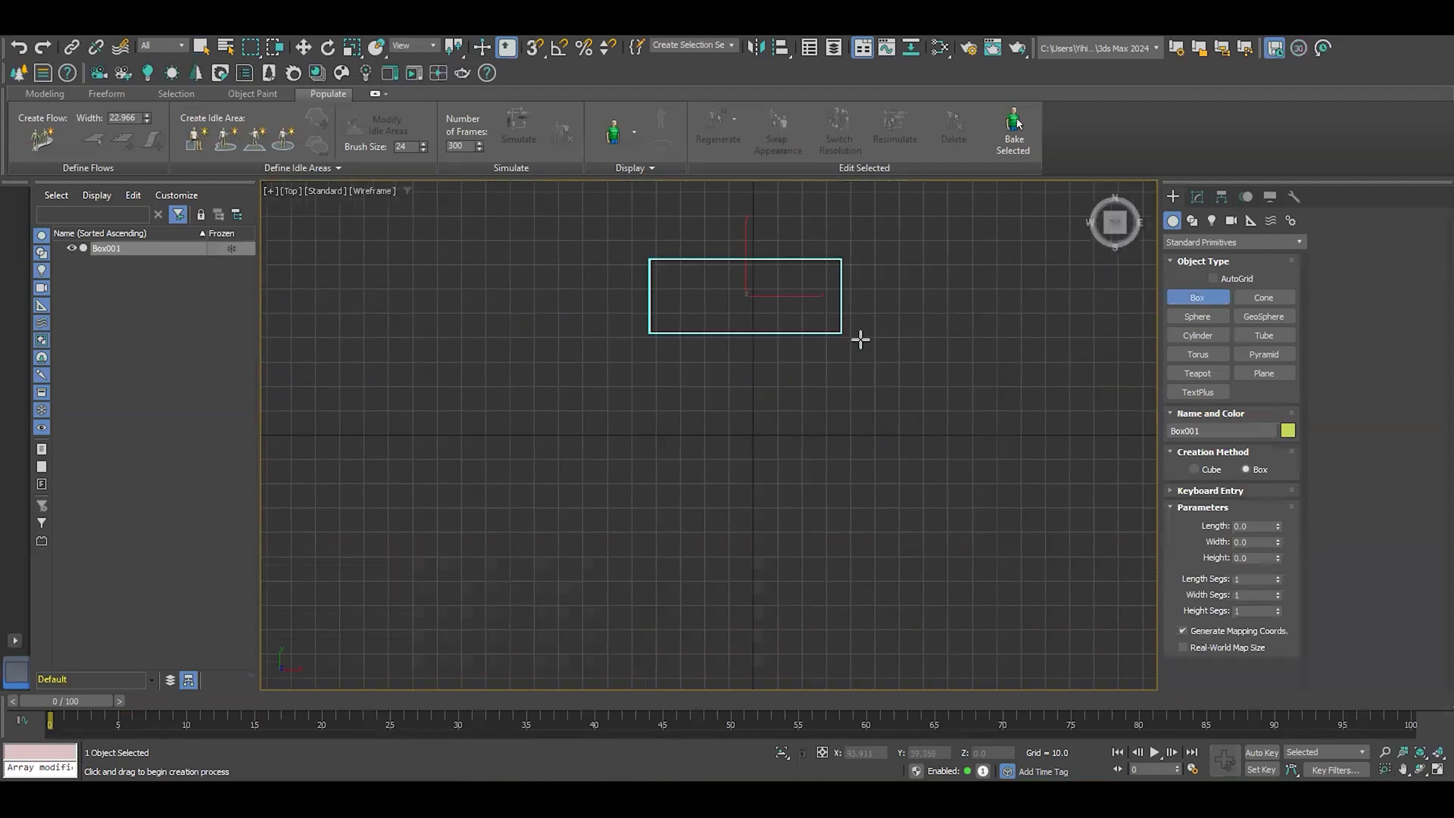
left_click_drag(844, 333, 936, 556)
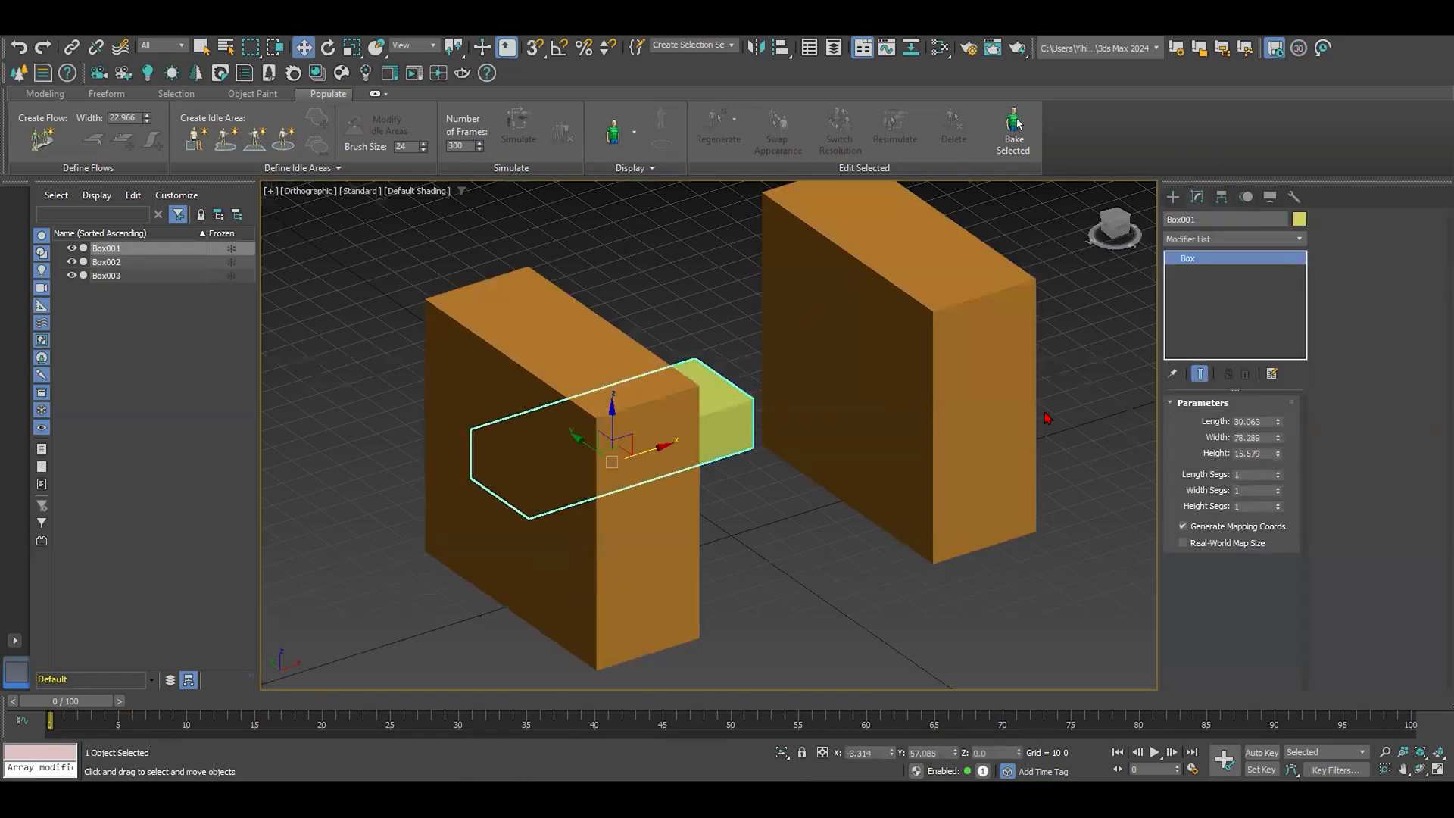
- Set the blocks' Height to 30.0 and clear the selection
type("30.0")
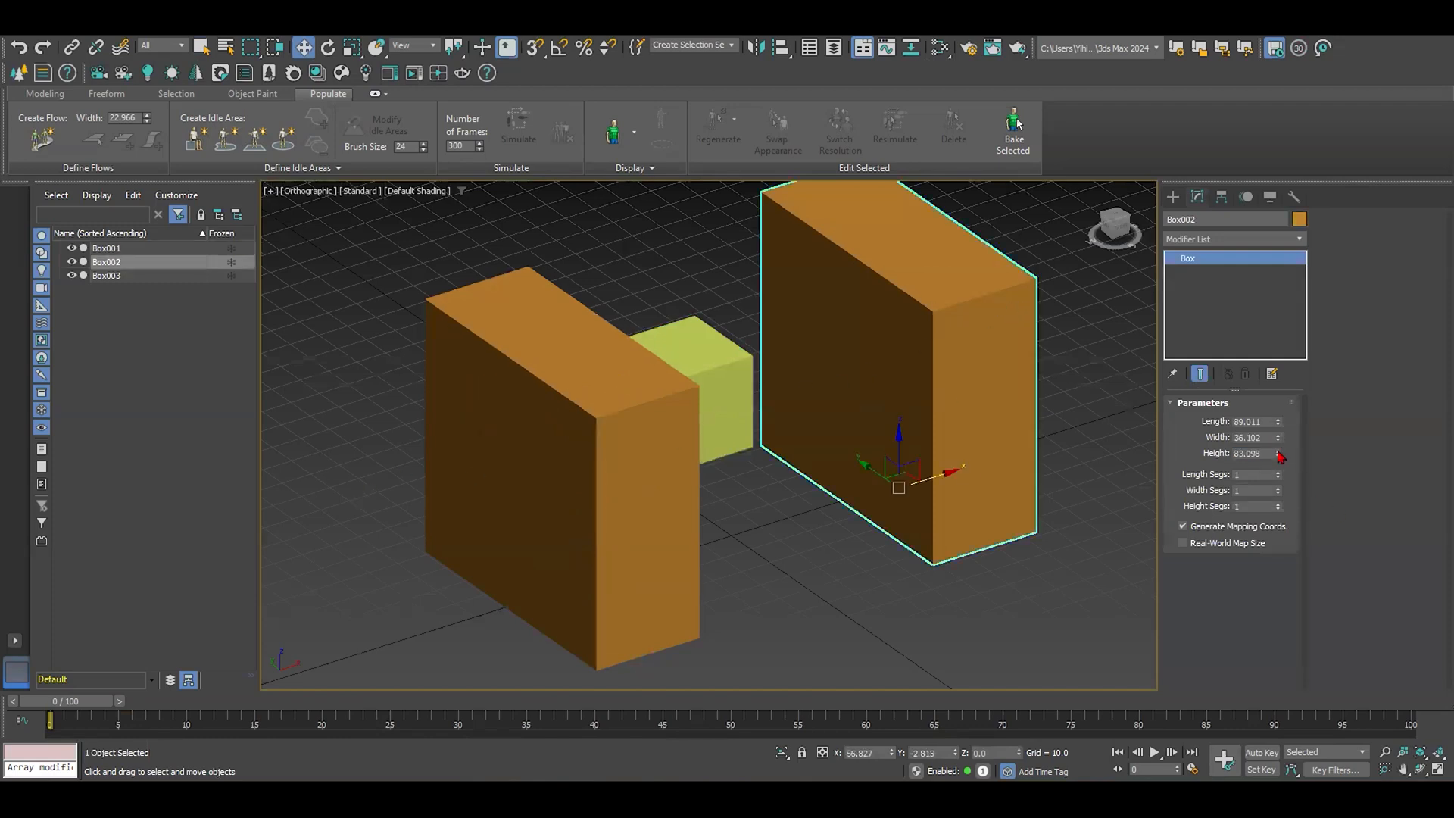
type("30.0")
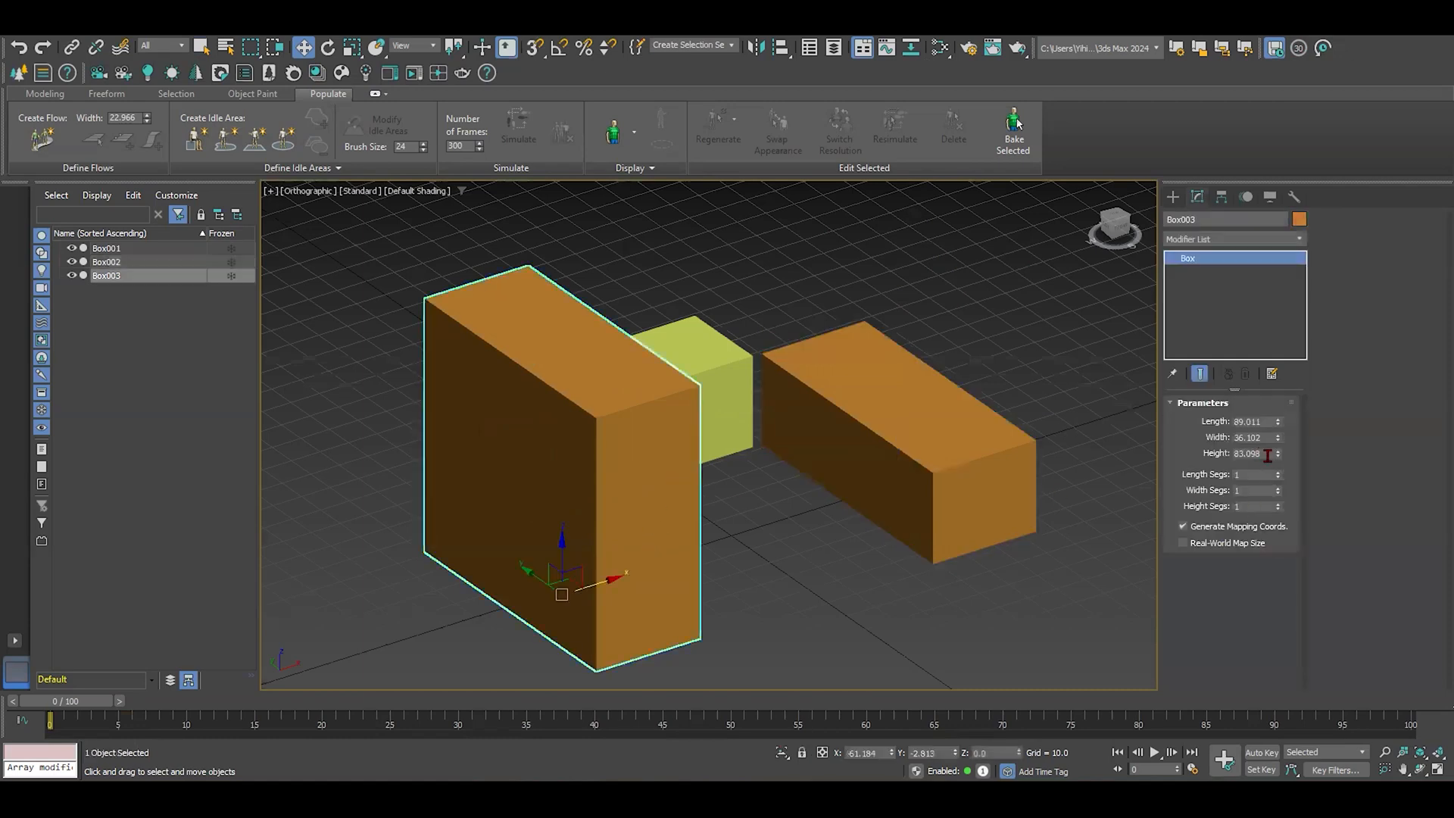
left_click(813, 571)
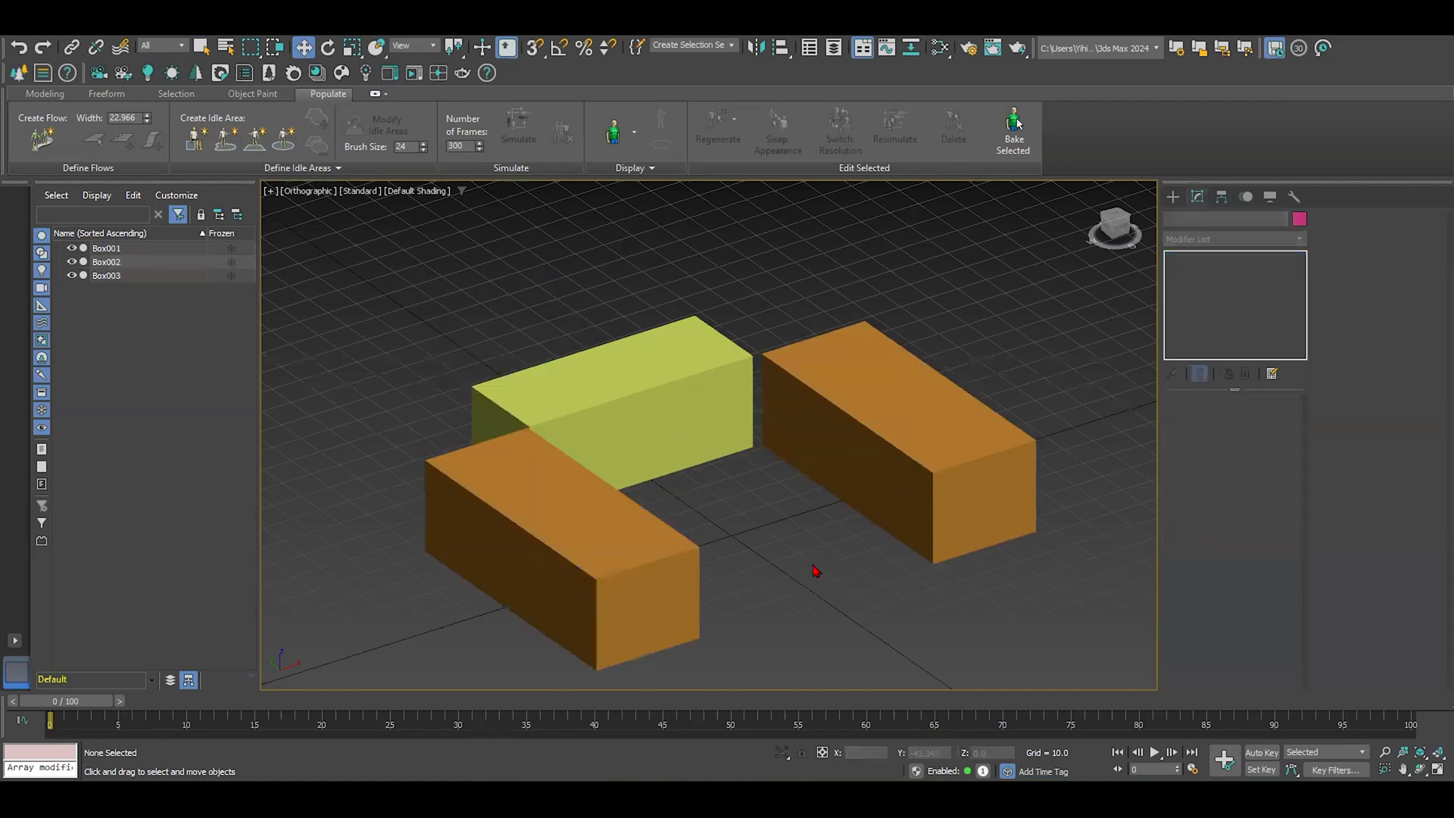
- Draw a Plane primitive spanning the gap between the blocks in the Top view
left_click_drag(814, 571, 650, 530)
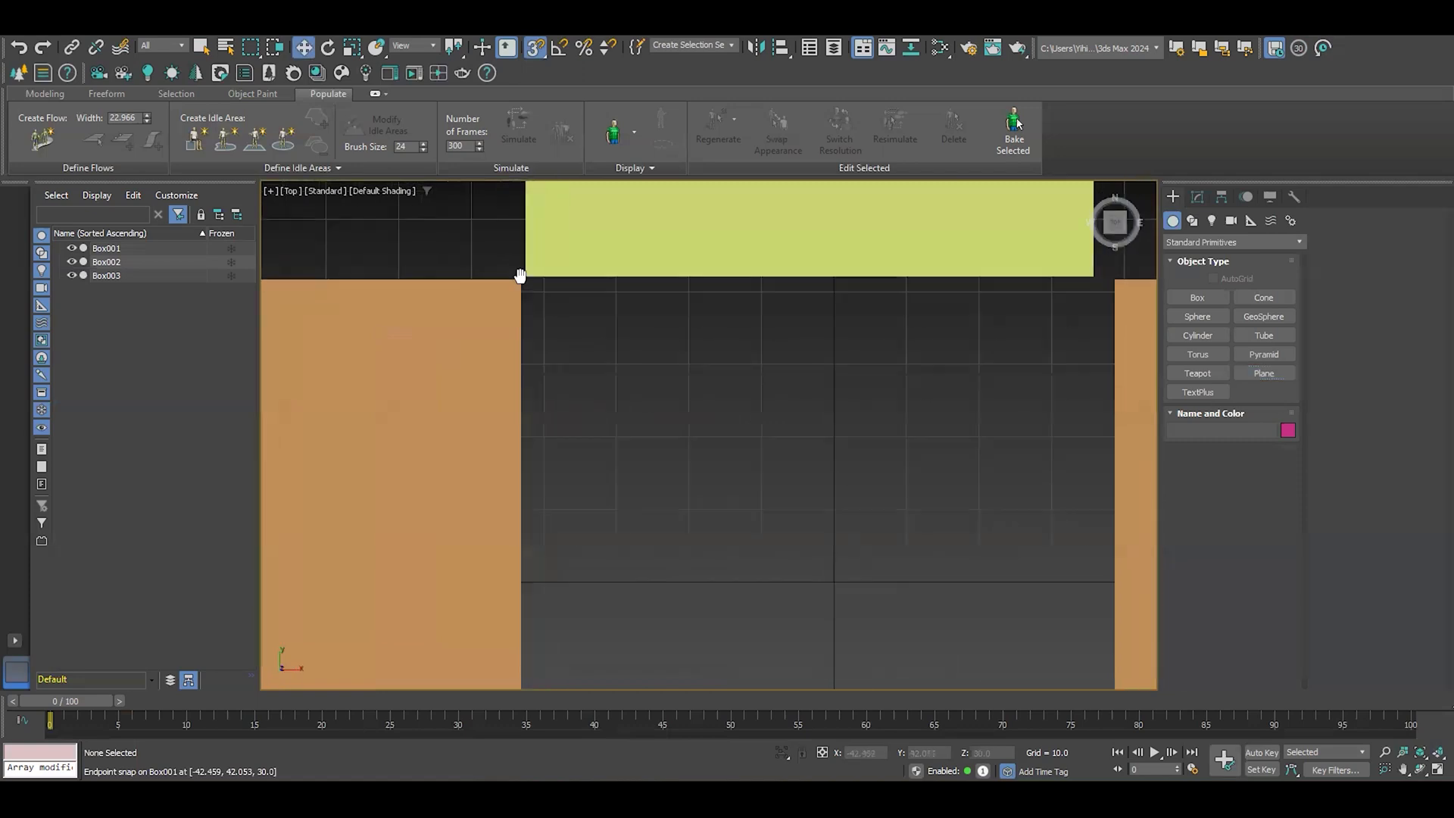
scroll("down", 3)
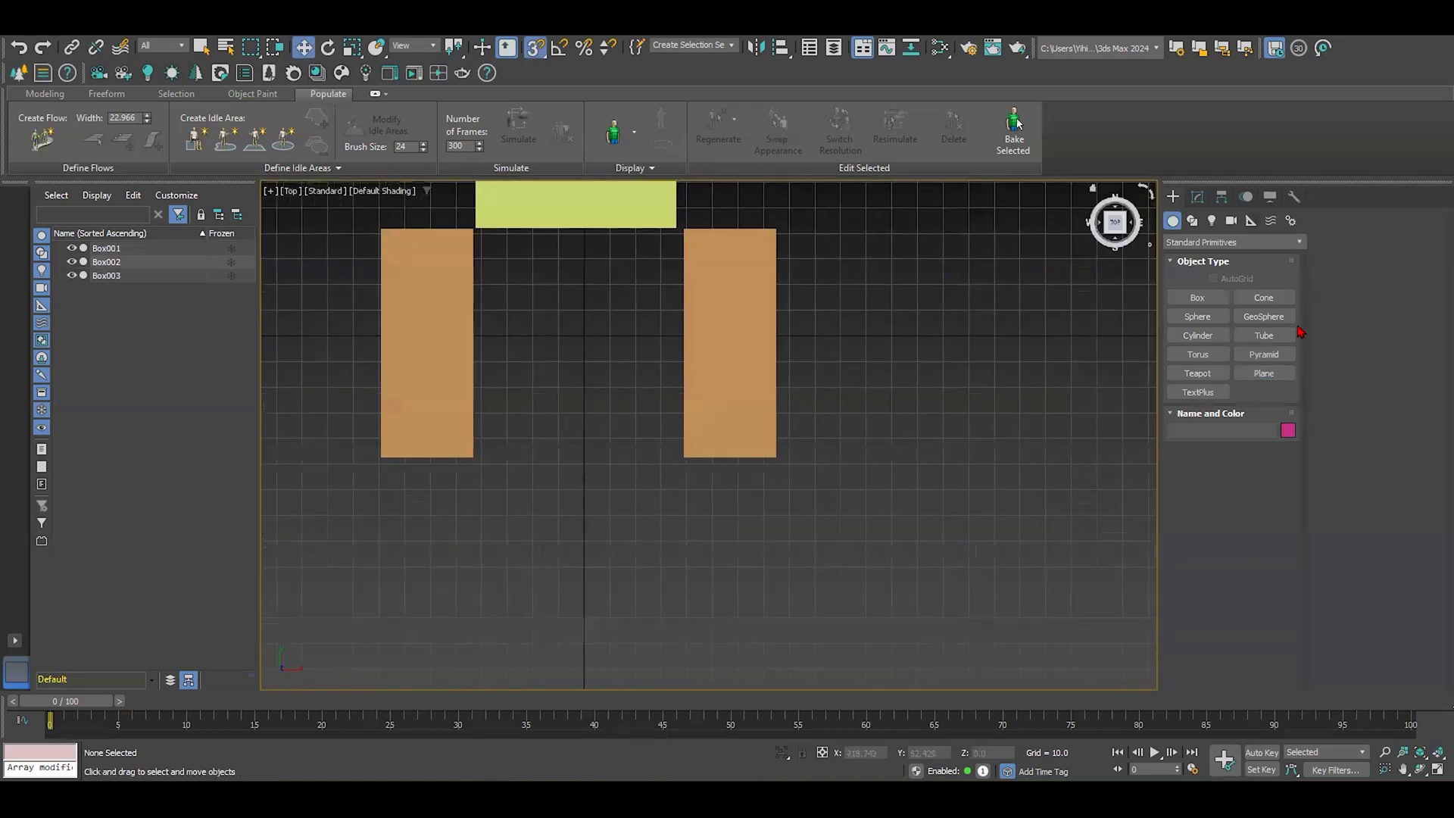
left_click(1263, 373)
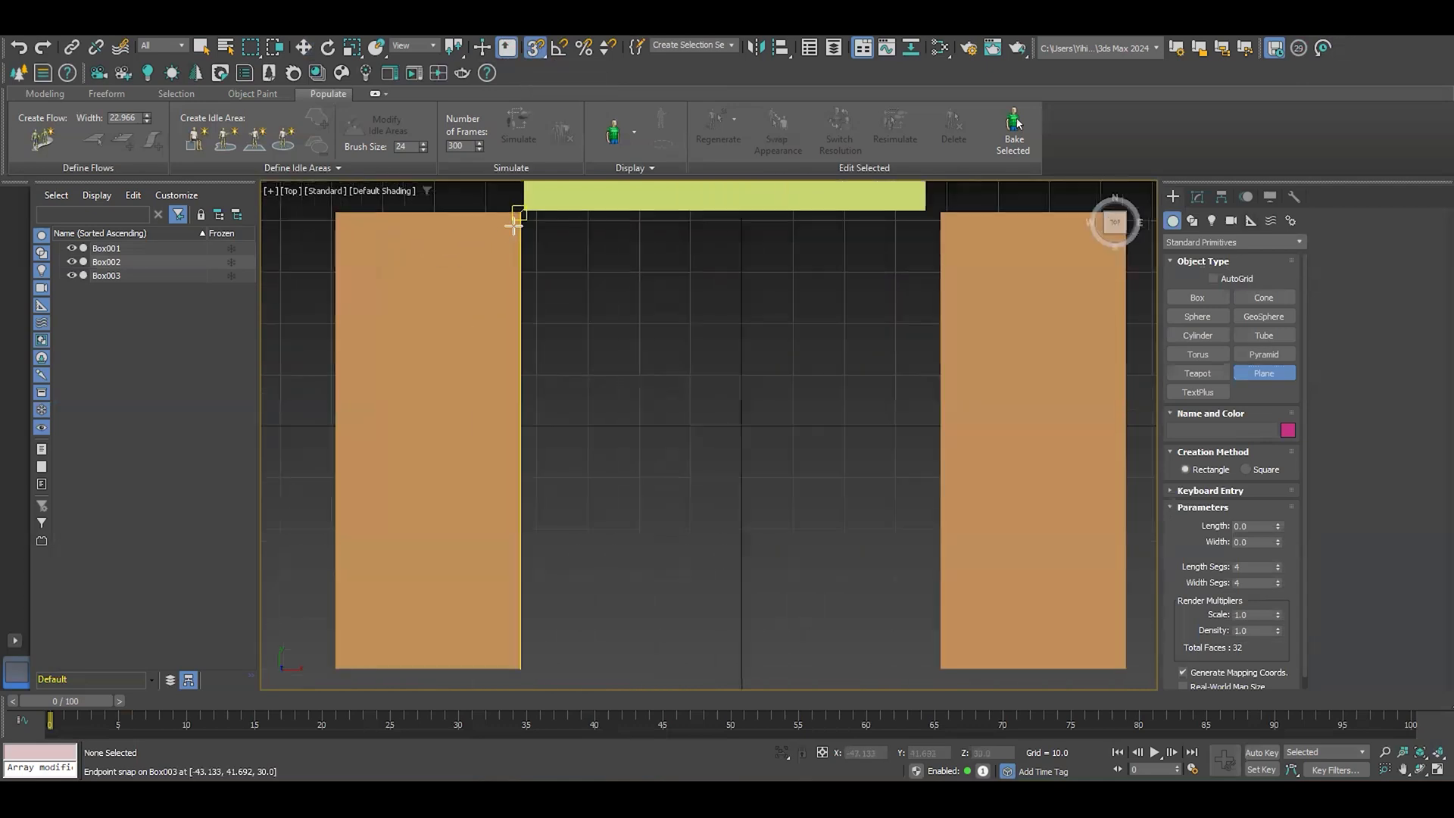
left_click_drag(519, 218, 815, 540)
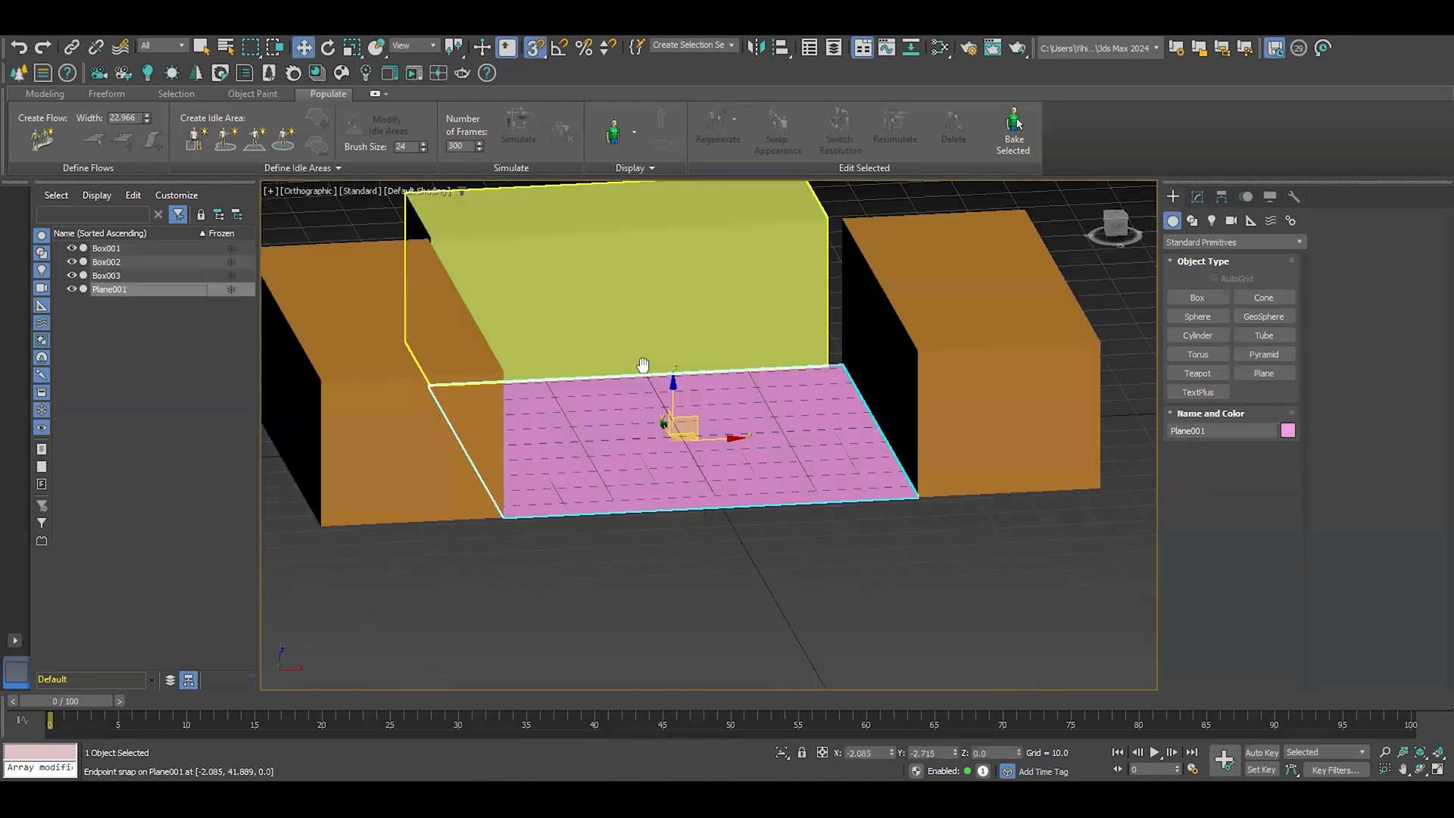
- Lift the plane along Z up to the top surfaces of the blocks
scroll("down", 3)
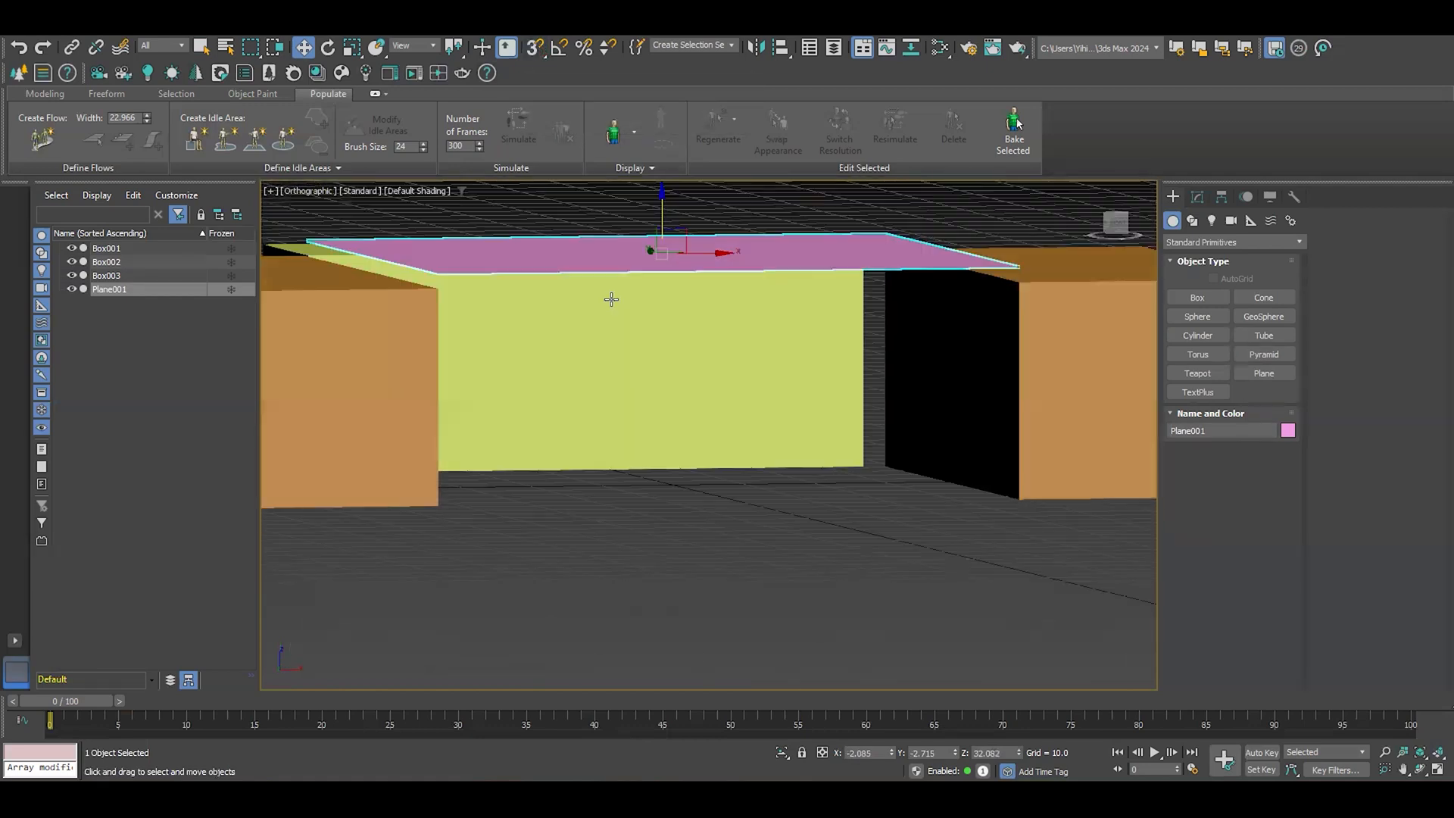
left_click_drag(659, 250, 663, 269)
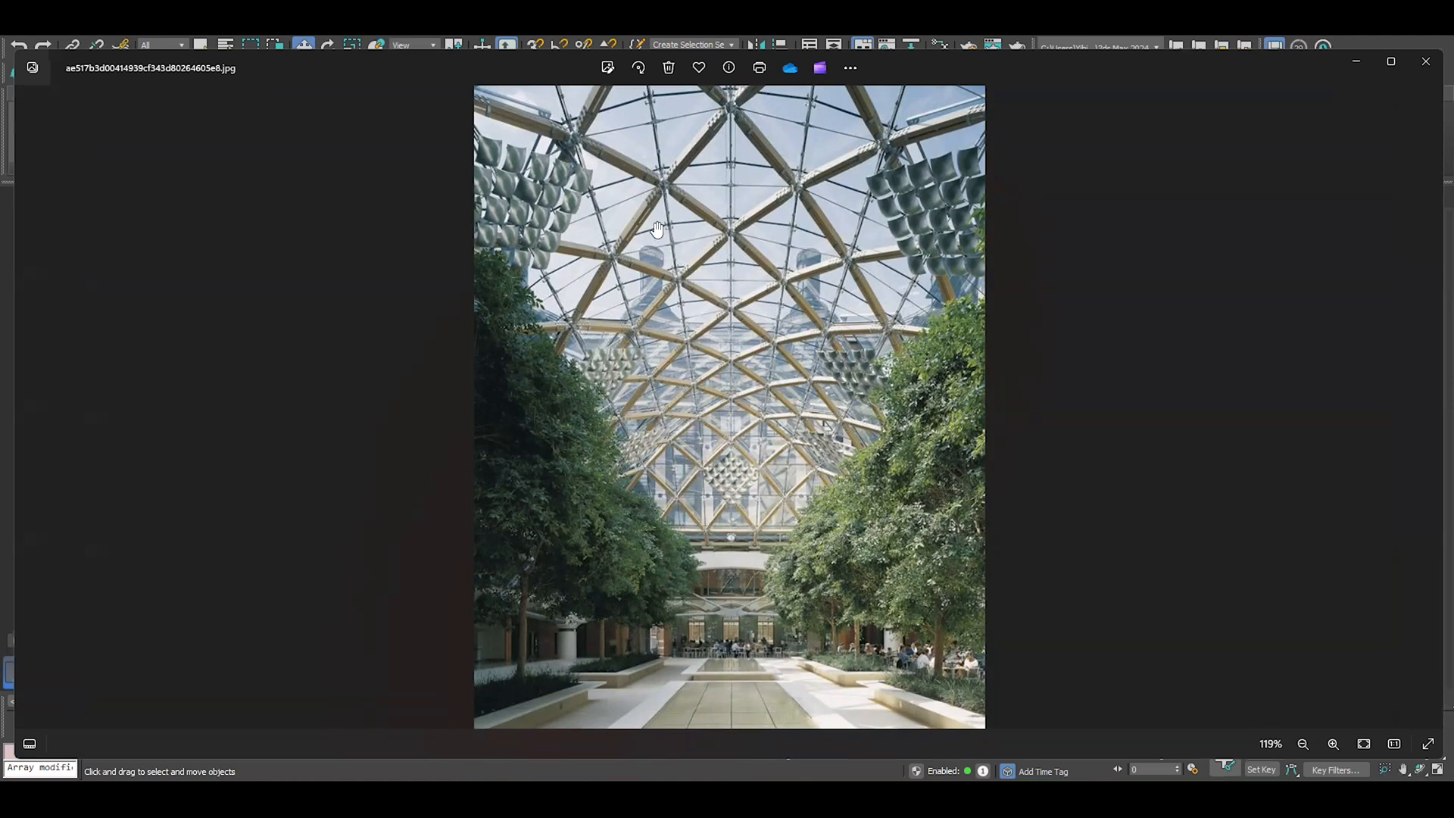
mouse_move(832, 255)
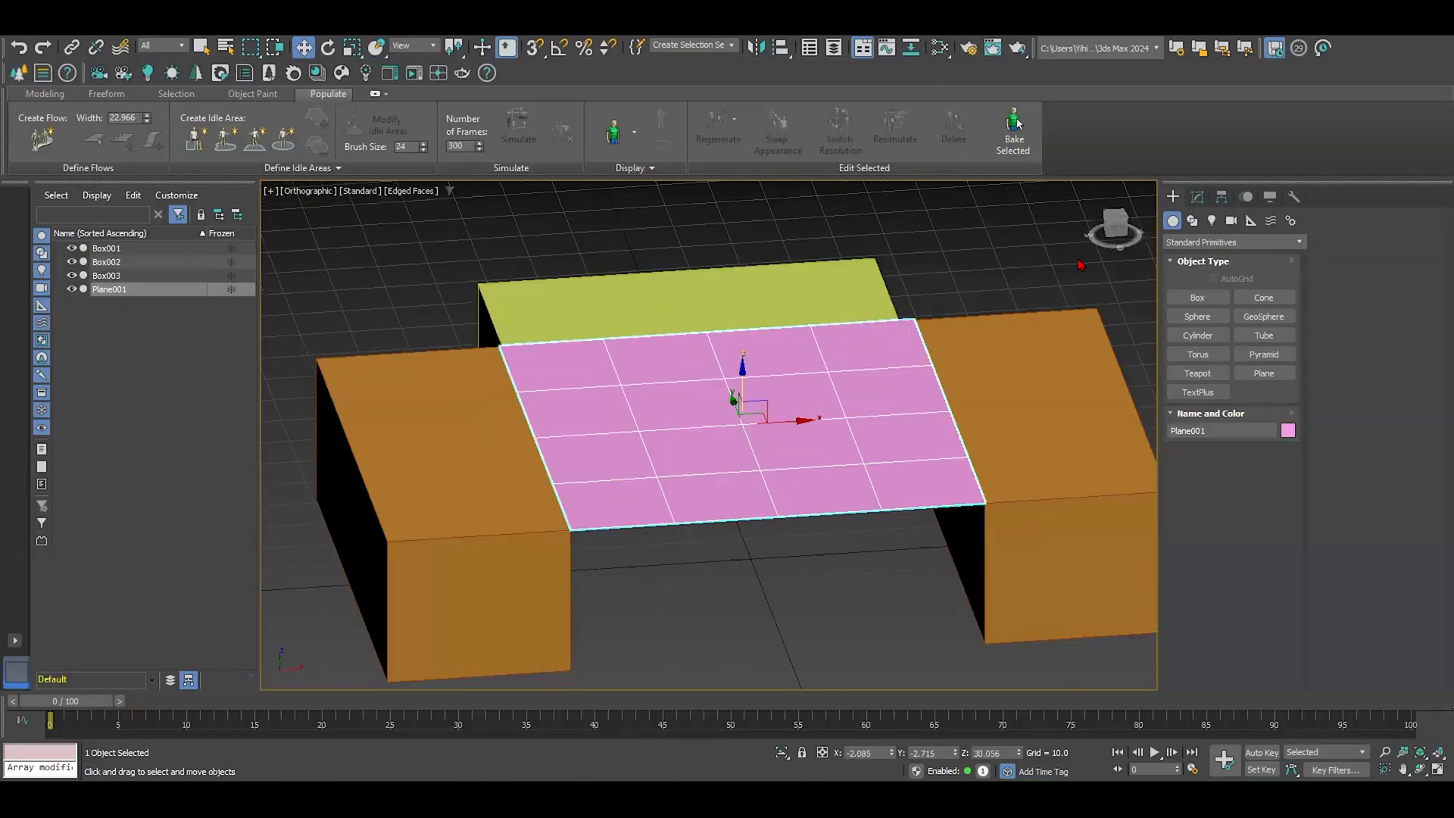
- Set Plane001's Length Segs and Width Segs to 15
left_click(1197, 195)
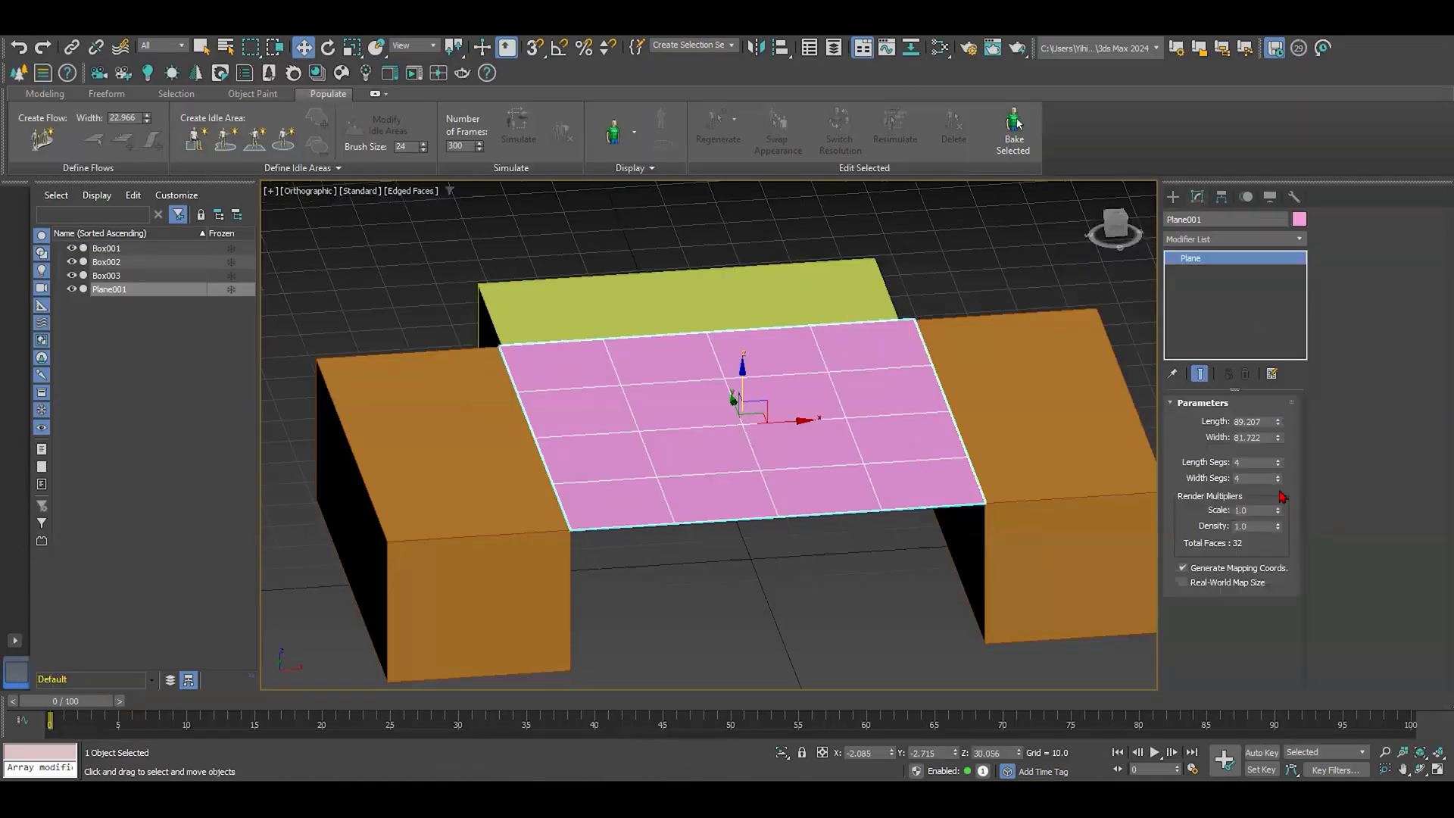
left_click(1253, 462)
type("10")
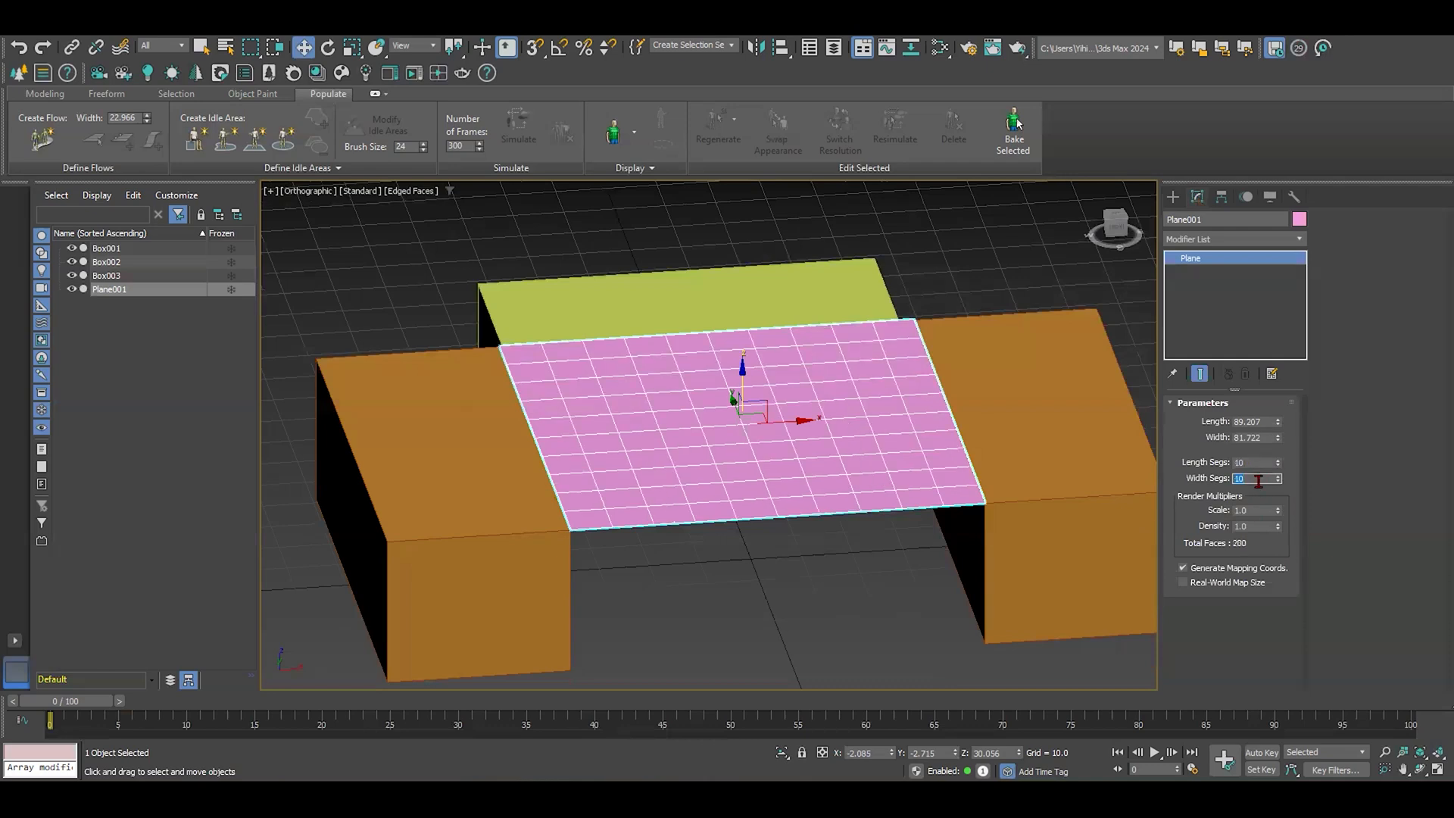
type("15")
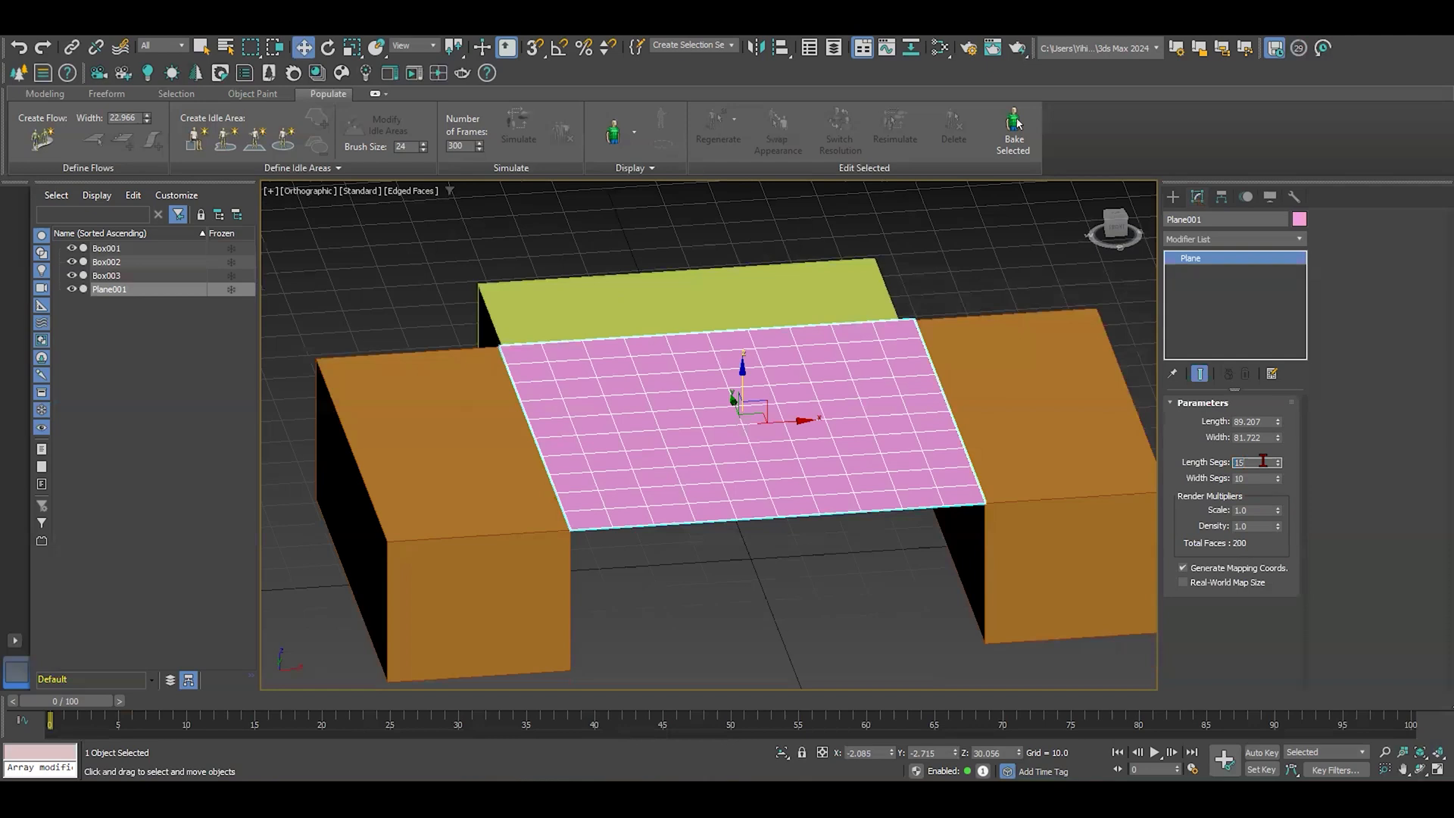
type("15")
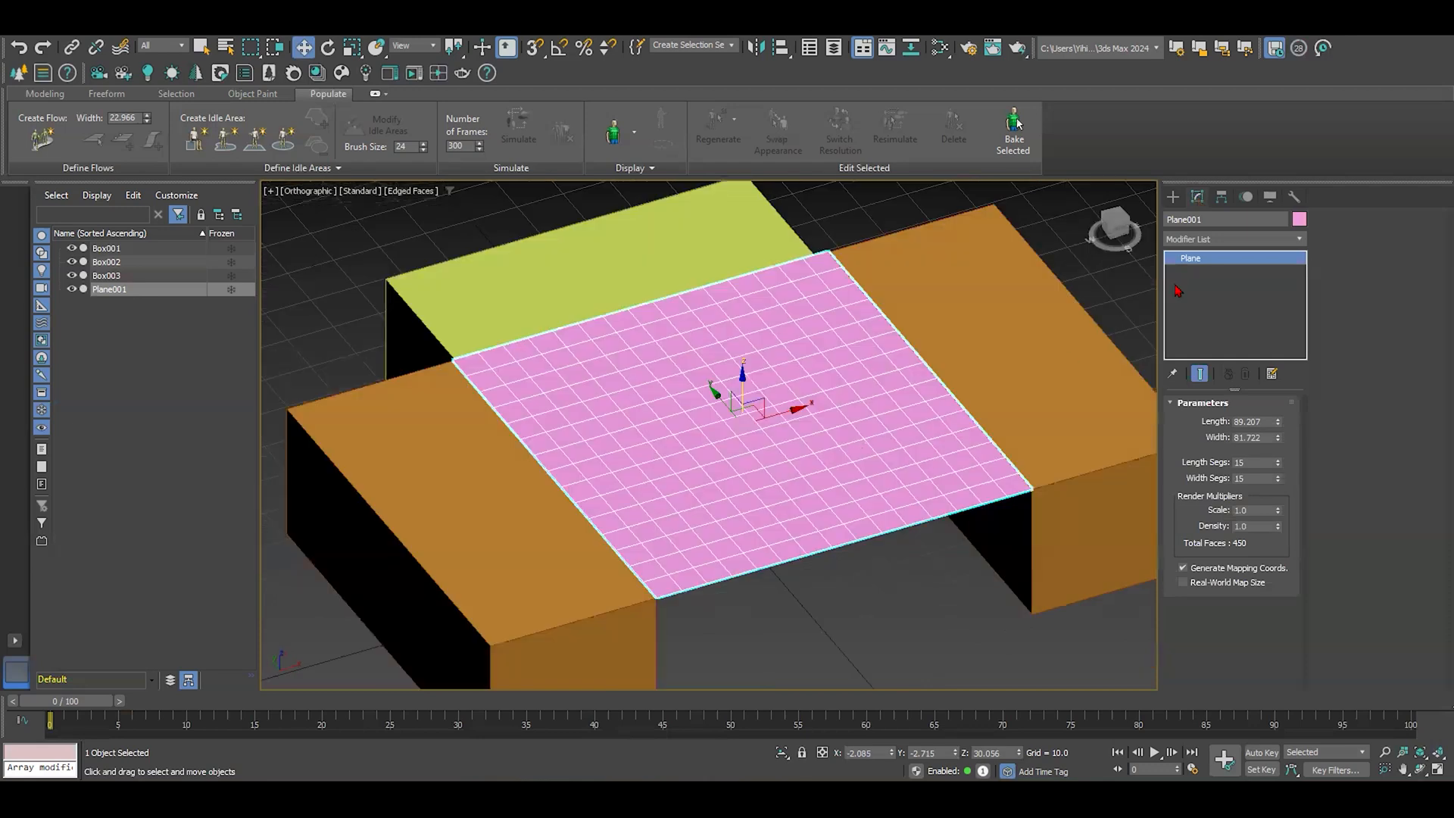
- Add an FFD(box) modifier, show Edged Faces, and raise control points to bulge the plane
left_click(1231, 239)
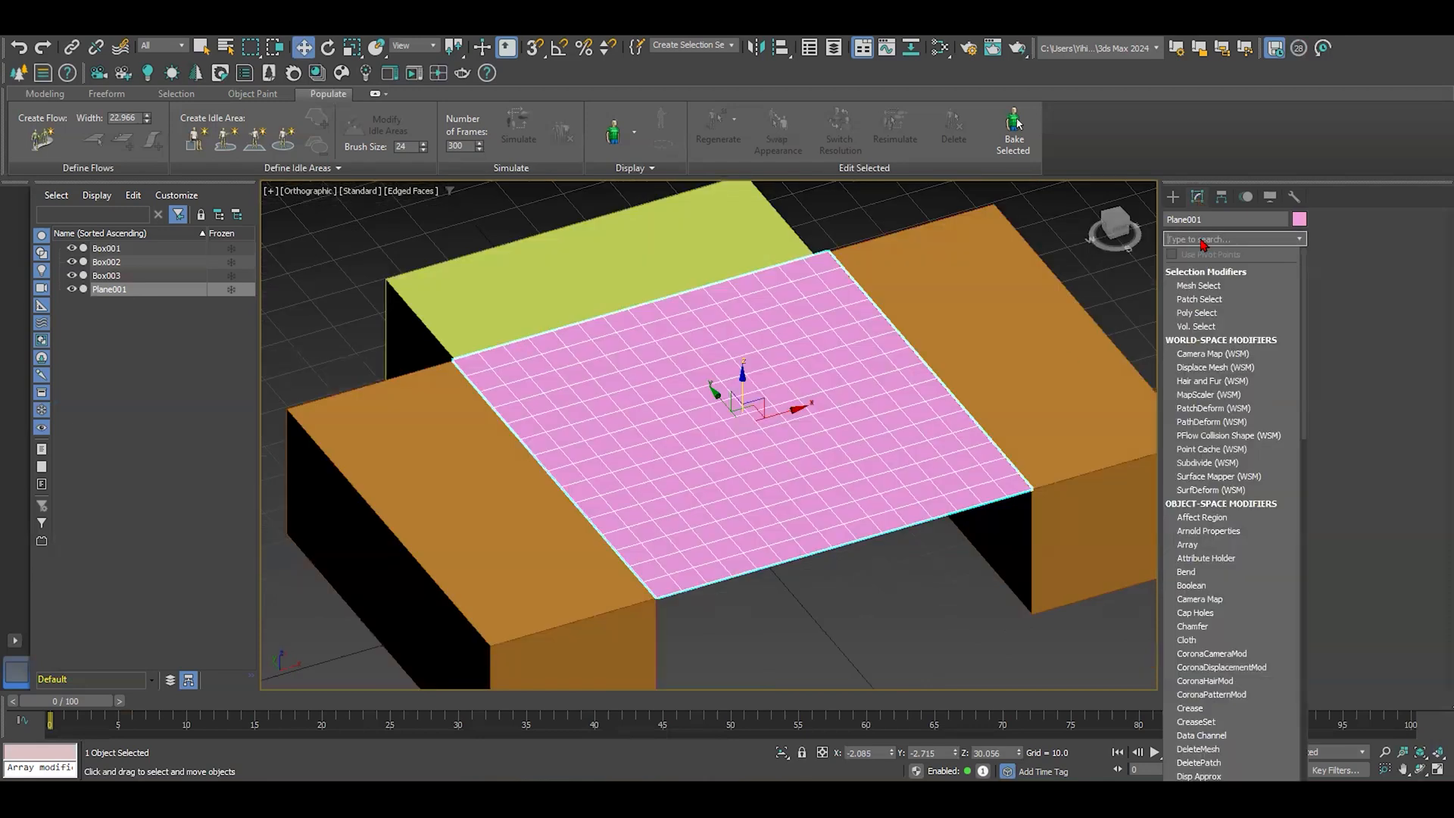
left_click(1213, 407)
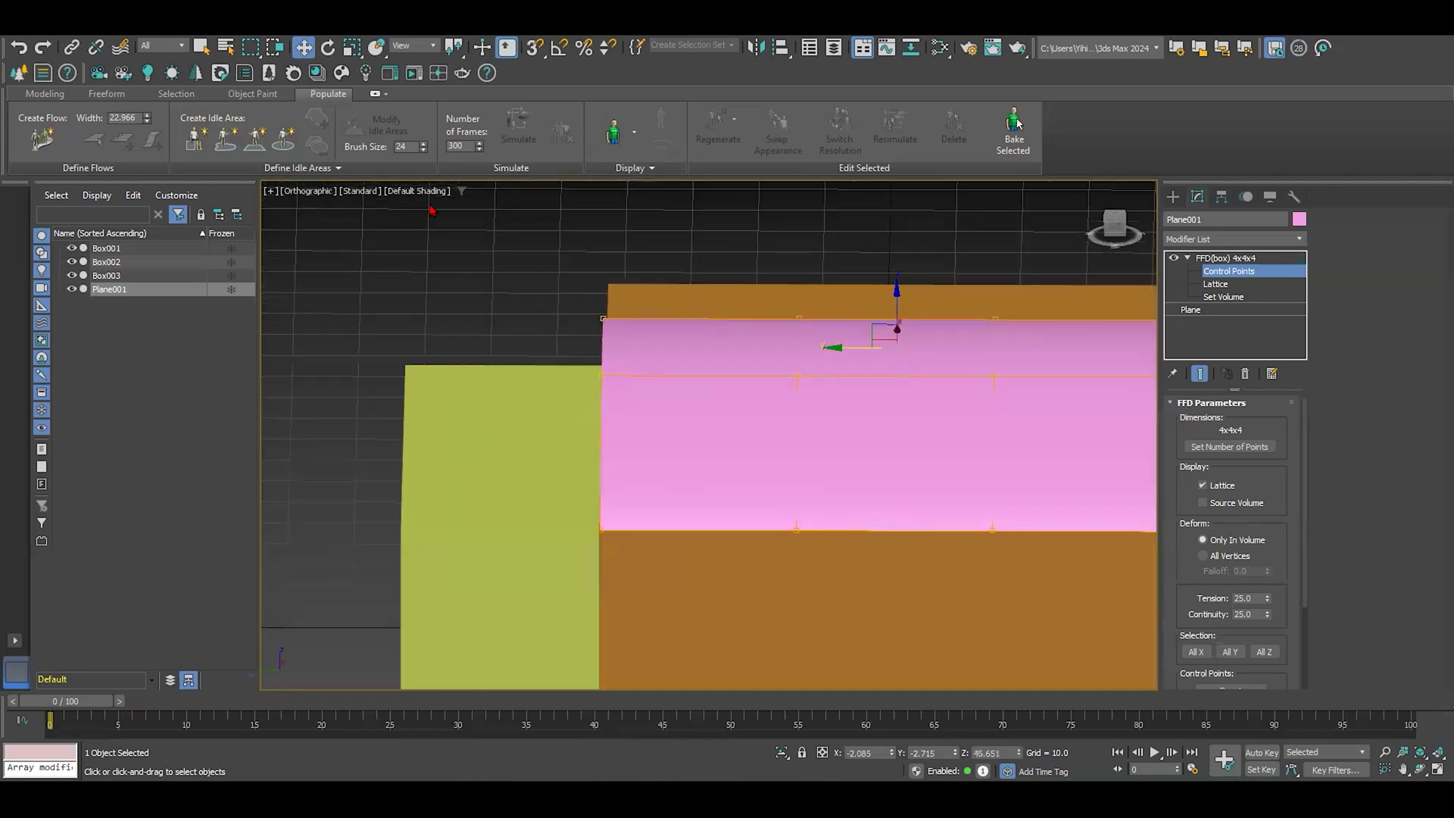
left_click(418, 191)
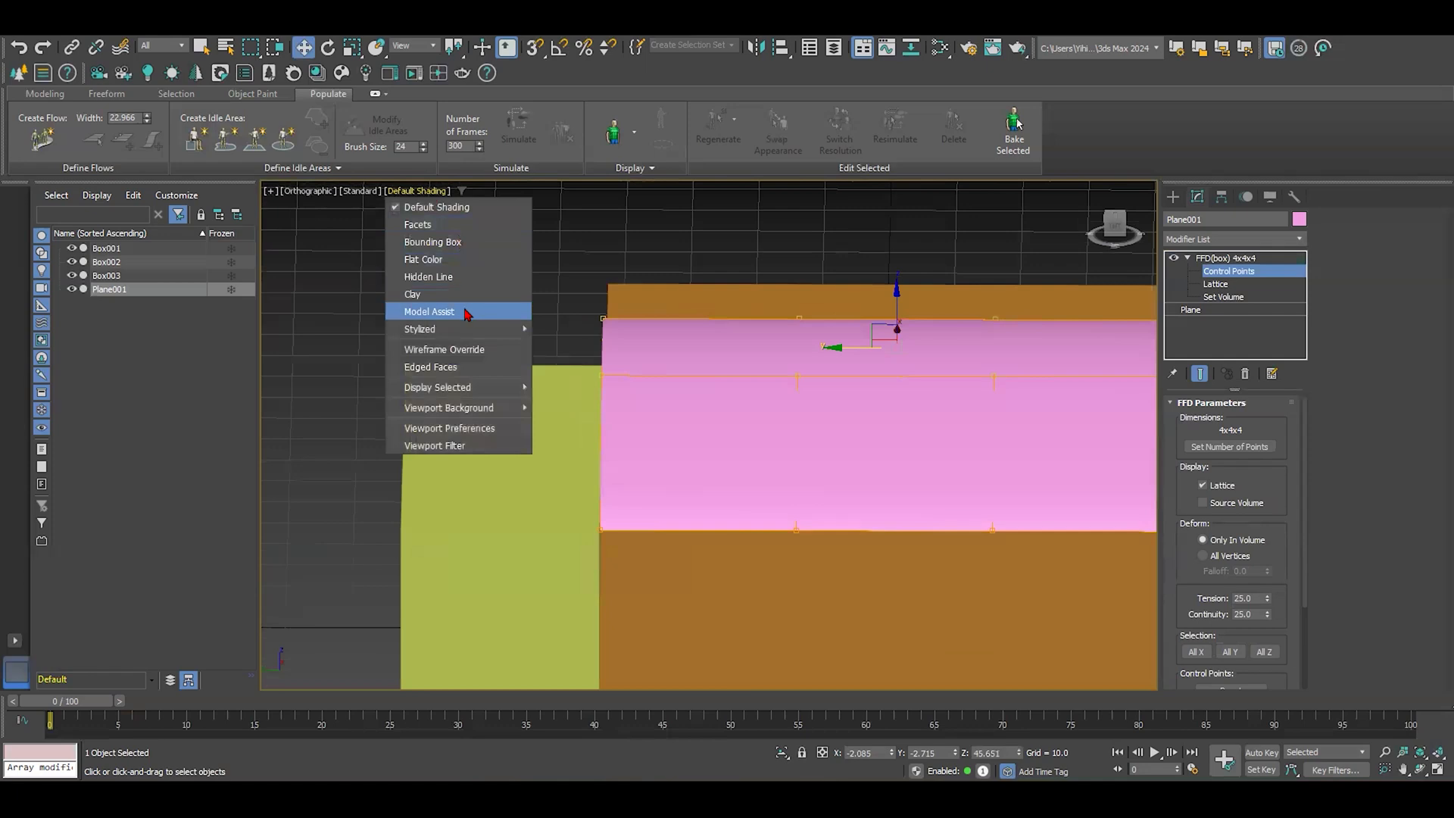
left_click(430, 366)
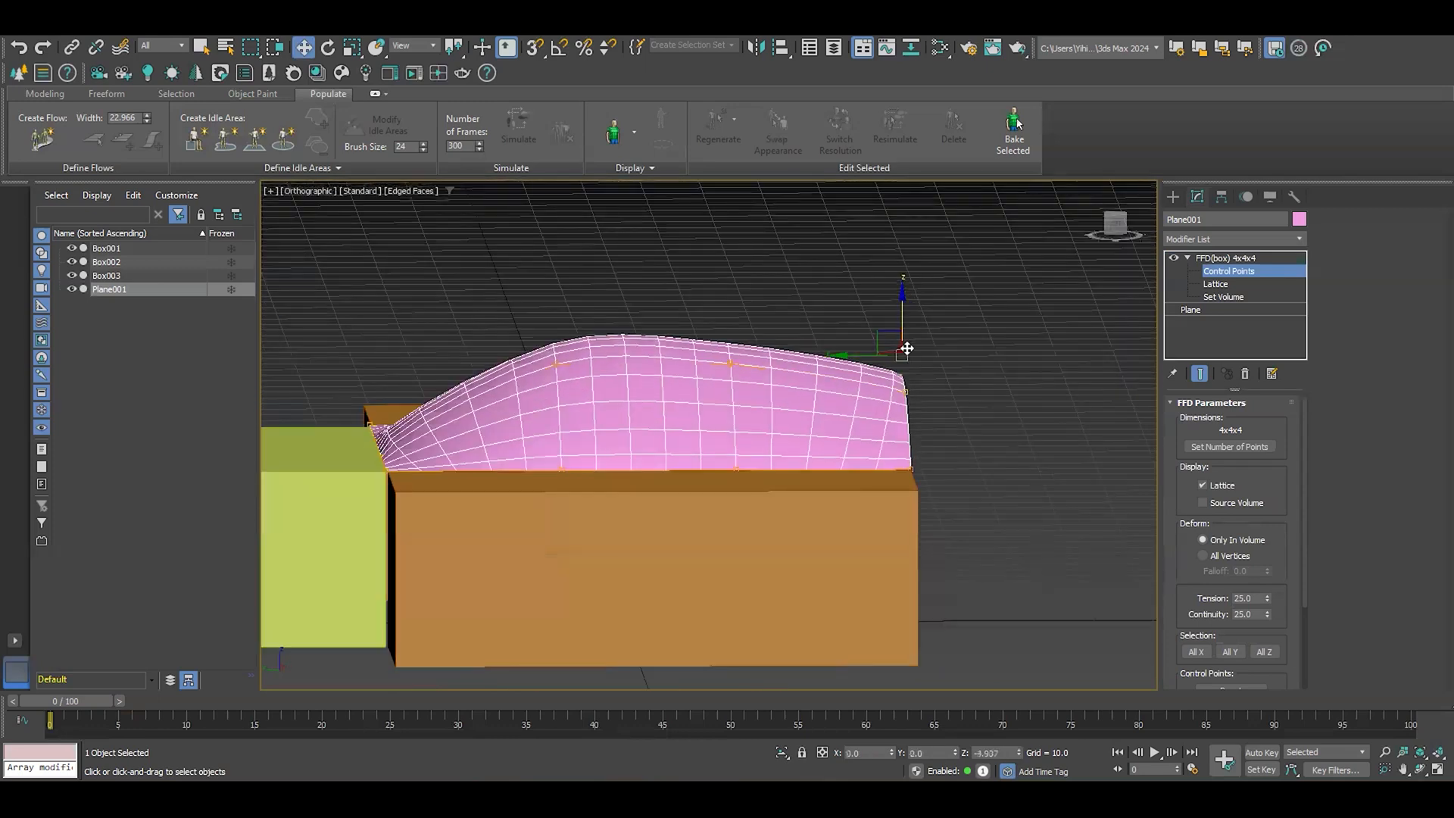
left_click_drag(907, 348, 803, 398)
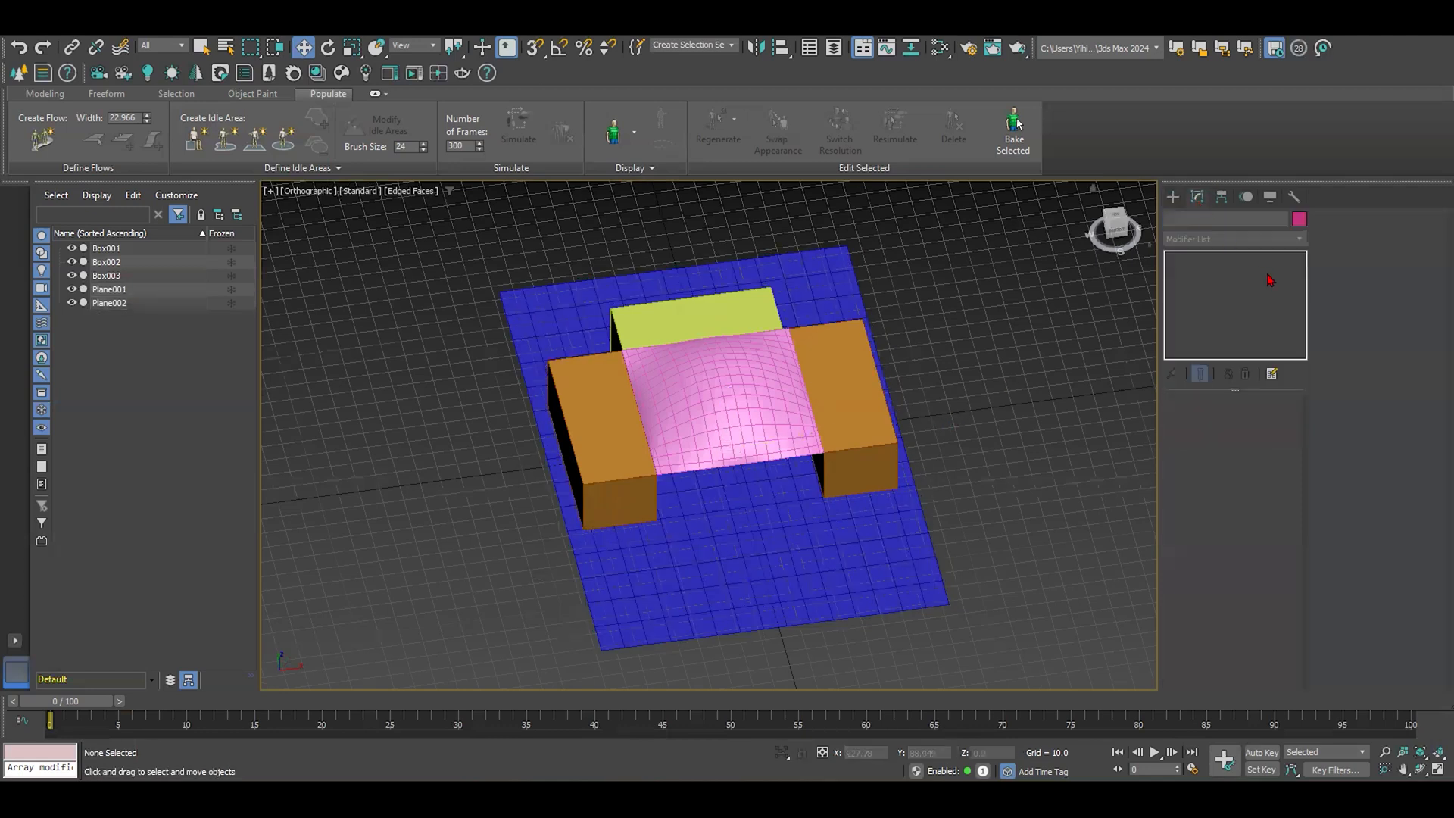
- Create a CoronaCam with Zoom factor 0.8 and Field of View 60.0
left_click(1230, 221)
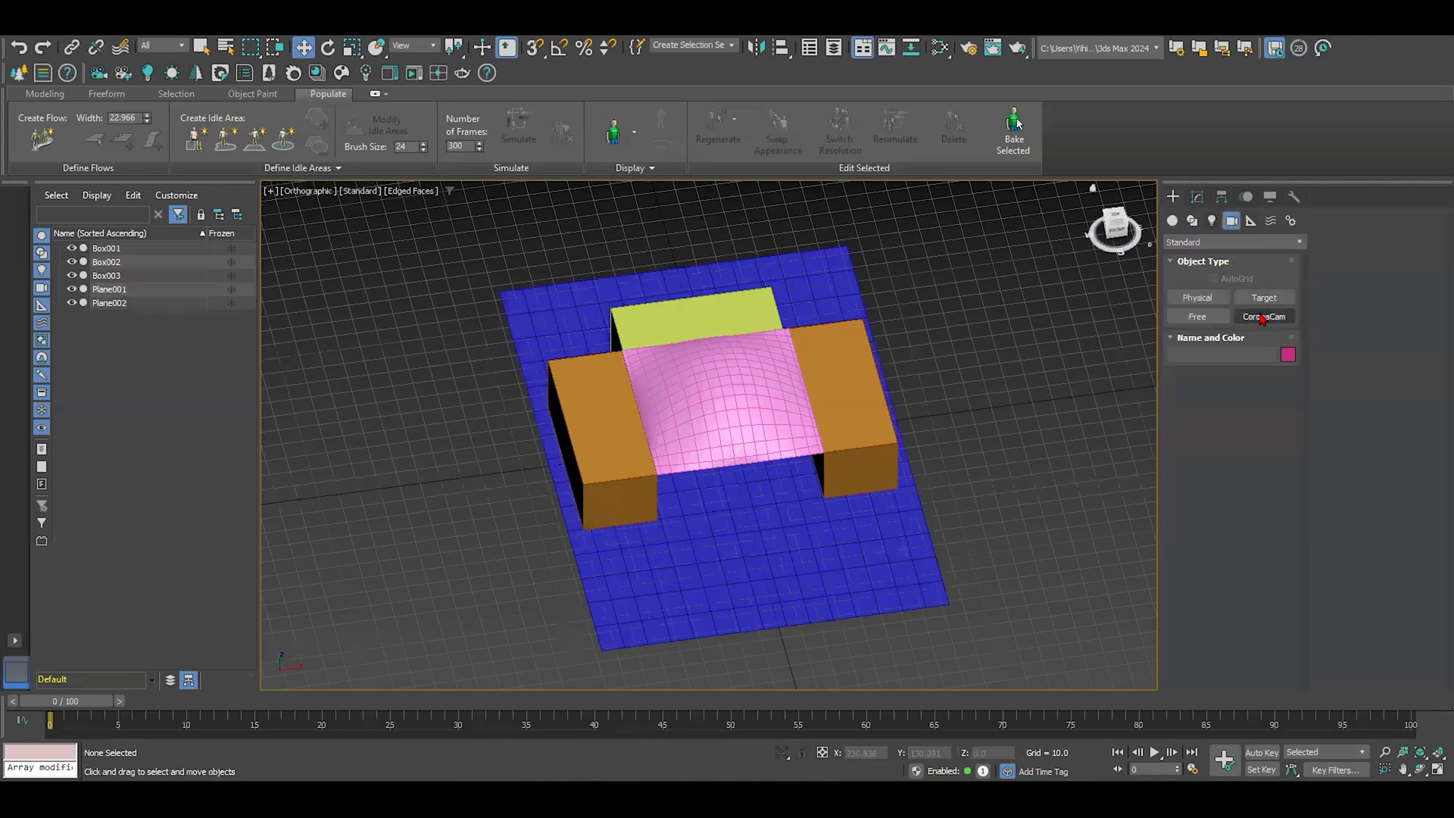
left_click(1263, 317)
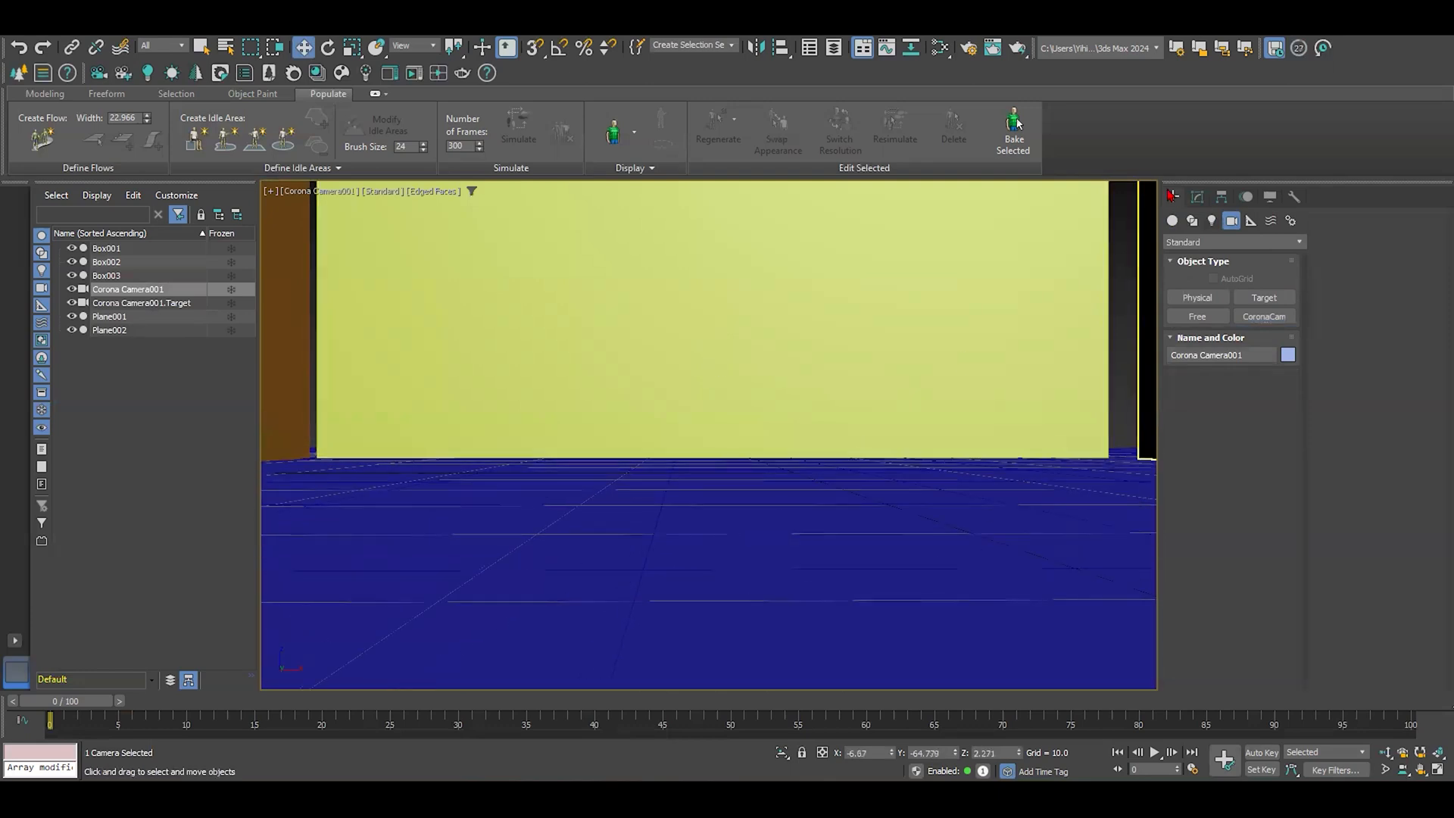
left_click(1196, 195)
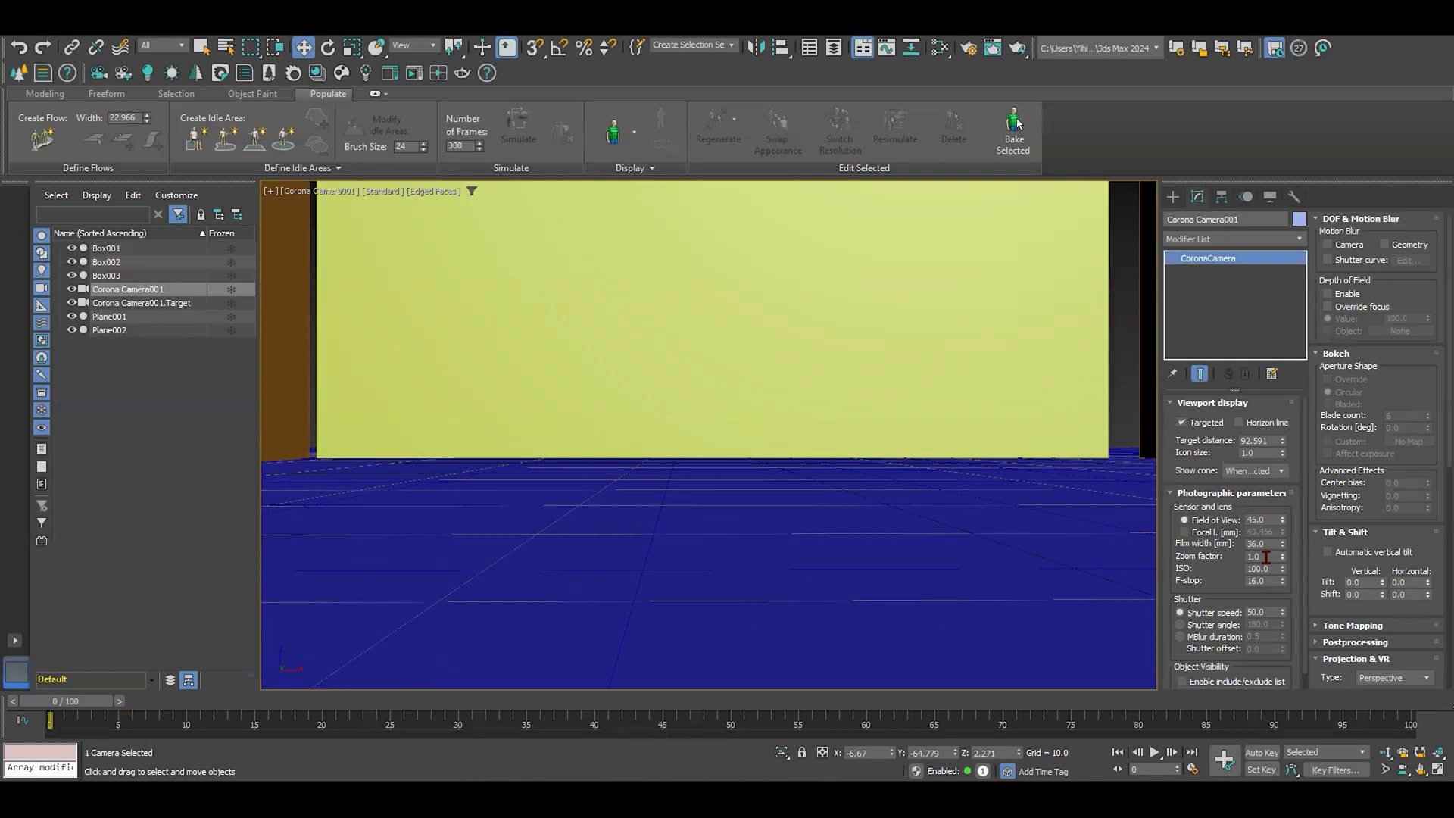
type("0.8")
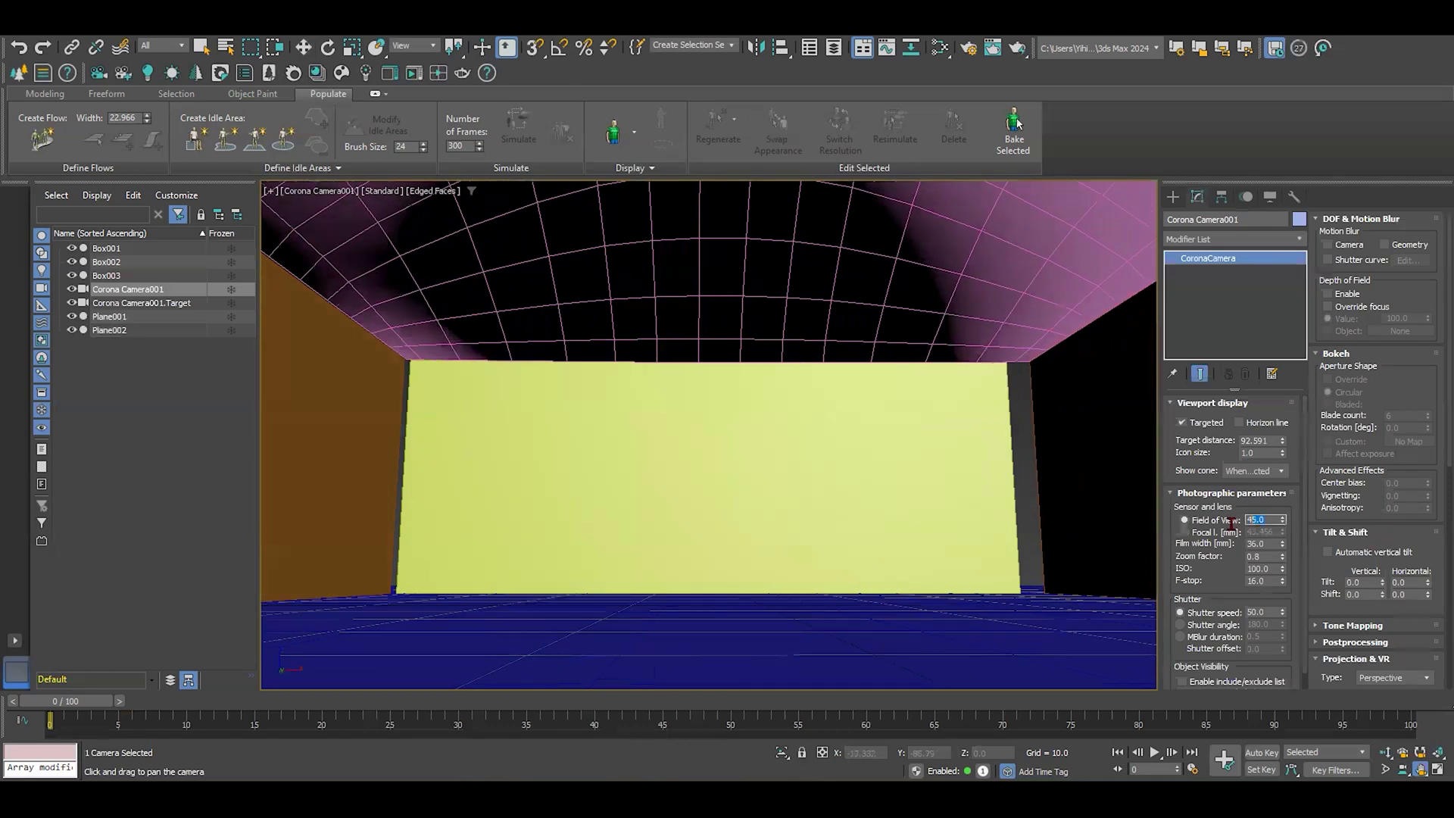
type("60.0")
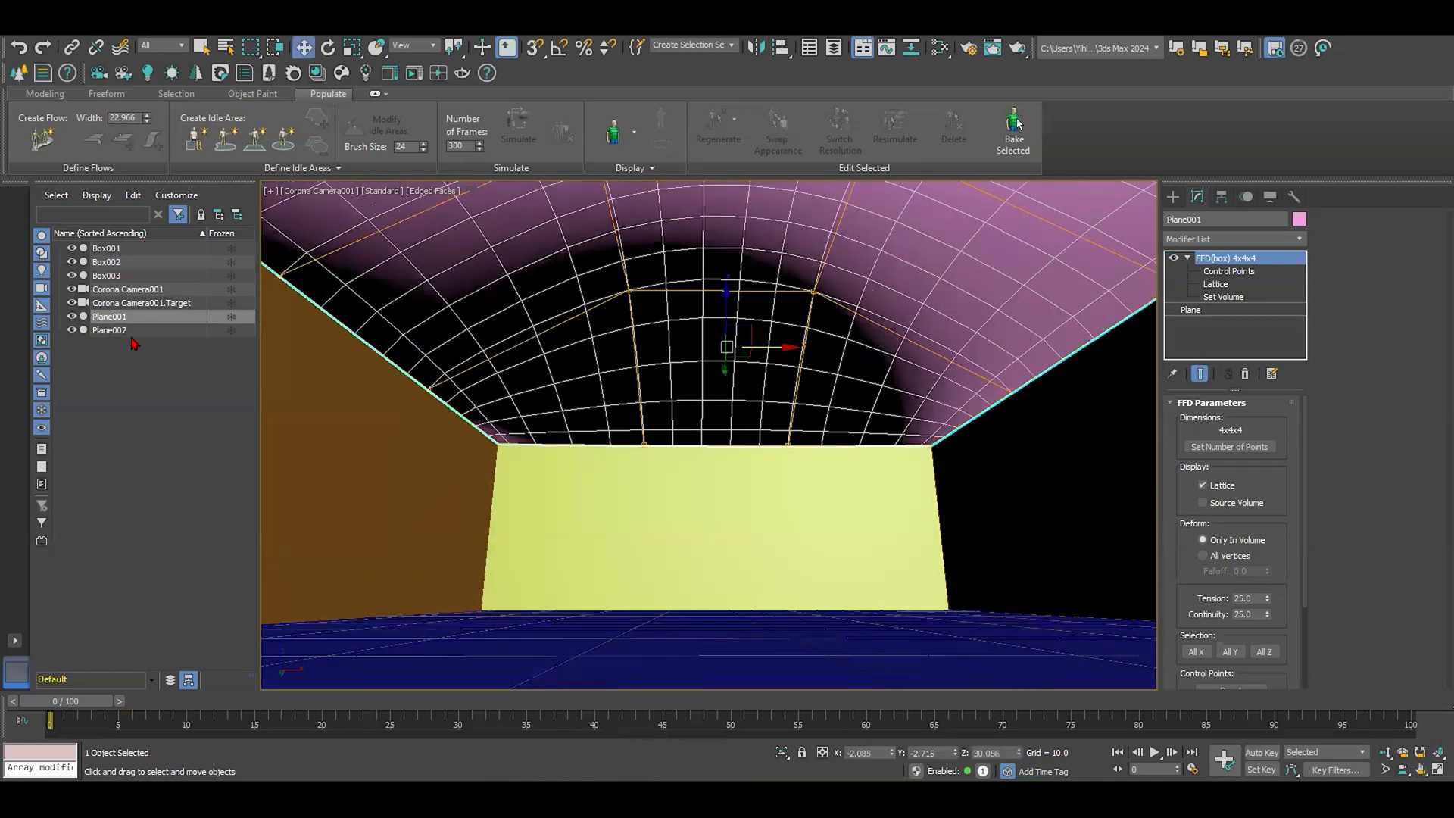
- Enable the camera's Automatic vertical tilt, then select the dome plane
left_click(128, 287)
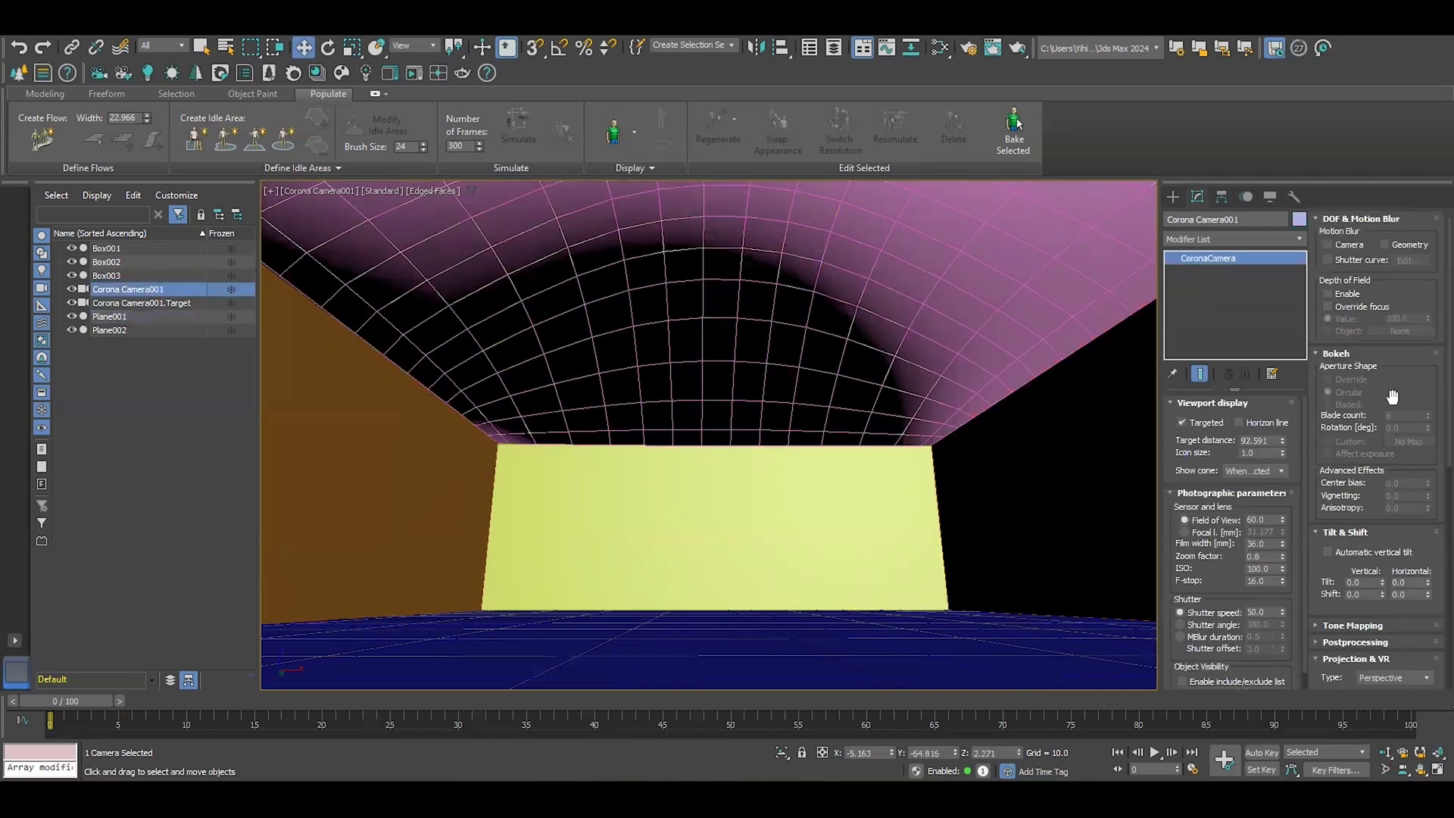
left_click(1329, 551)
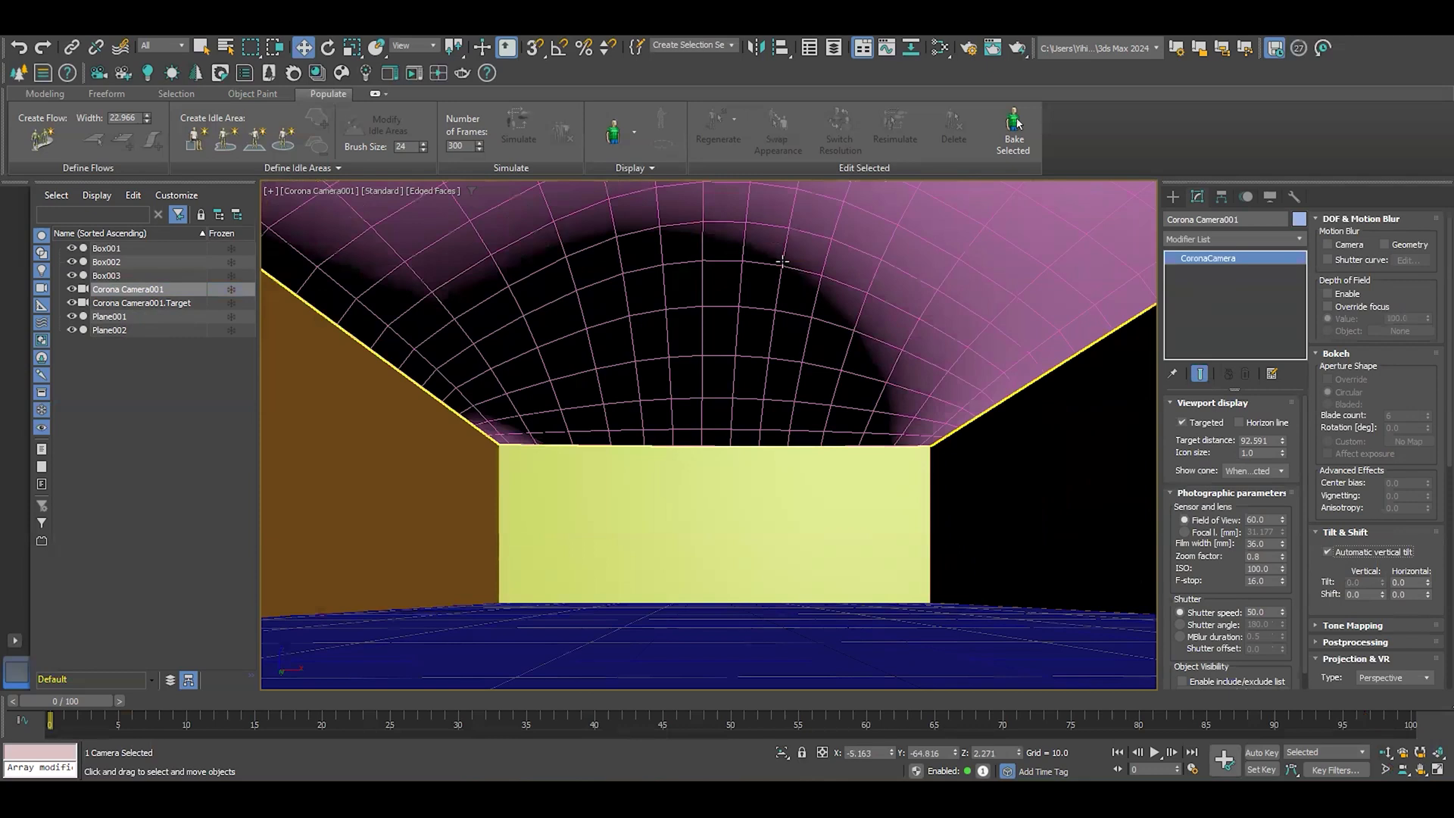
mouse_move(898, 276)
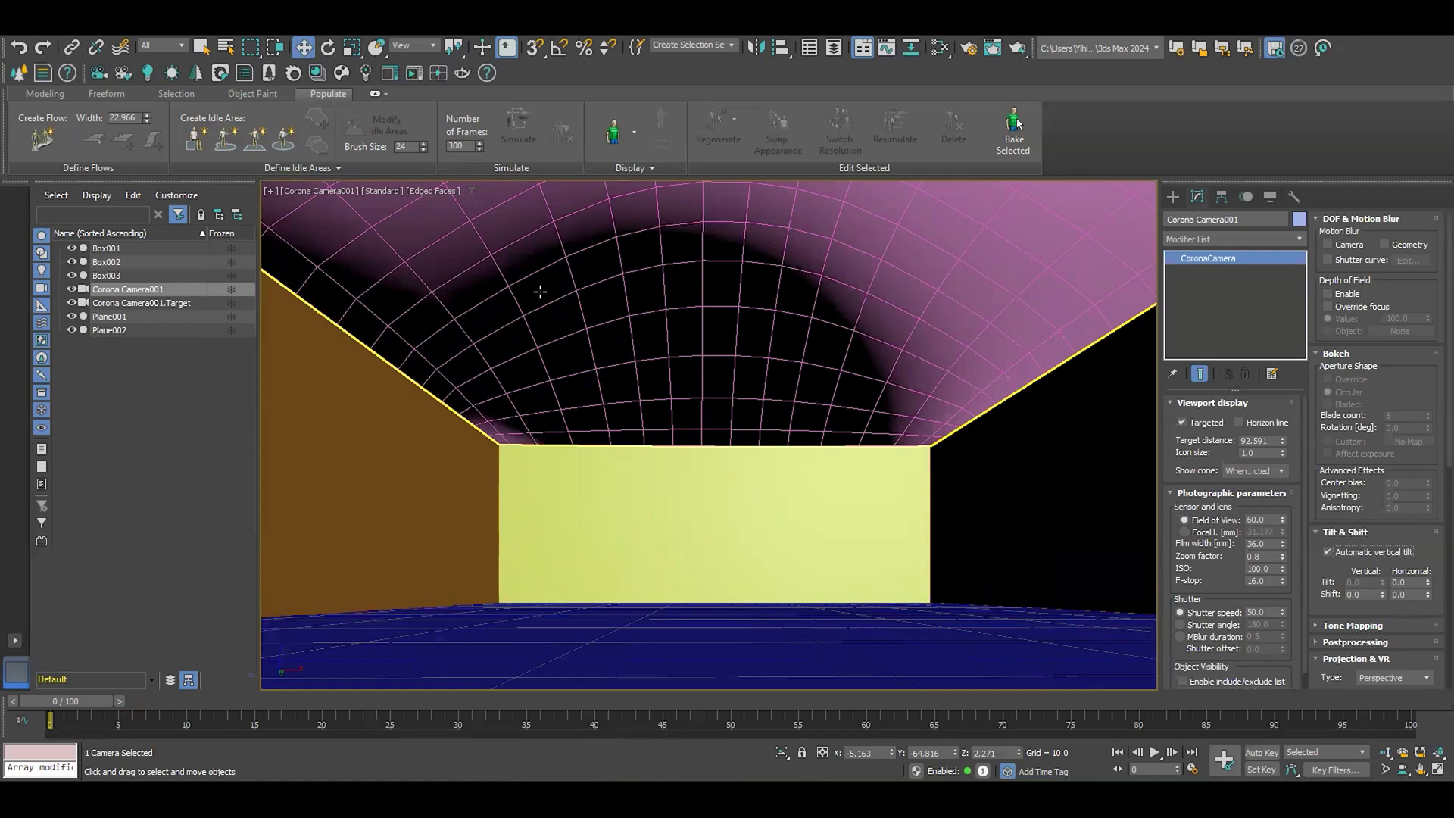
left_click(109, 316)
type("edi")
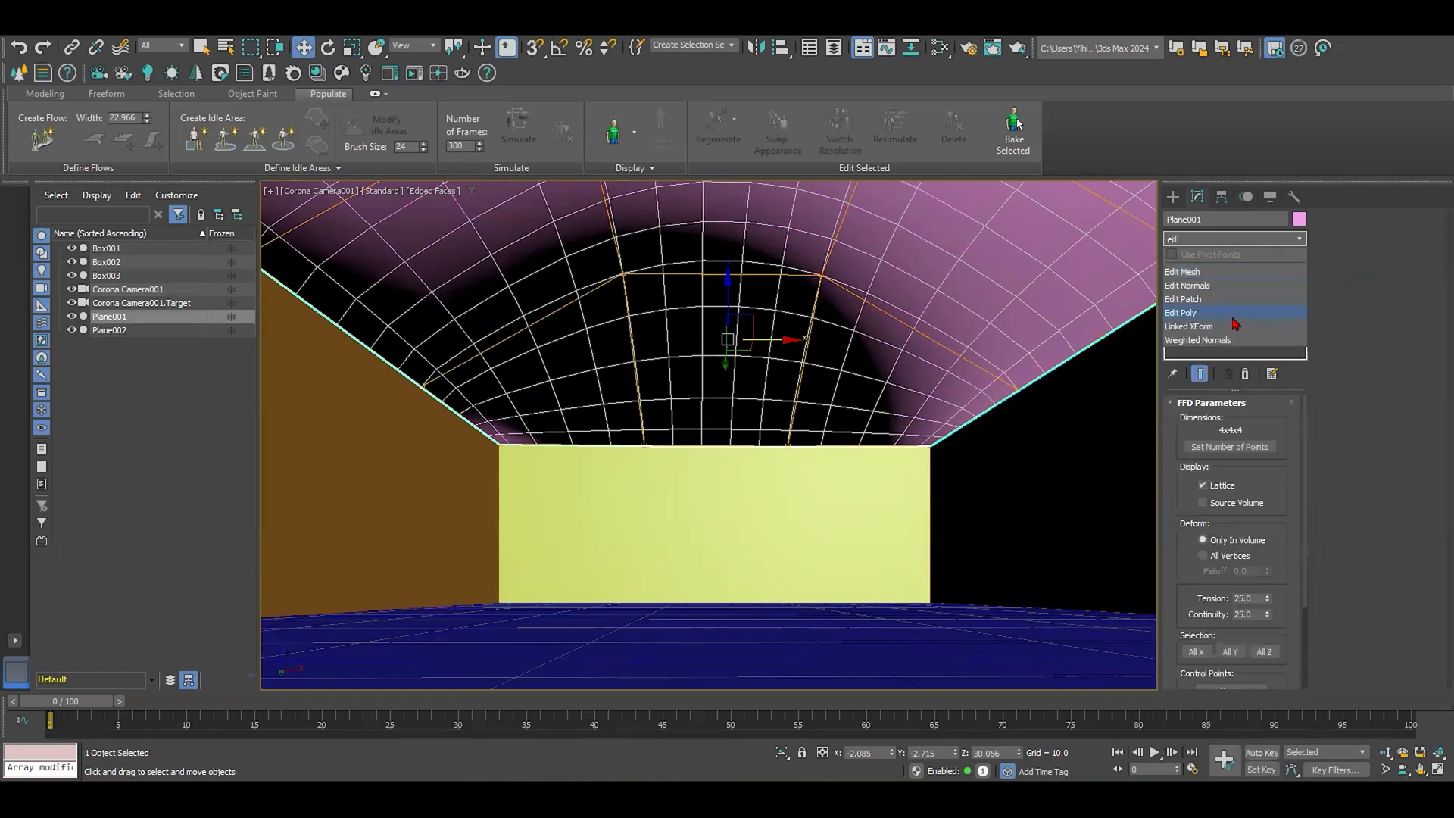
- Add Edit Poly to Plane001 and bring up the Generate Topology tools from the Modeling ribbon
left_click(1182, 312)
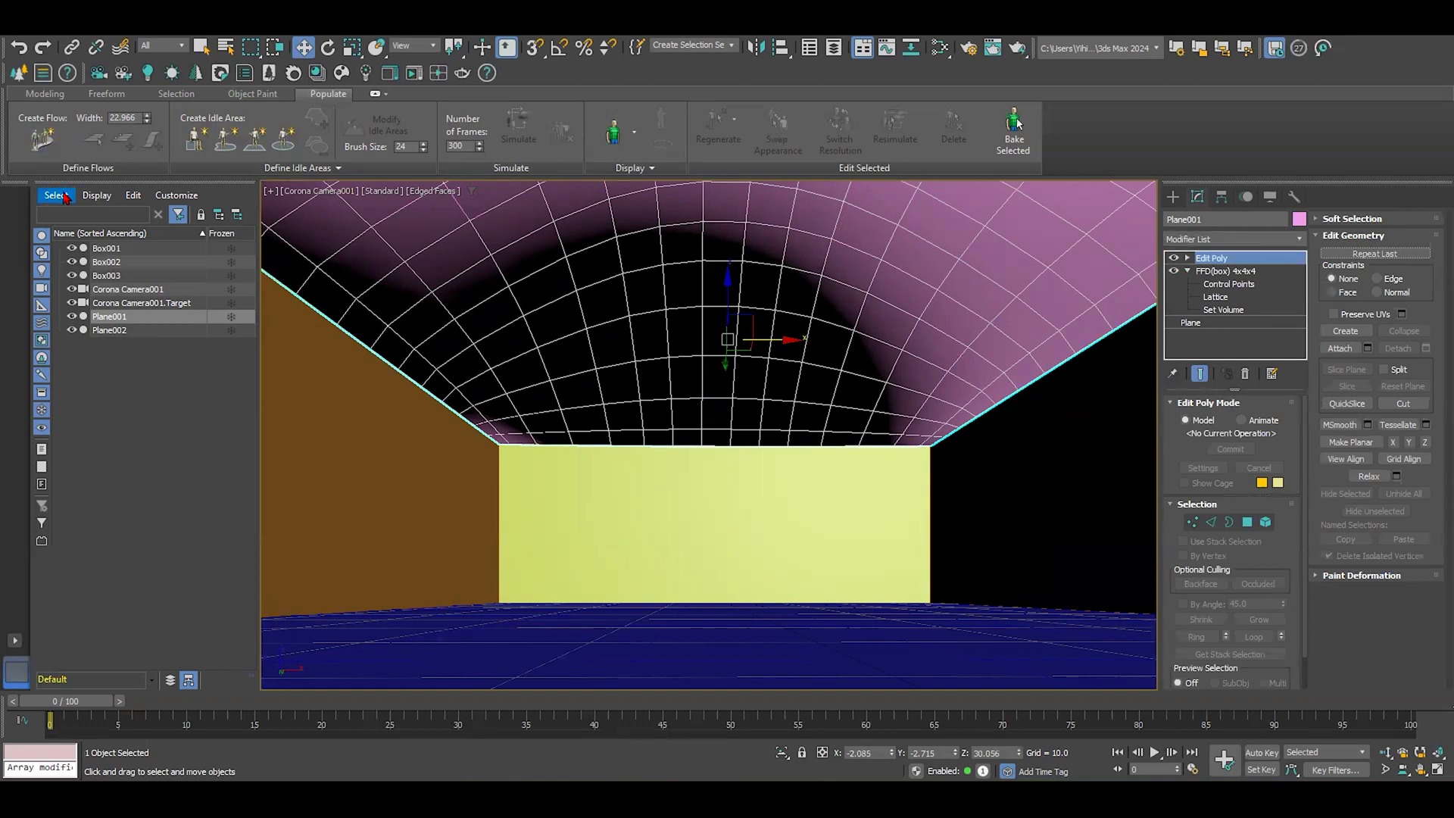
left_click(44, 93)
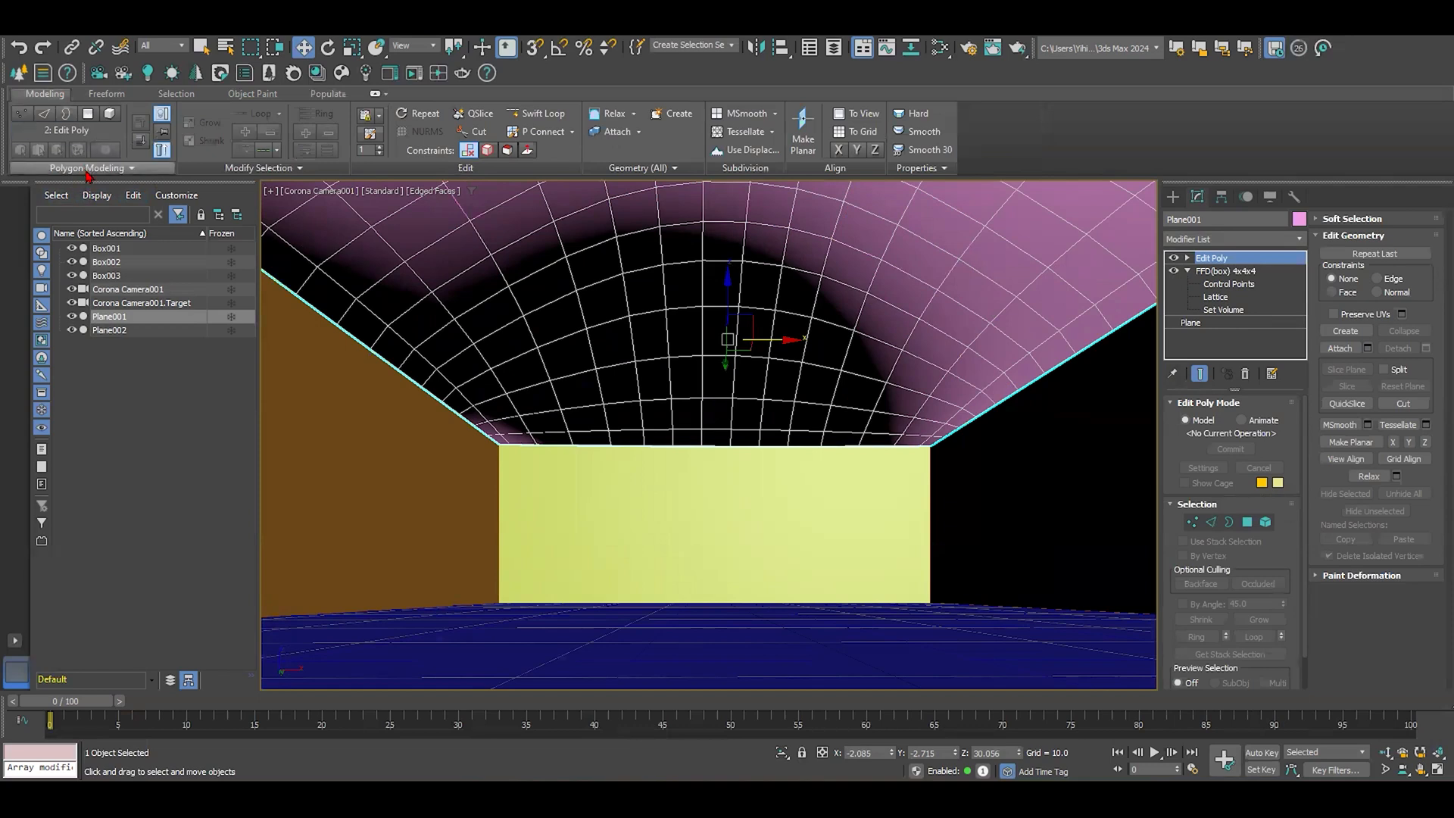
left_click(130, 168)
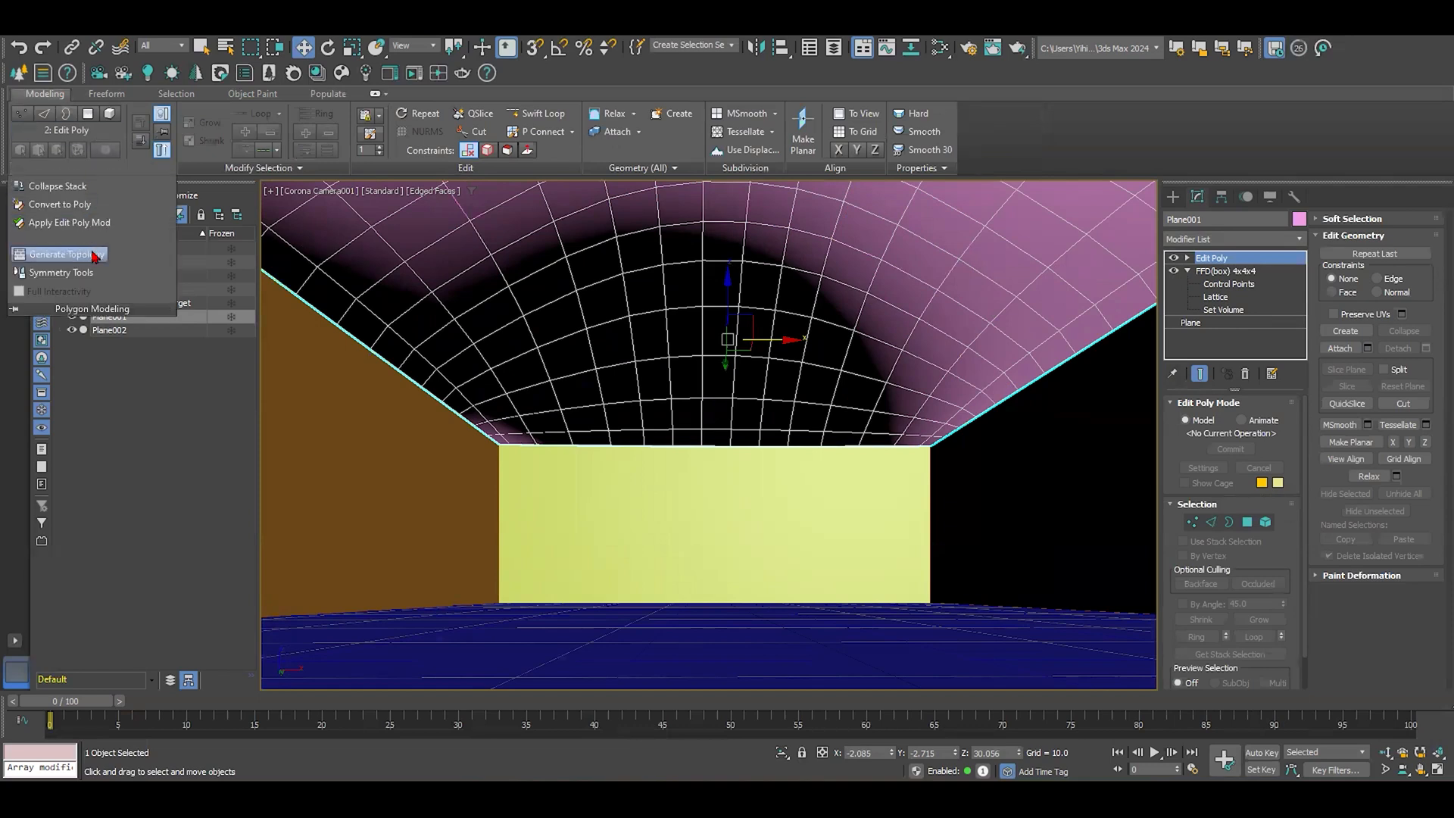
mouse_move(65, 254)
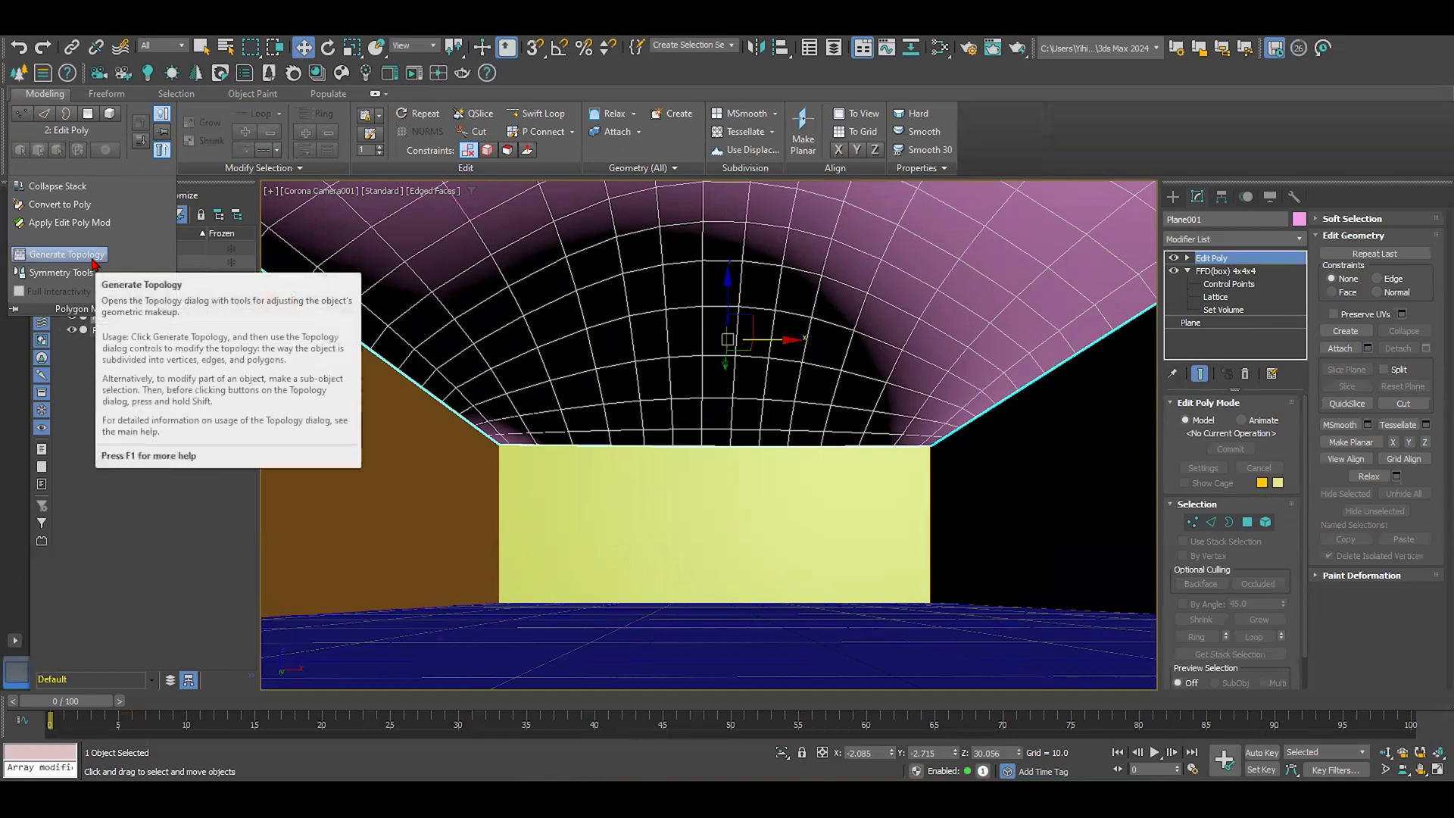
left_click(67, 254)
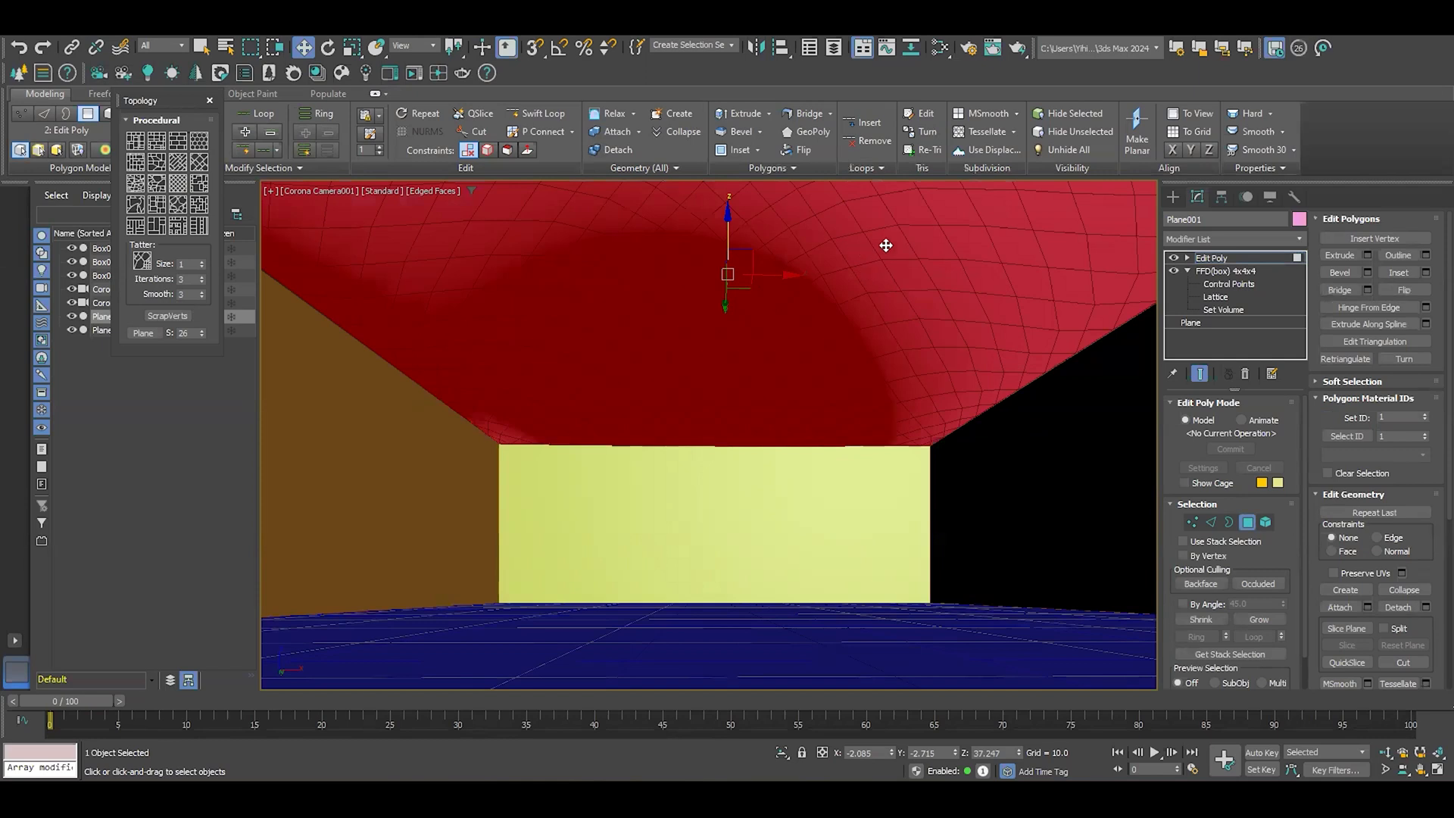
mouse_move(1072, 292)
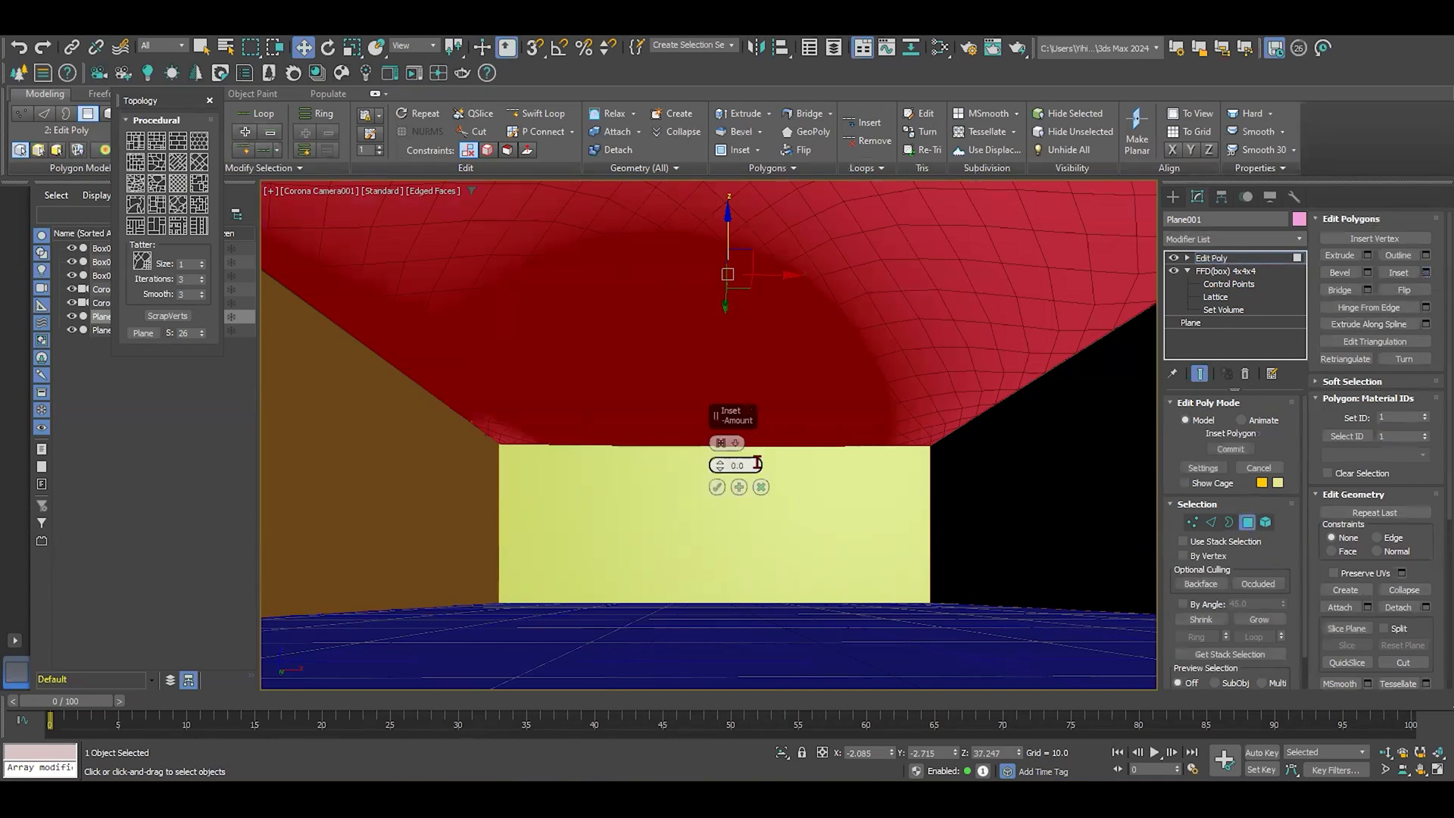
- Inset all dome panels by 0.32 to leave thin mullion borders and confirm
left_click(721, 443)
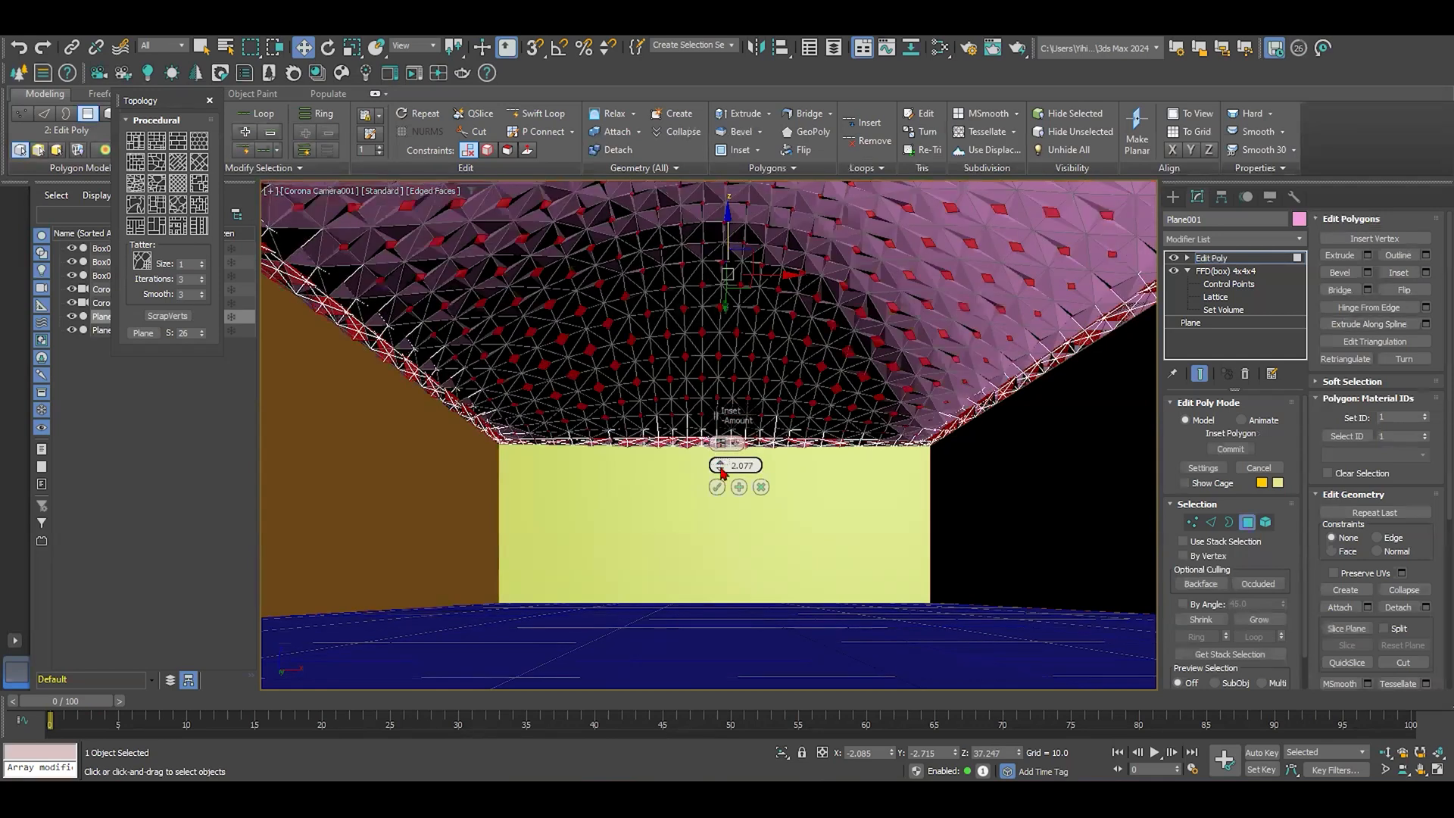
left_click_drag(722, 465, 722, 477)
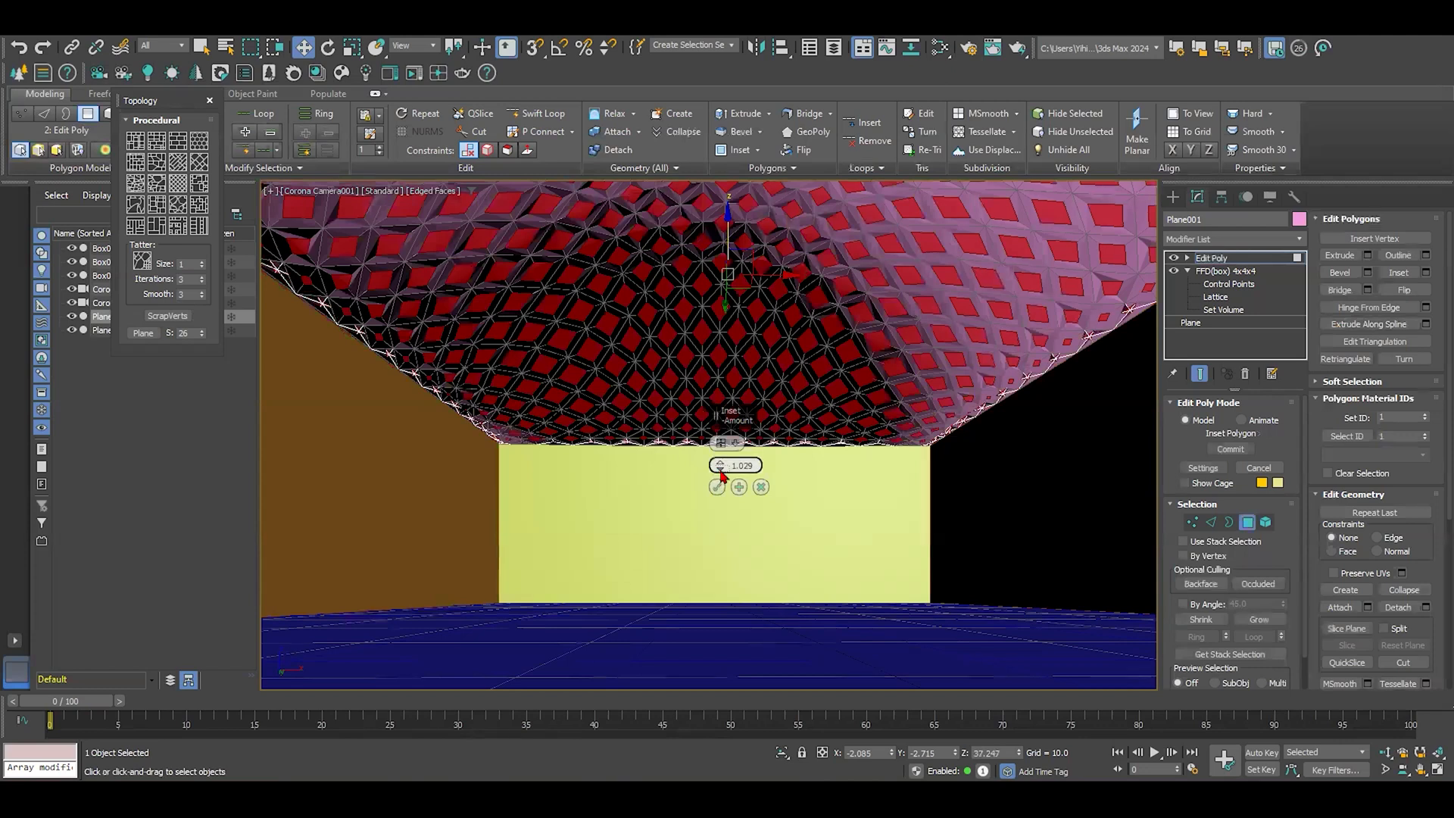
left_click_drag(722, 465, 722, 481)
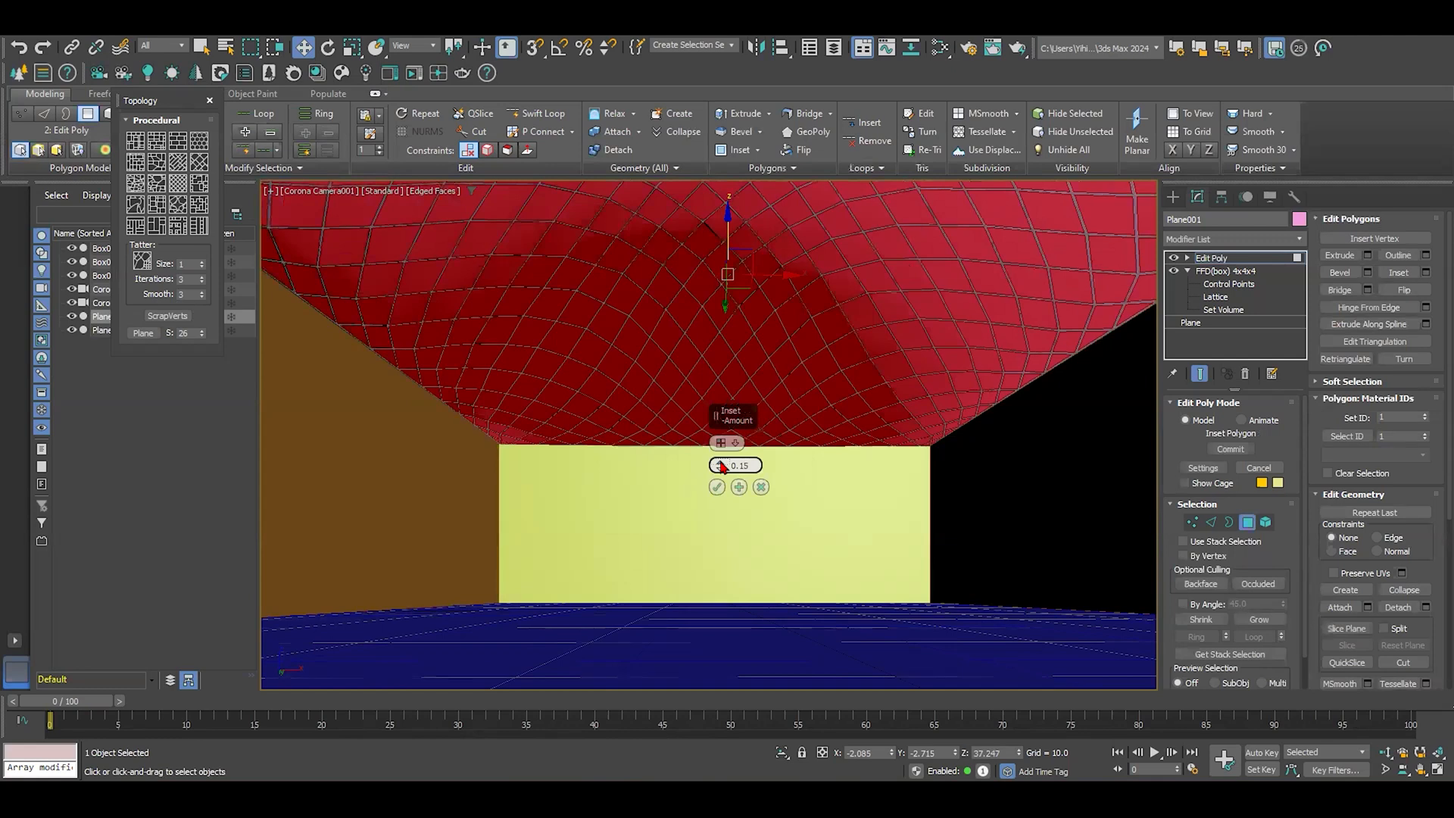
left_click_drag(736, 465, 736, 455)
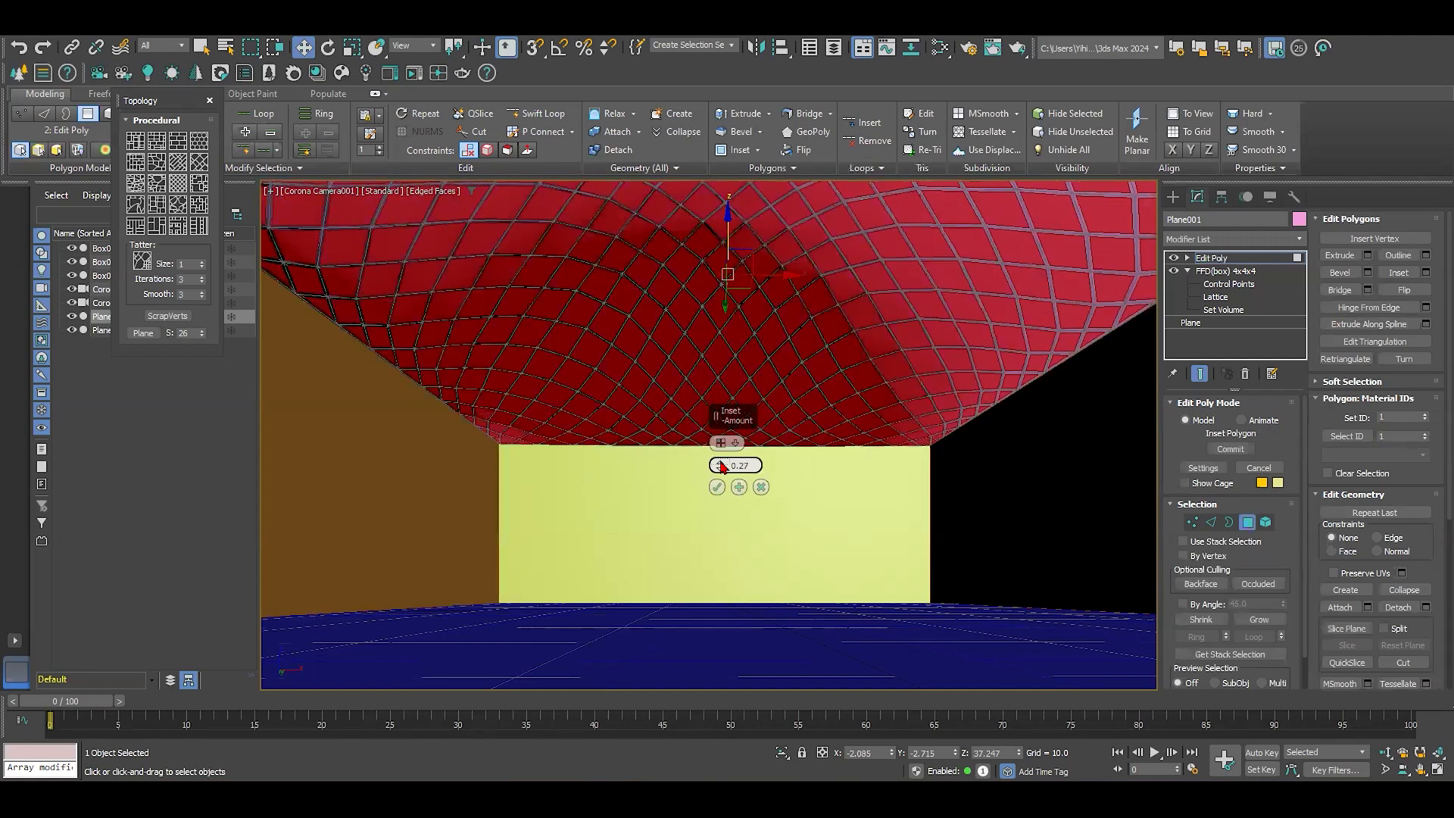
left_click_drag(736, 465, 730, 481)
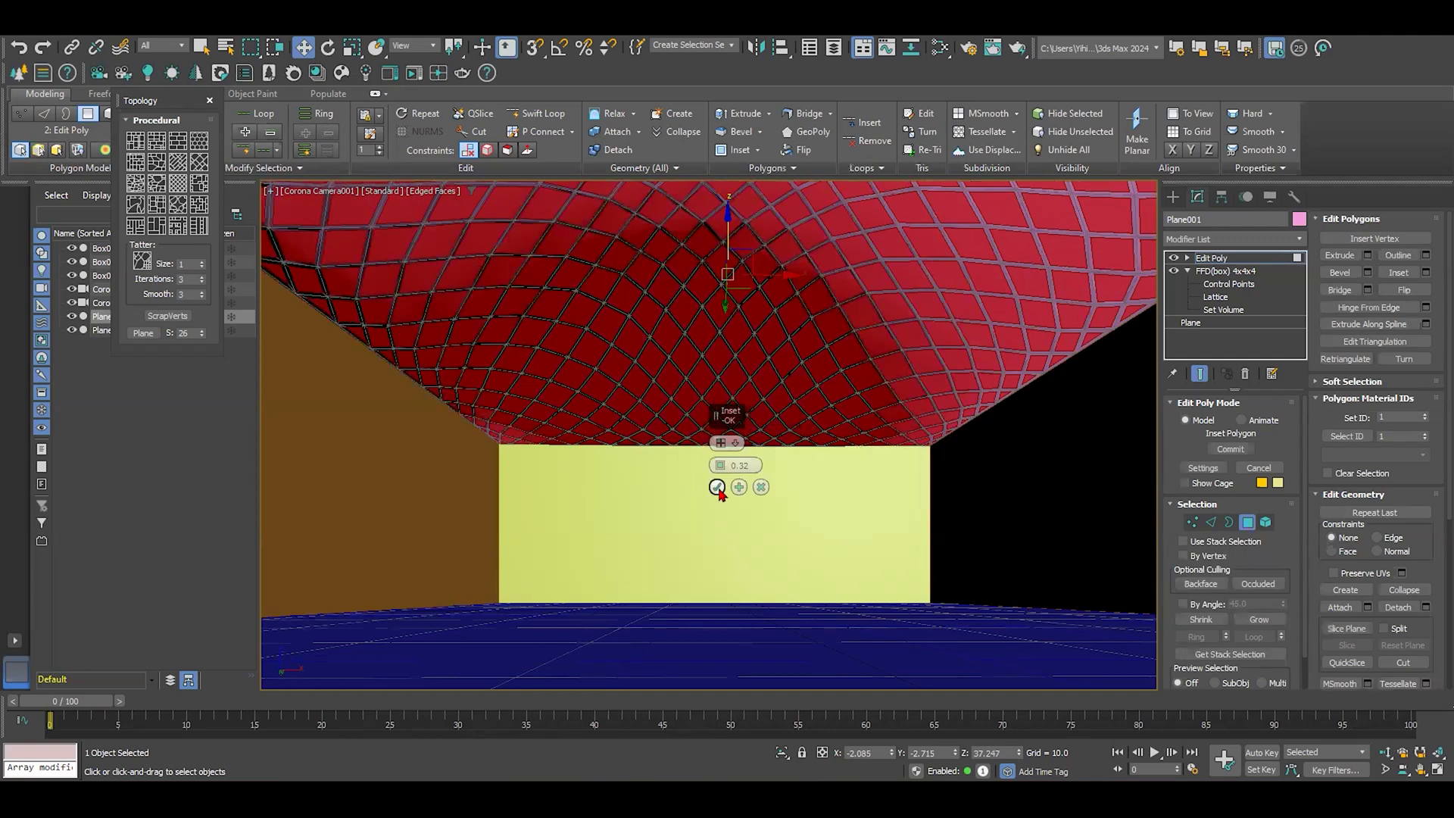
left_click(717, 486)
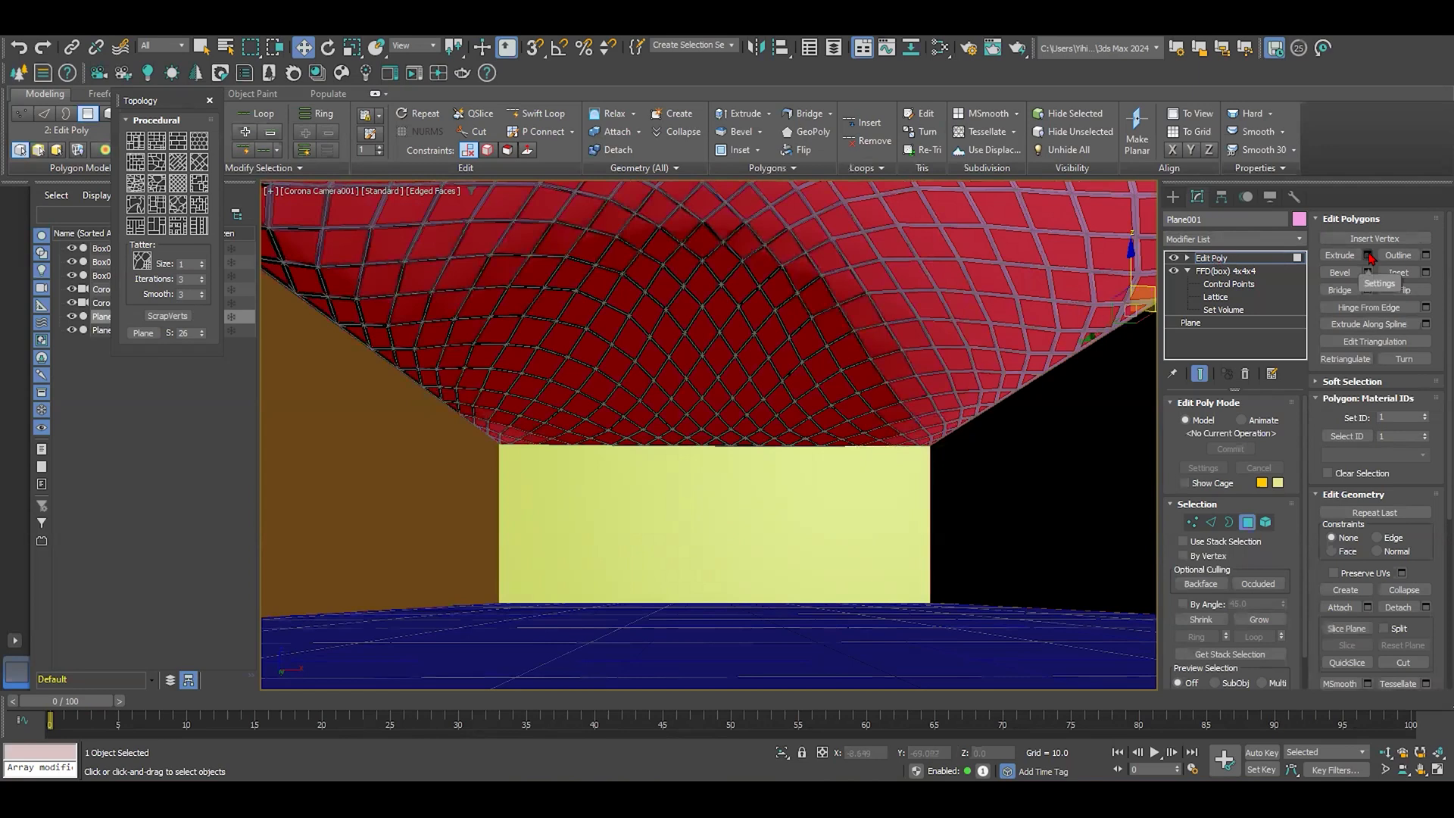
- Extrude the dome faces By Polygon, raising the panel height, and commit
left_click(1337, 254)
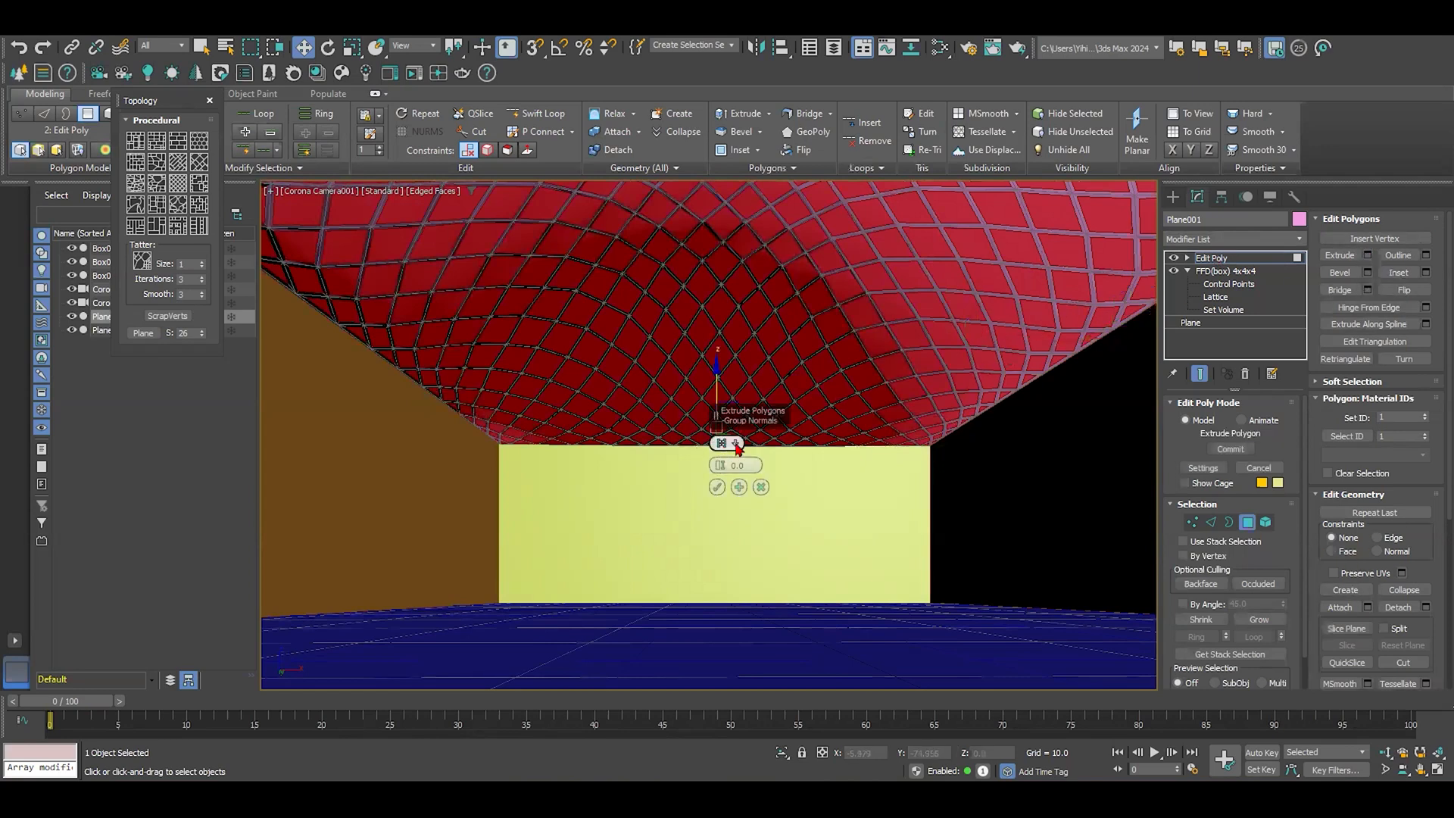
left_click(721, 442)
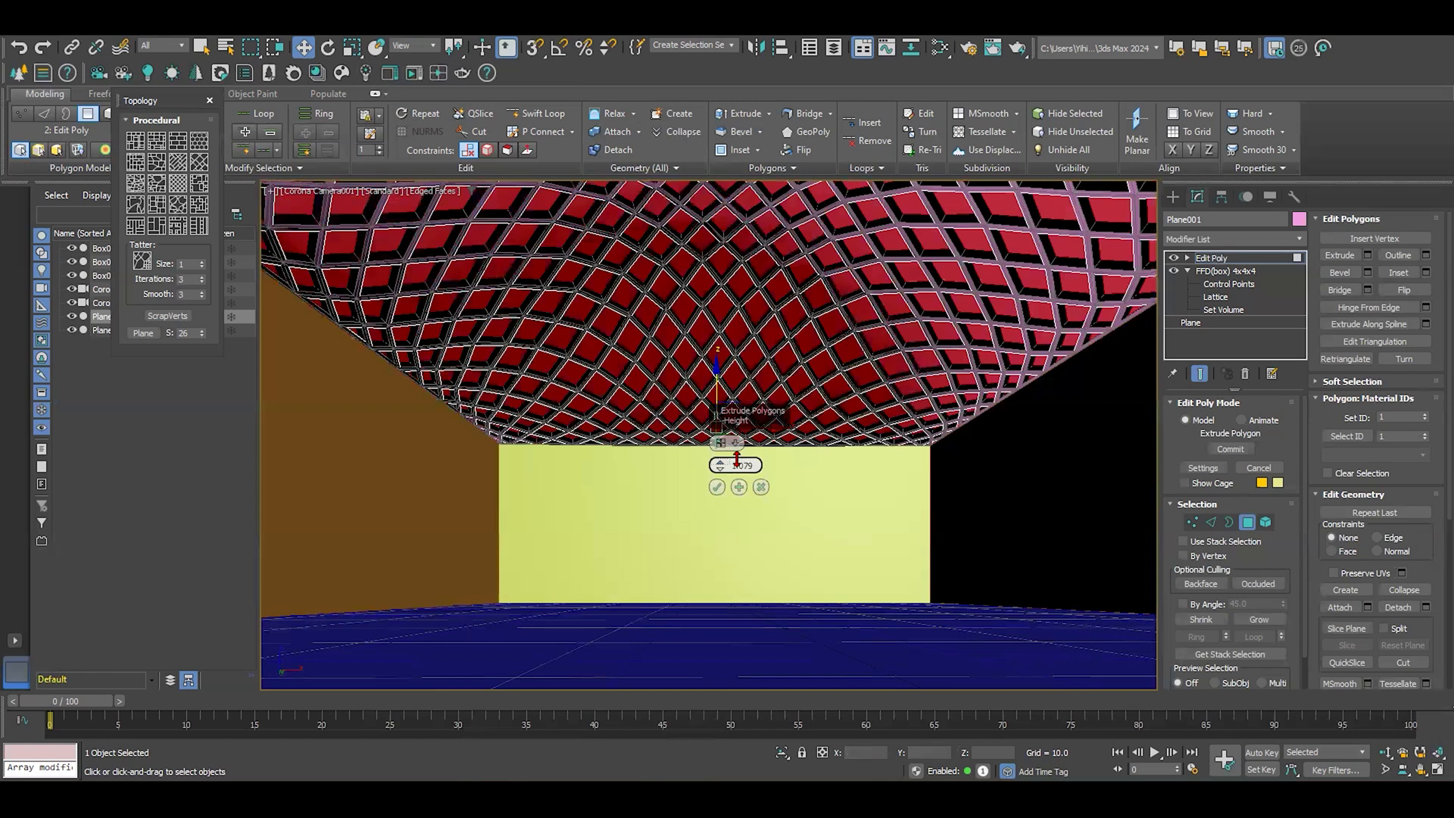
left_click_drag(736, 465, 748, 520)
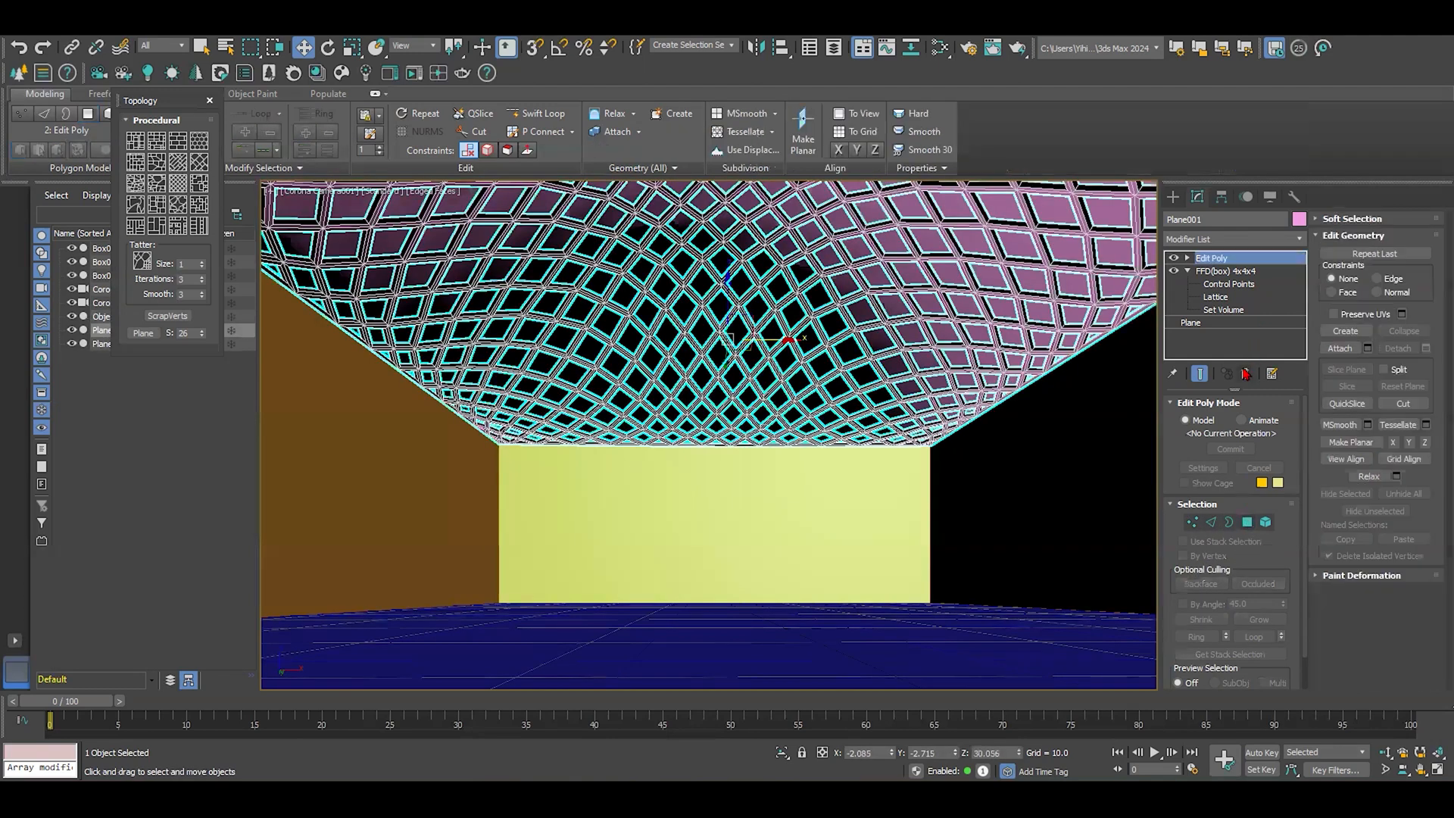
left_click(1226, 257)
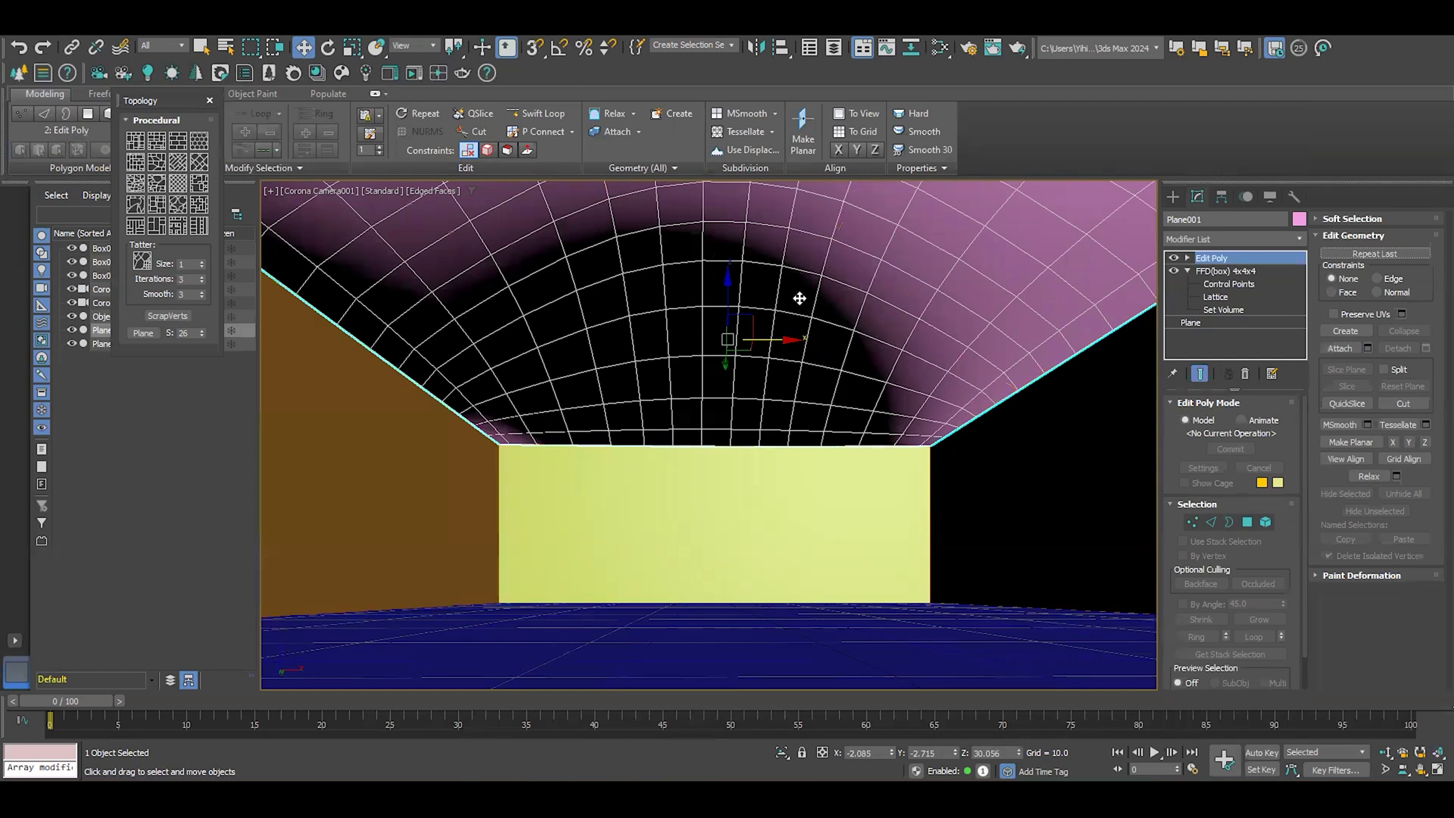
mouse_move(672, 276)
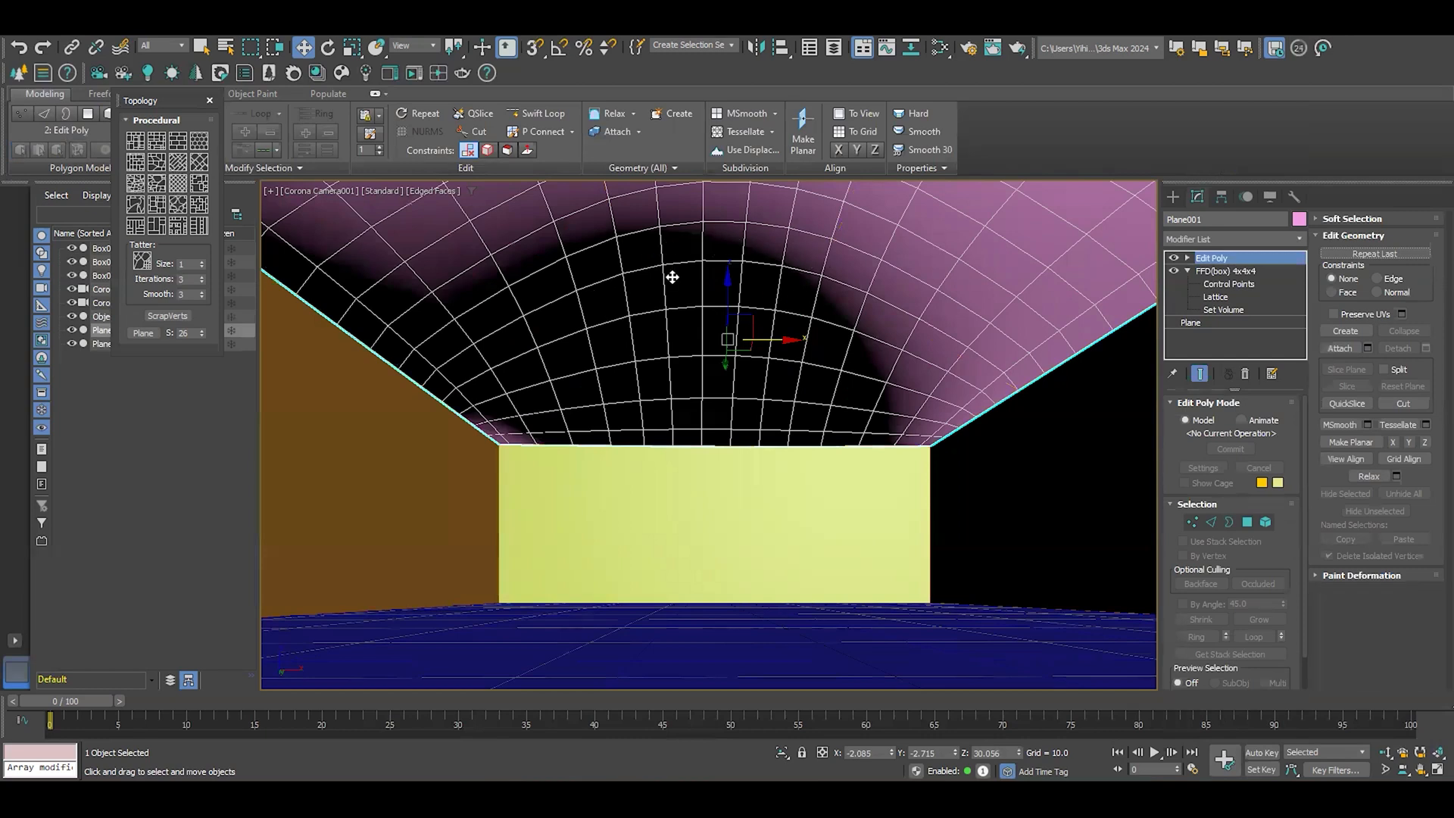
mouse_move(1242, 394)
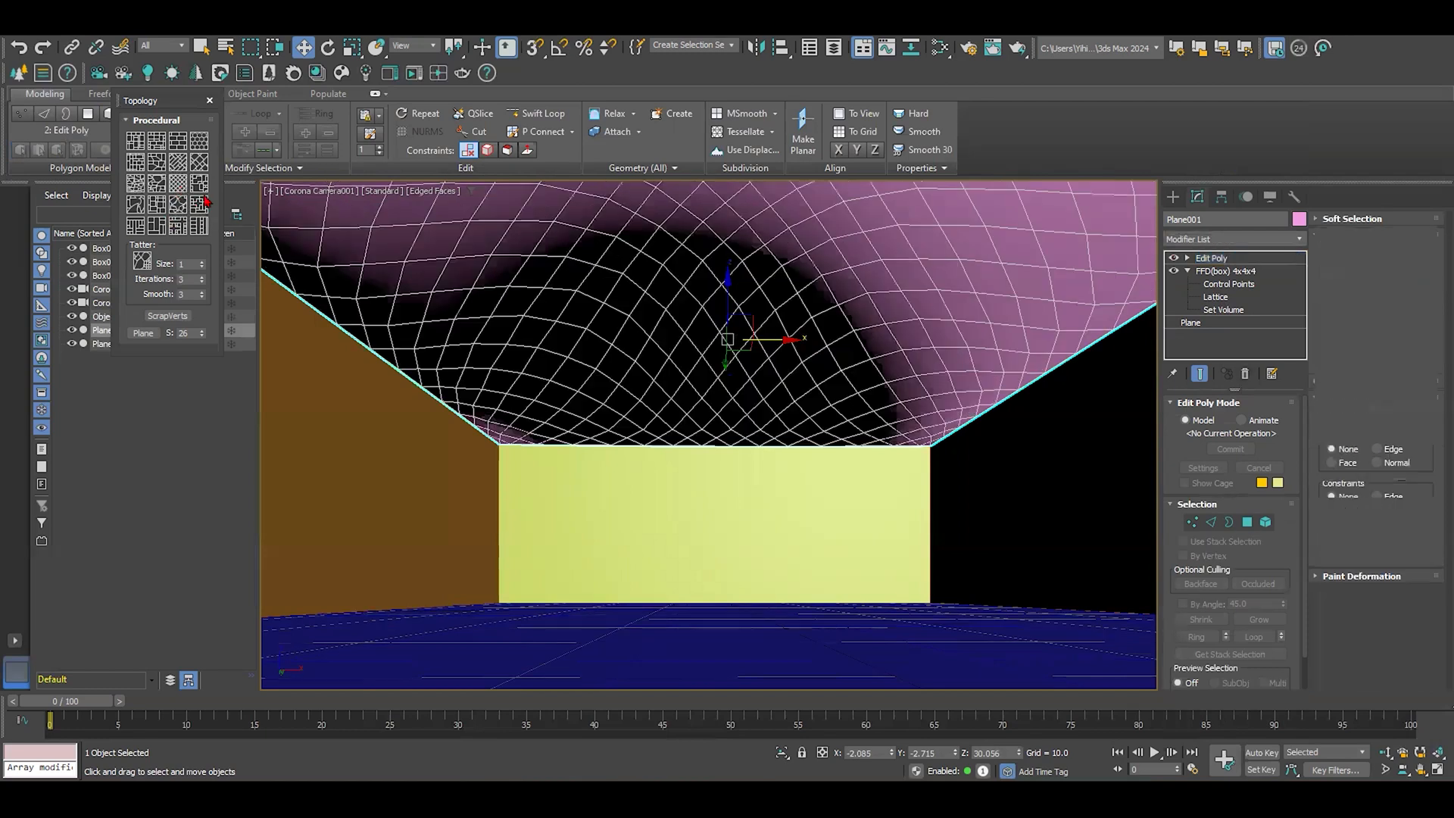
- Undo the extrusion so the Edit Poly dome shows its plain grid again
left_click(1210, 257)
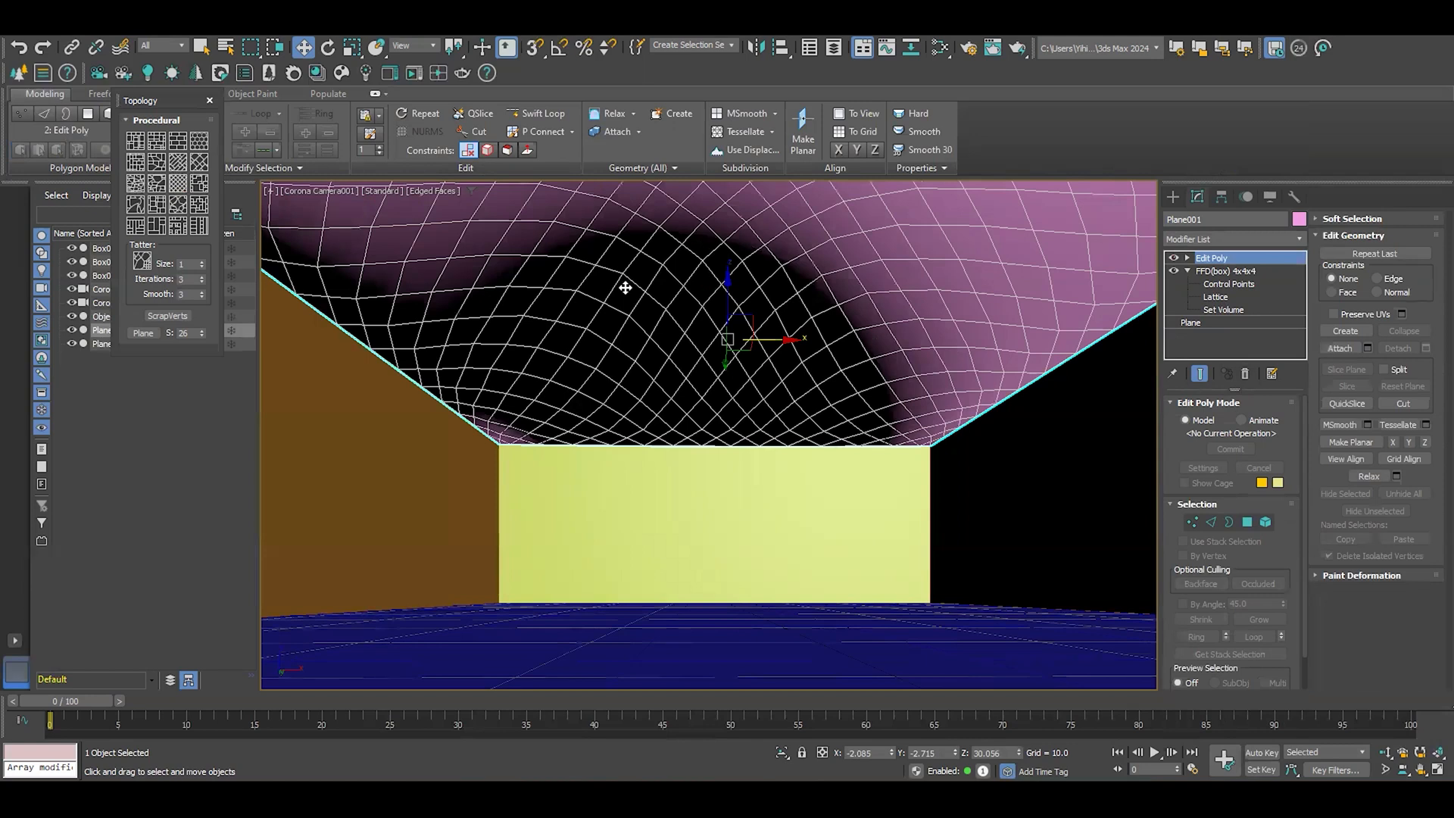
mouse_move(761, 288)
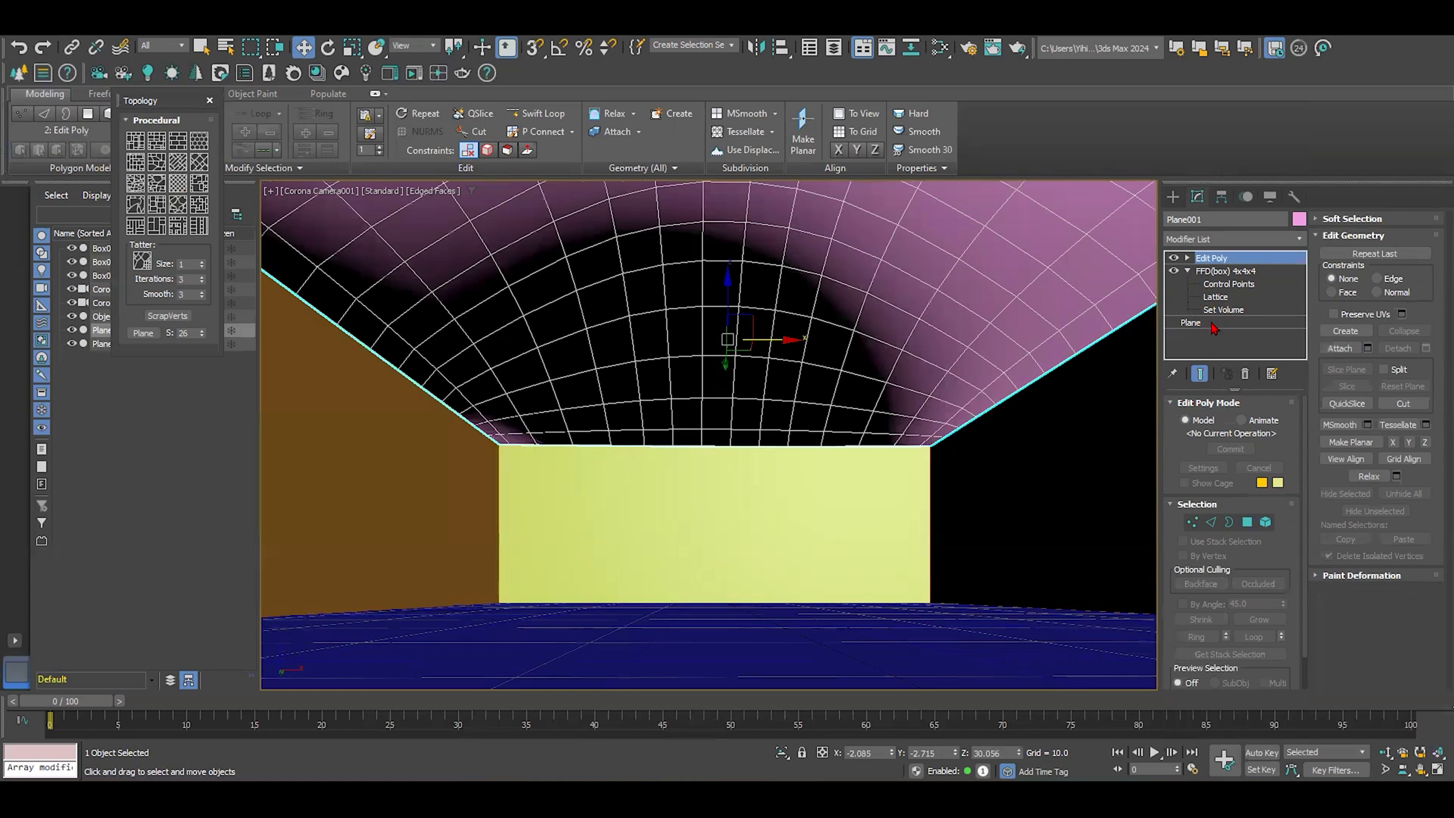
- Set the base Plane's Width Segs and Length Segs to 10, then return to the Edit Poly level
left_click(1190, 321)
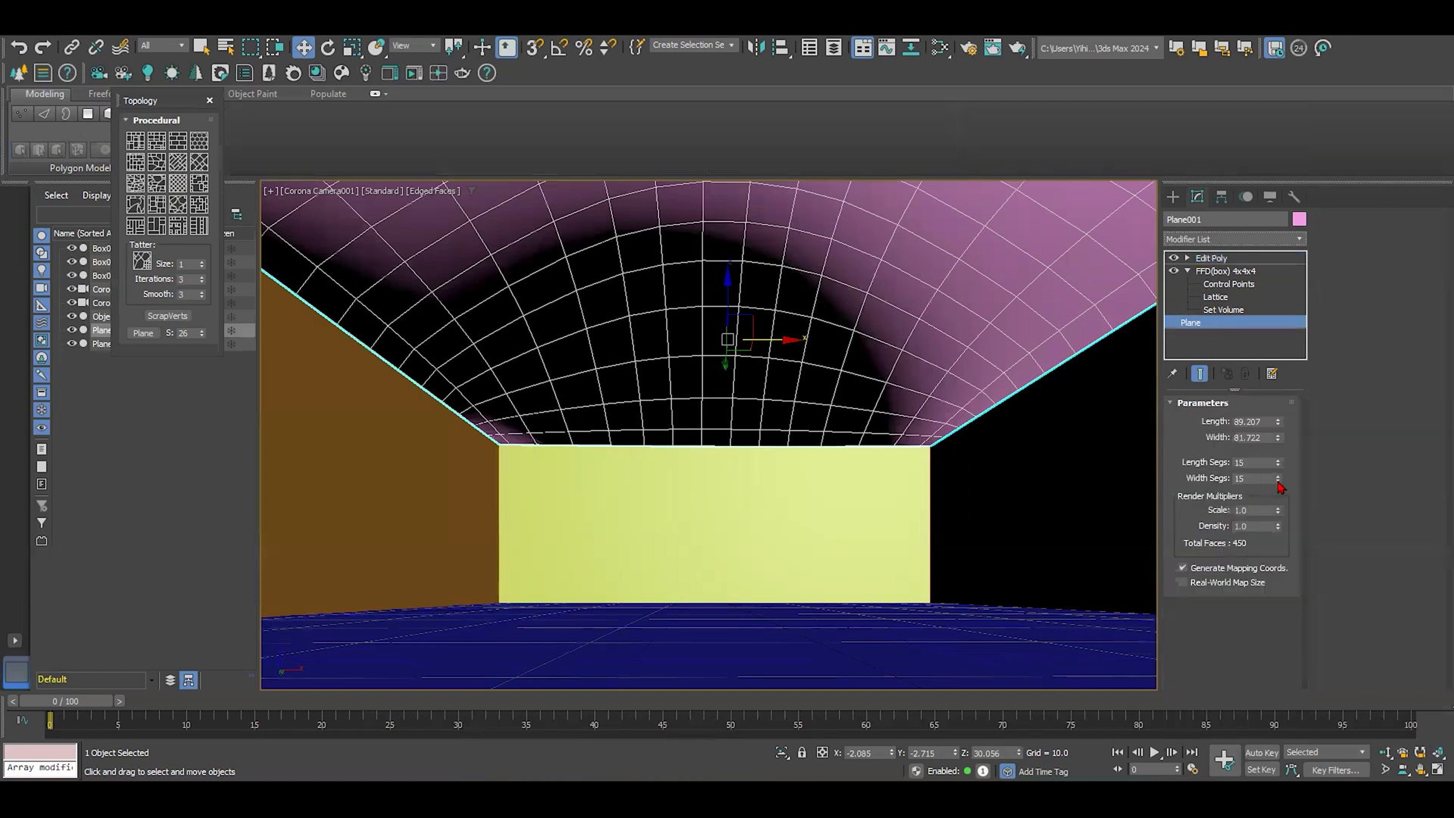
left_click(1278, 480)
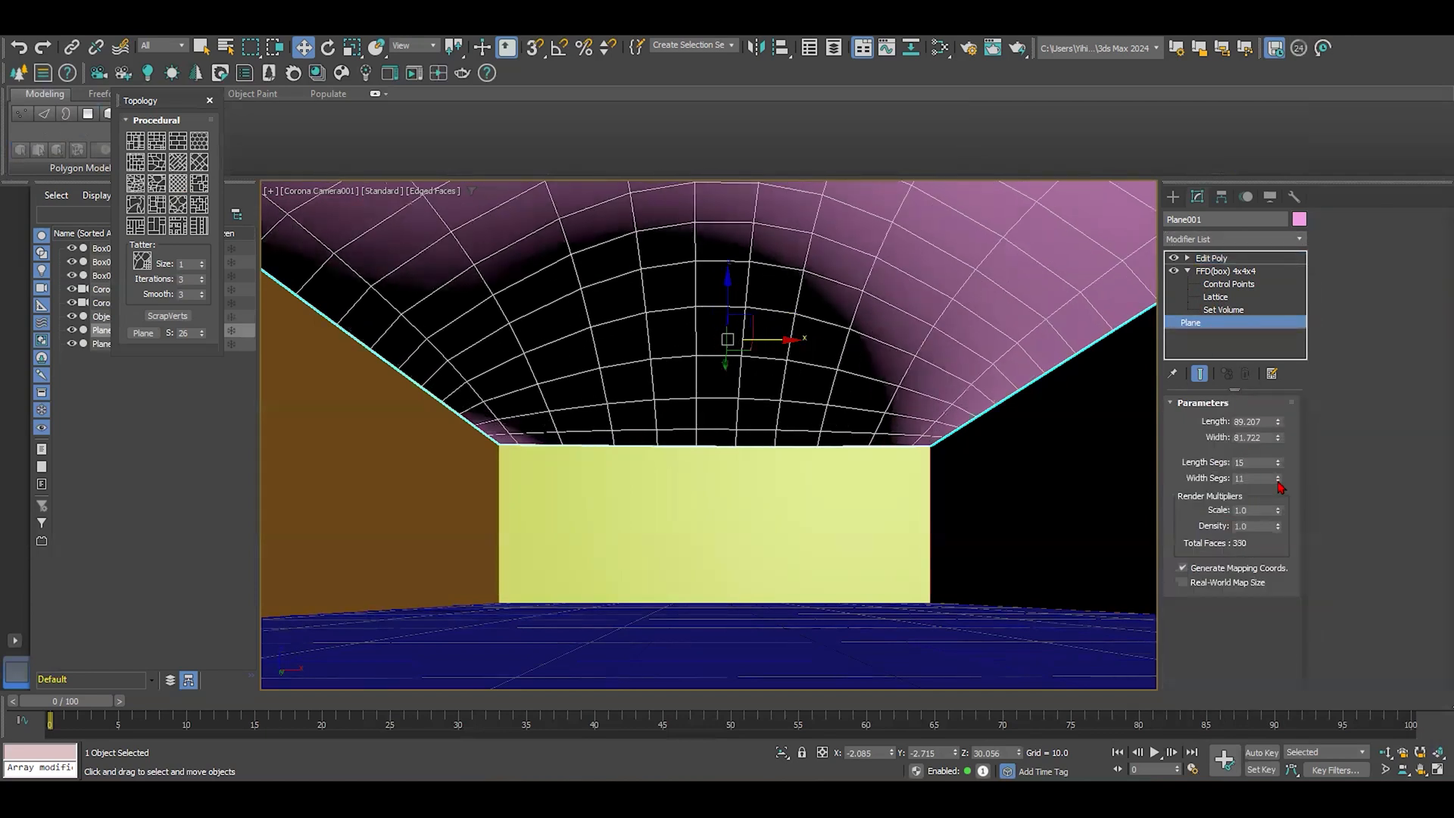
left_click(1278, 480)
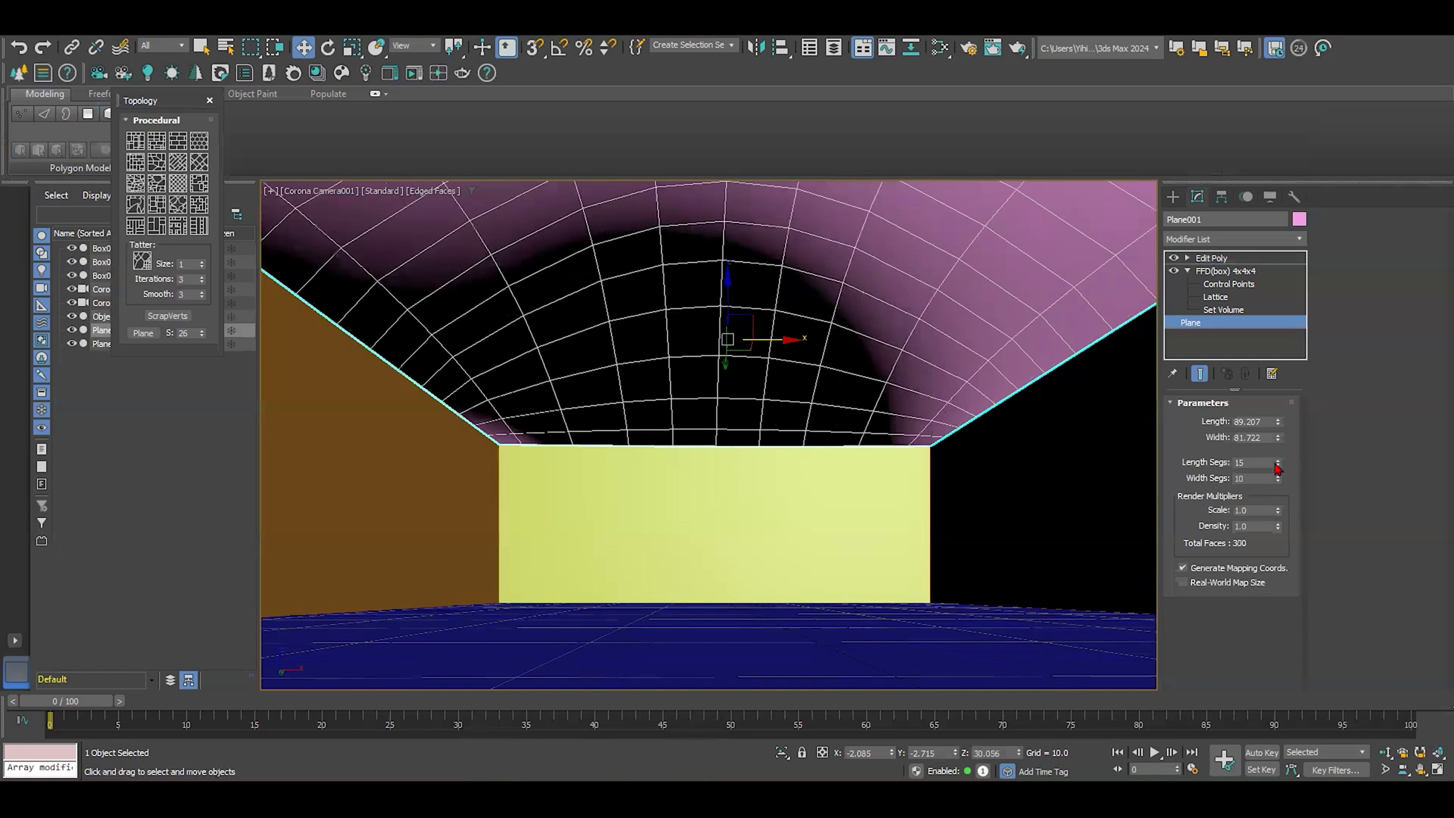
left_click(1279, 459)
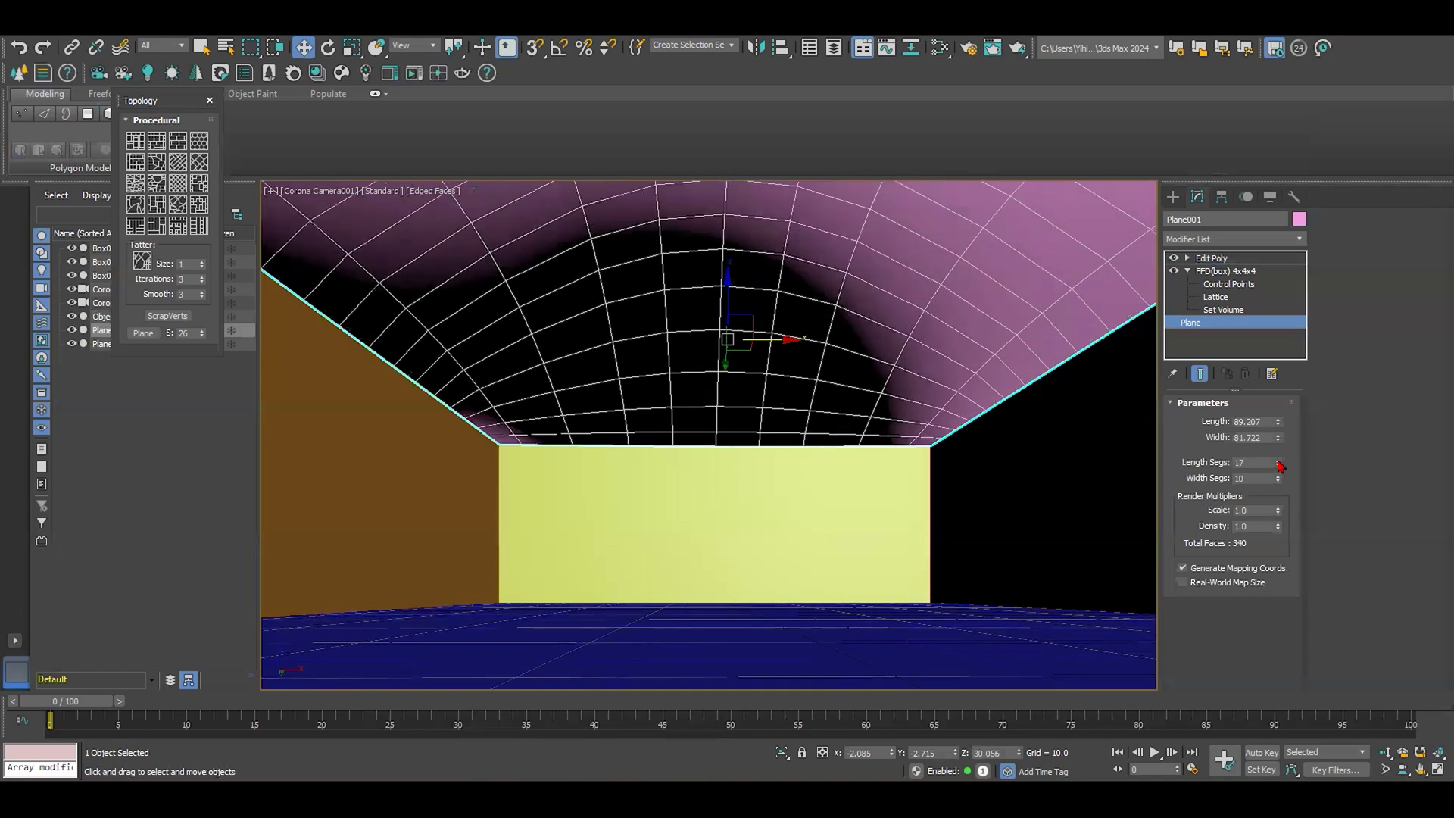
left_click(1278, 465)
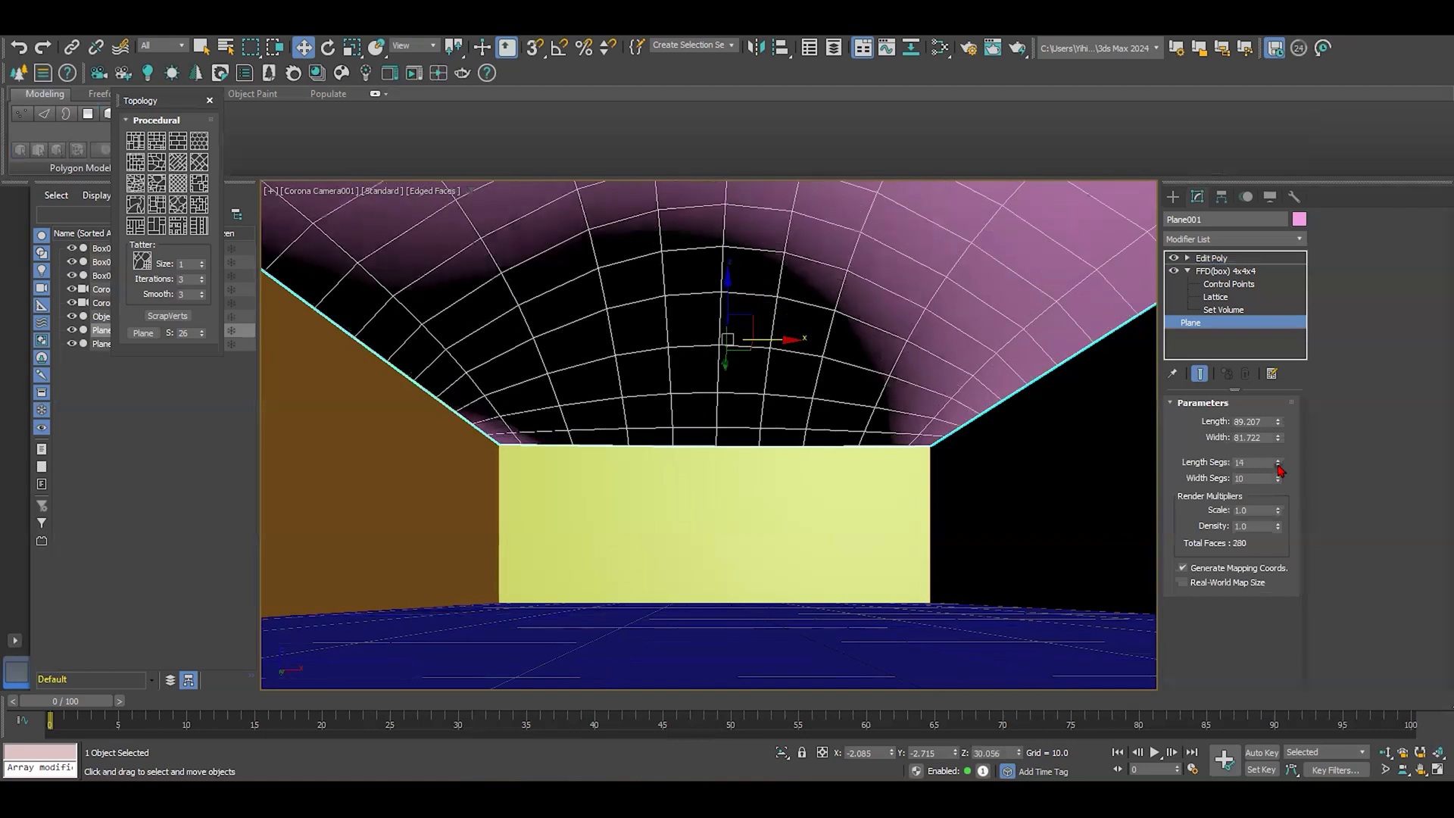
left_click(1278, 465)
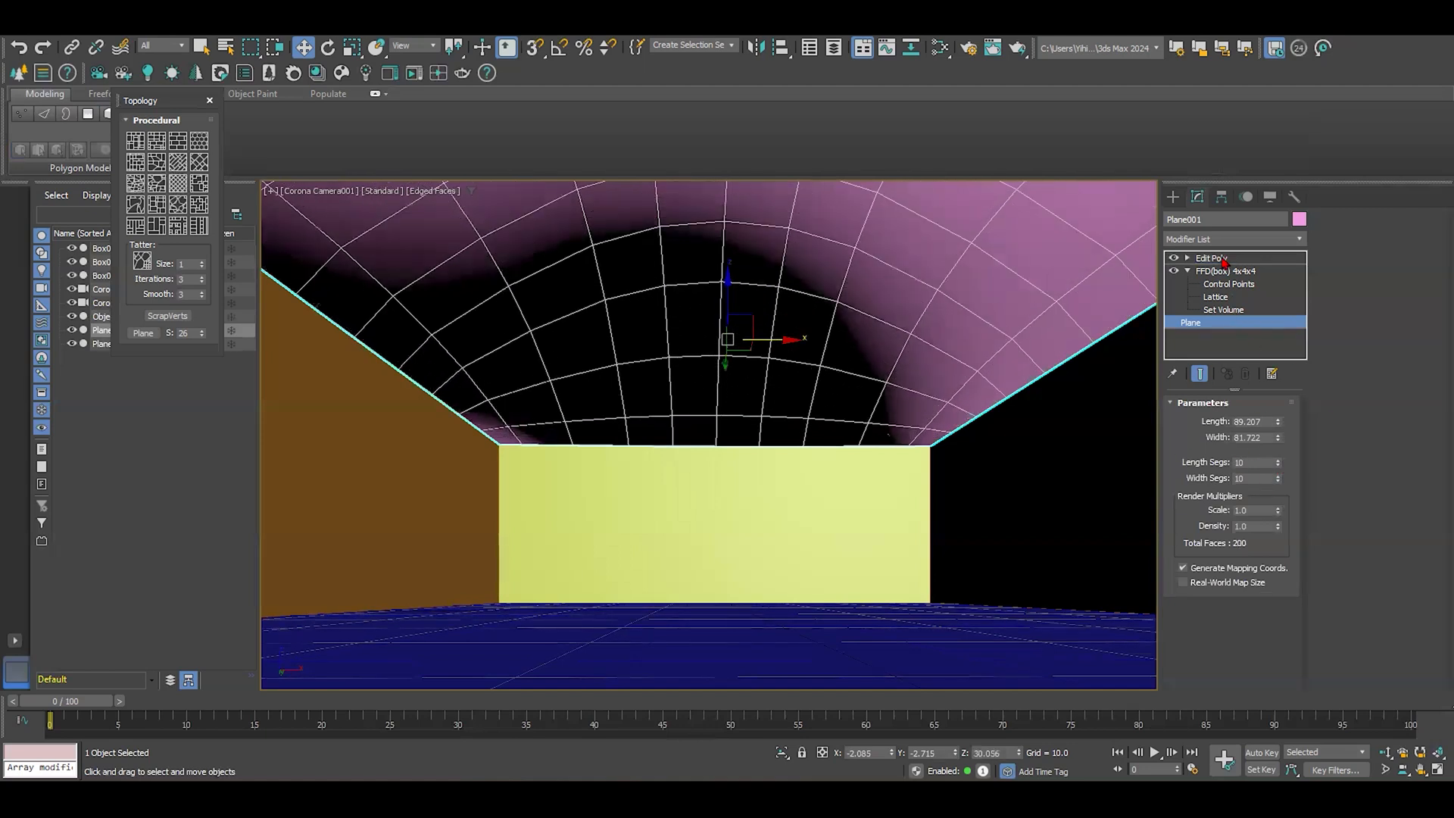
left_click(1212, 258)
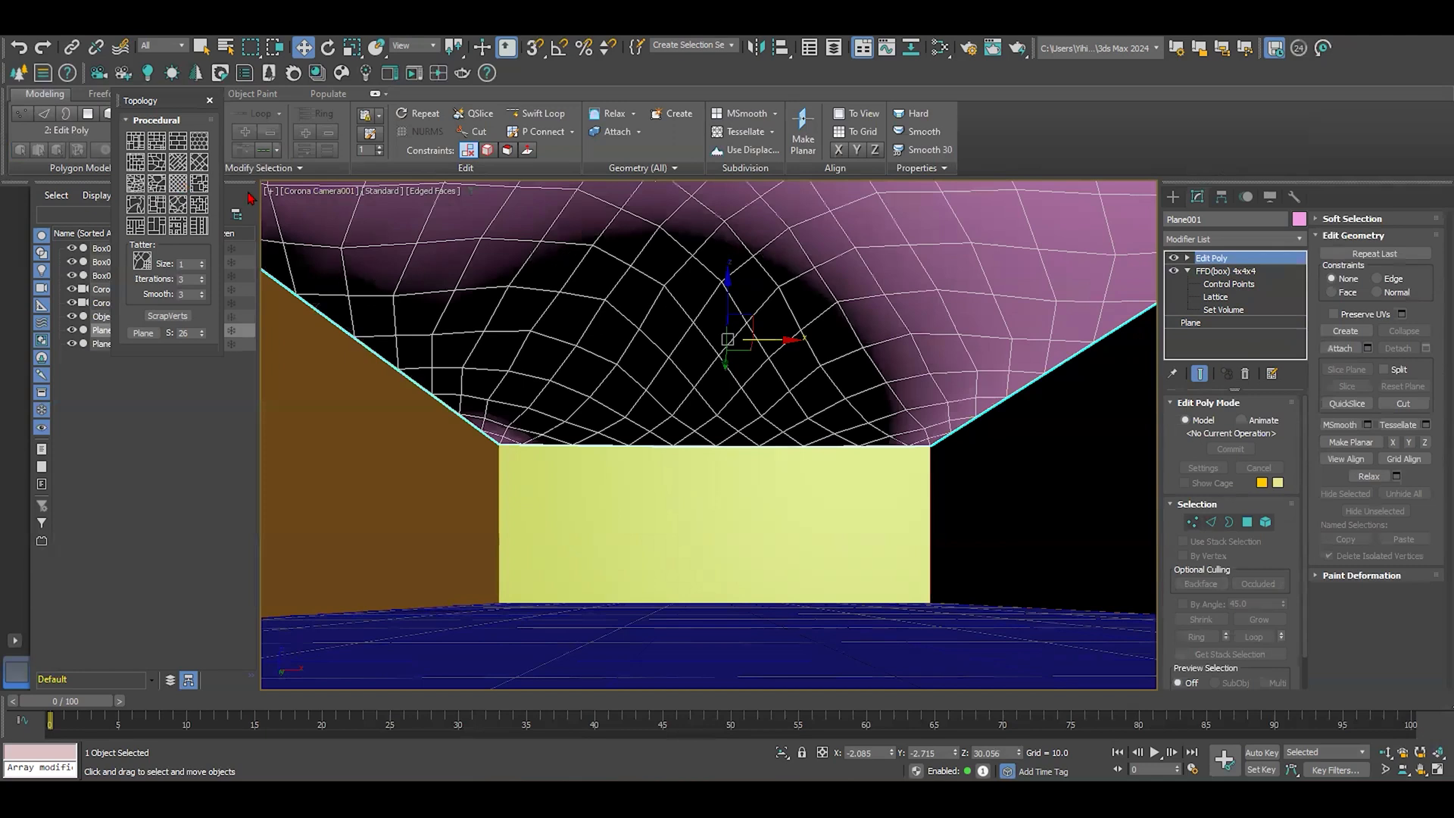
mouse_move(180, 191)
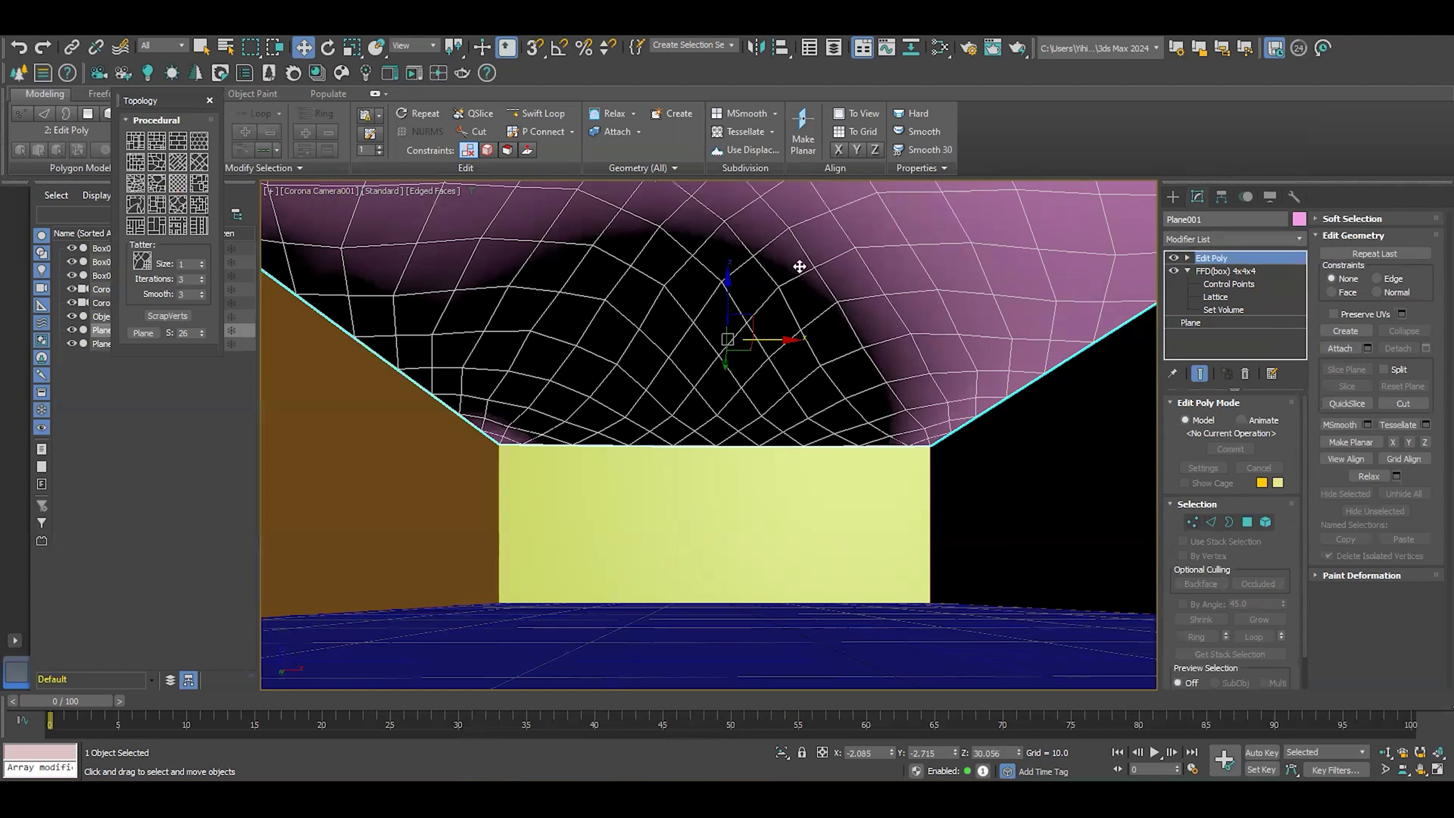
mouse_move(956, 287)
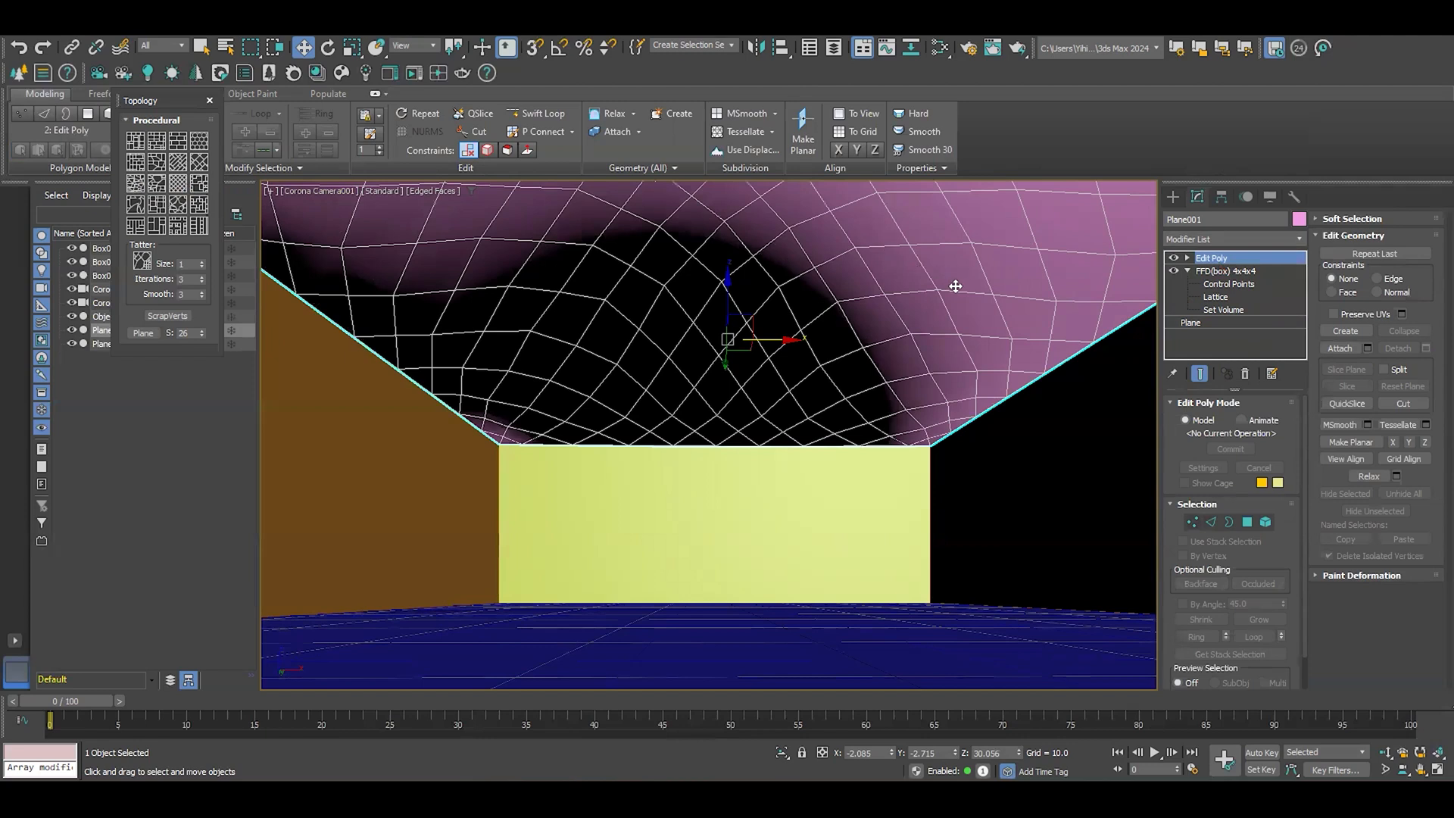
mouse_move(652, 292)
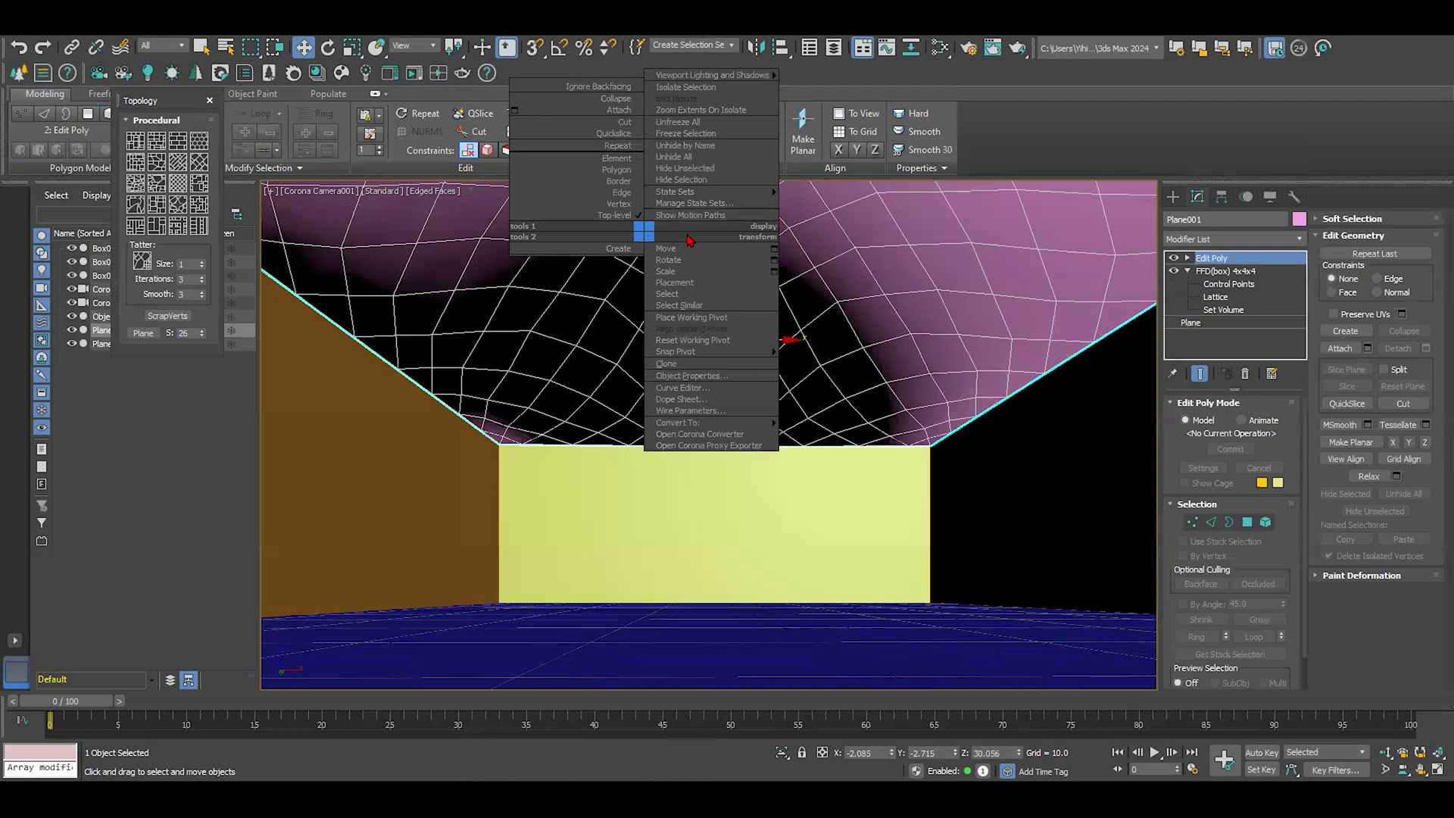
mouse_move(673, 281)
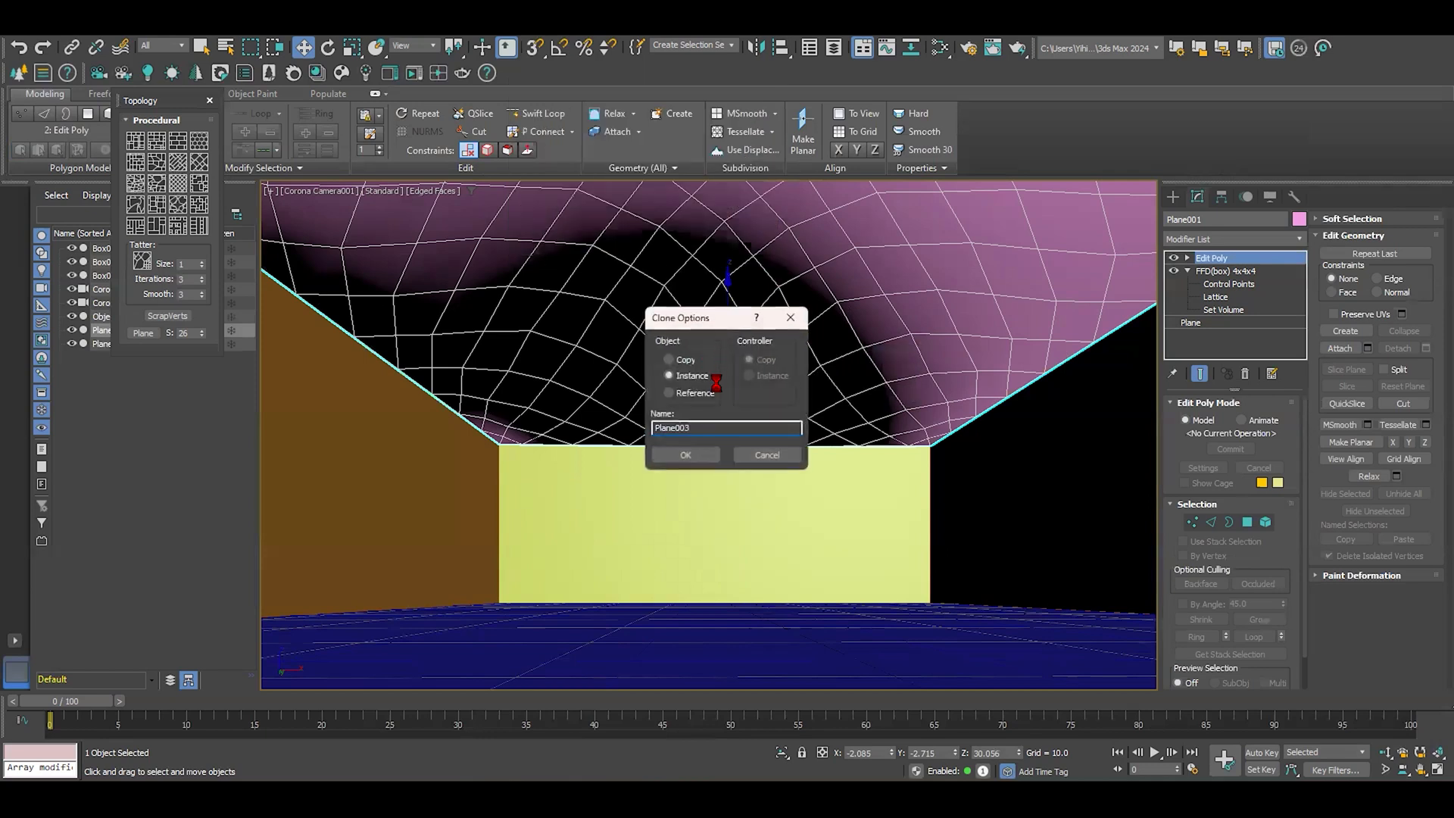
- Clone the dome as an independent Copy, creating Plane003
left_click(670, 361)
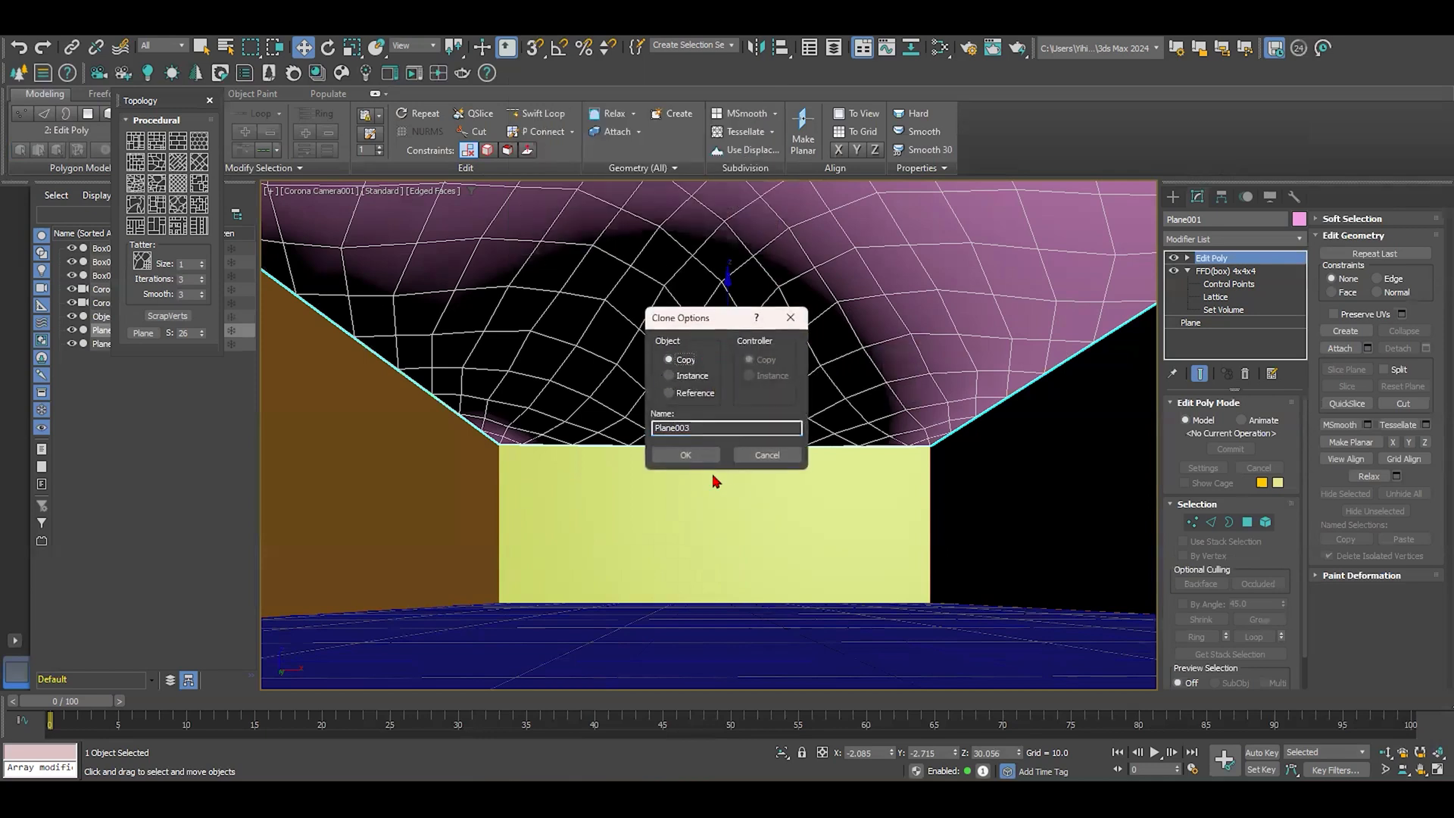
left_click(684, 454)
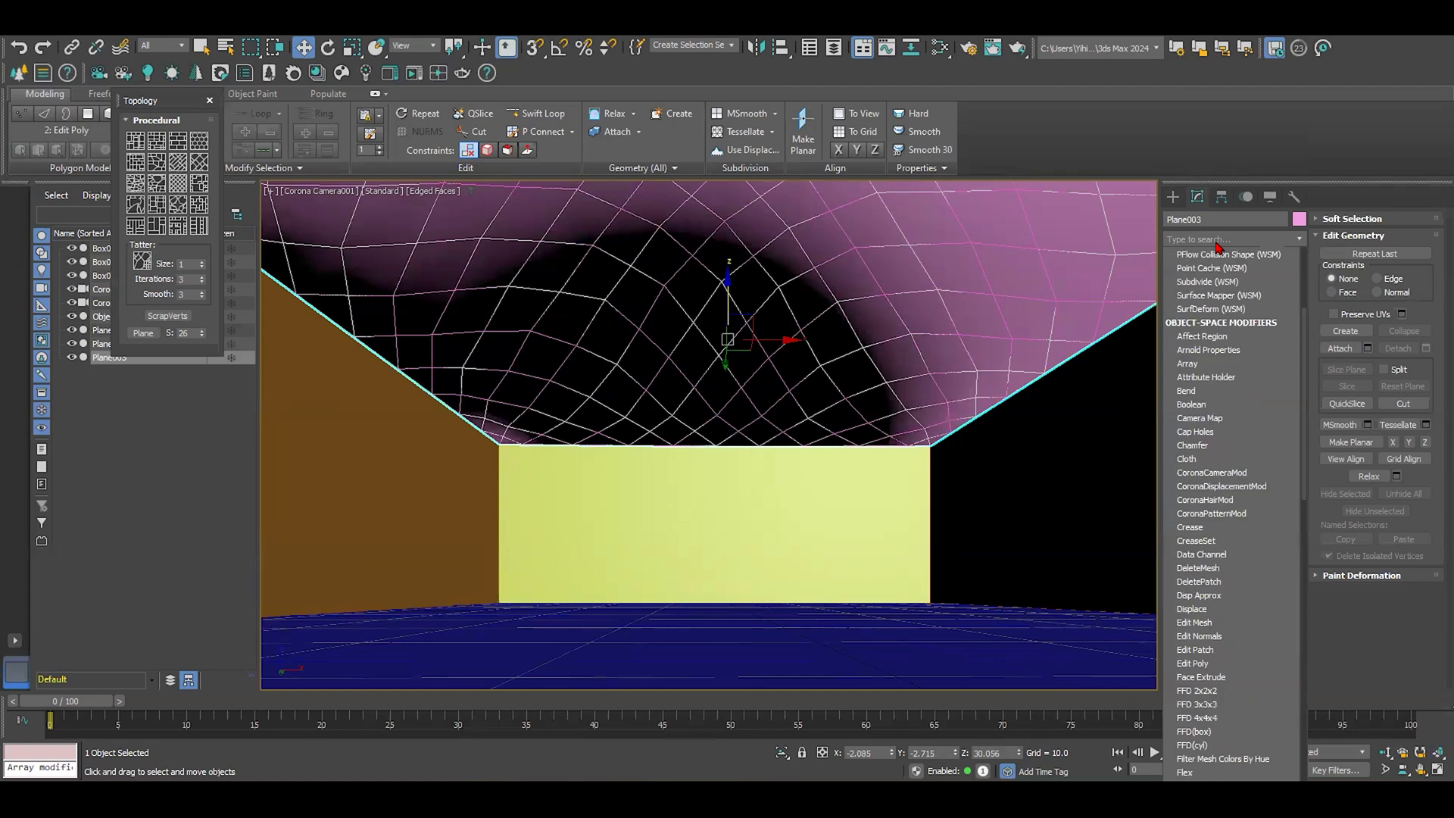
- Add a Lattice modifier to Plane003 and thin the struts to 0.5 radius
scroll("down", 3)
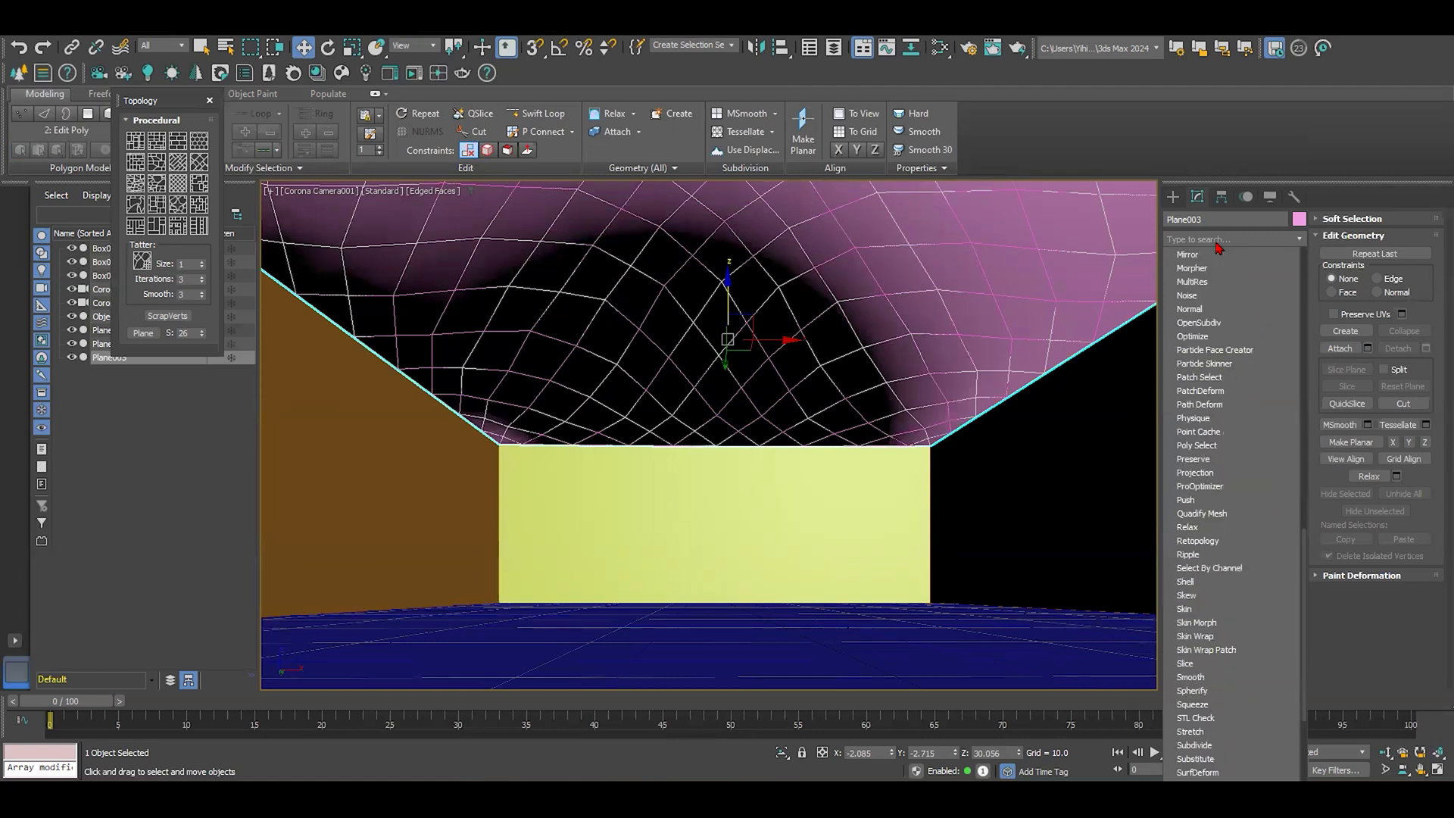
left_click(1207, 239)
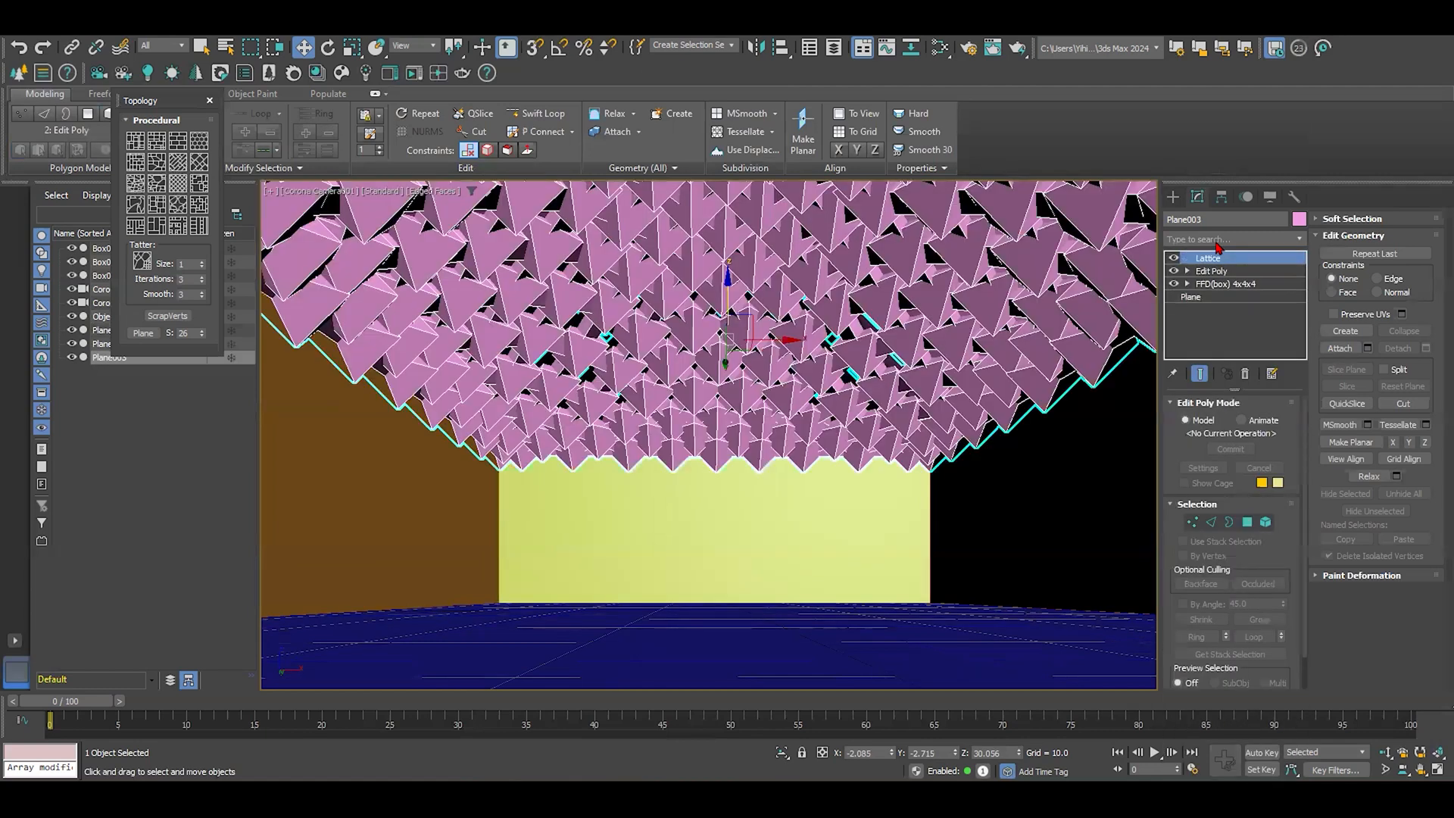
left_click(1209, 258)
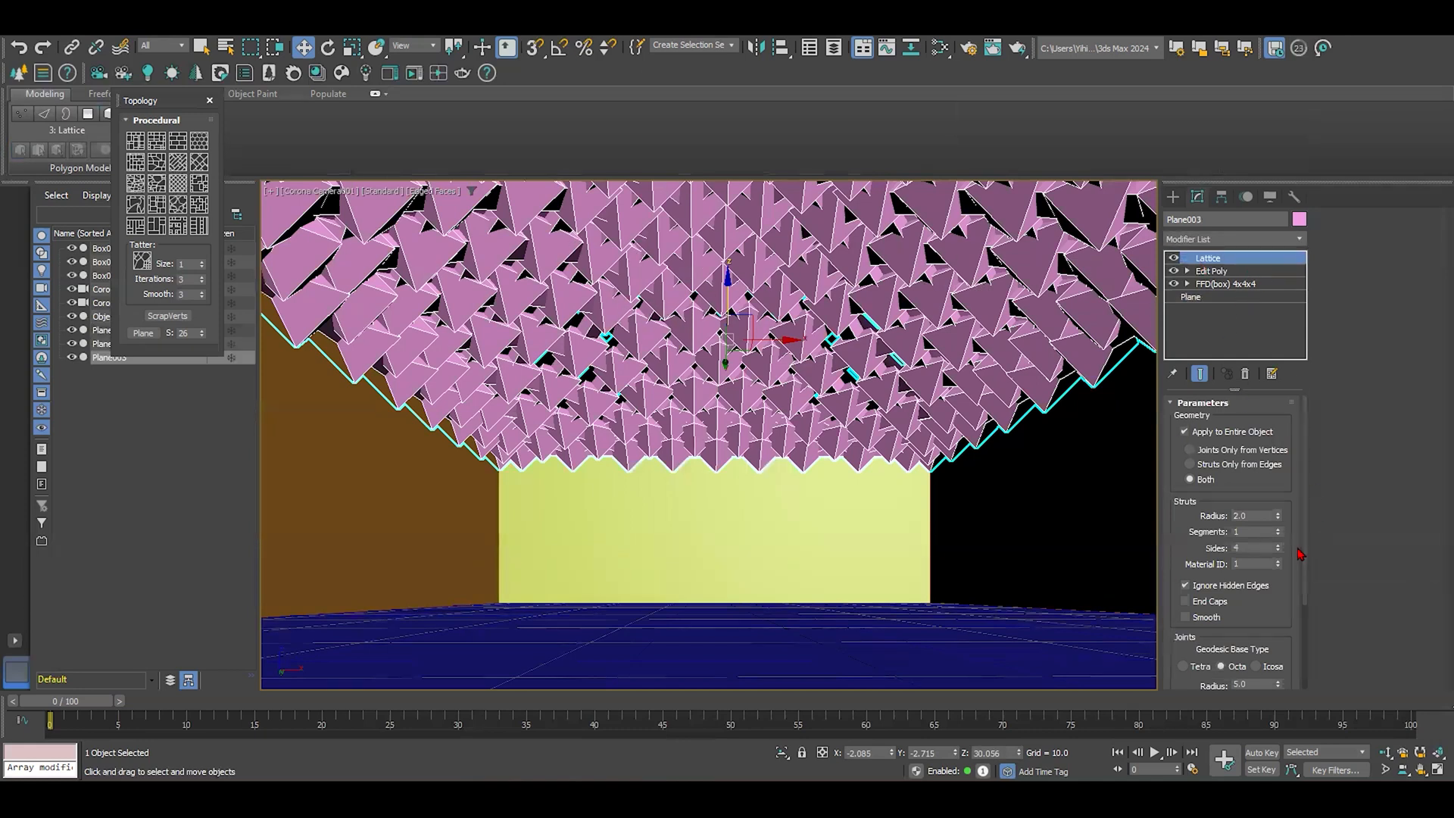
scroll("down", 3)
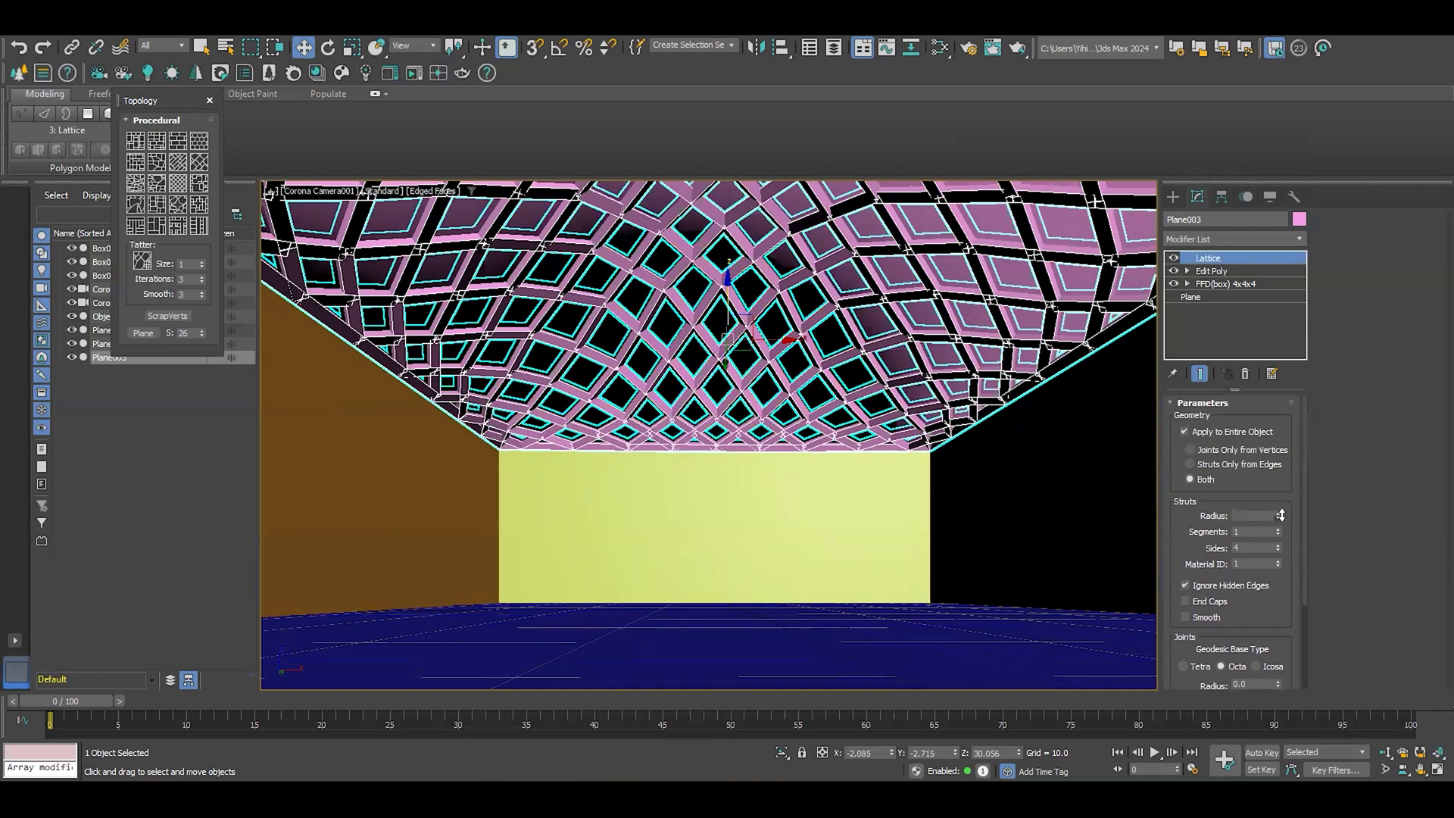
left_click(1253, 515)
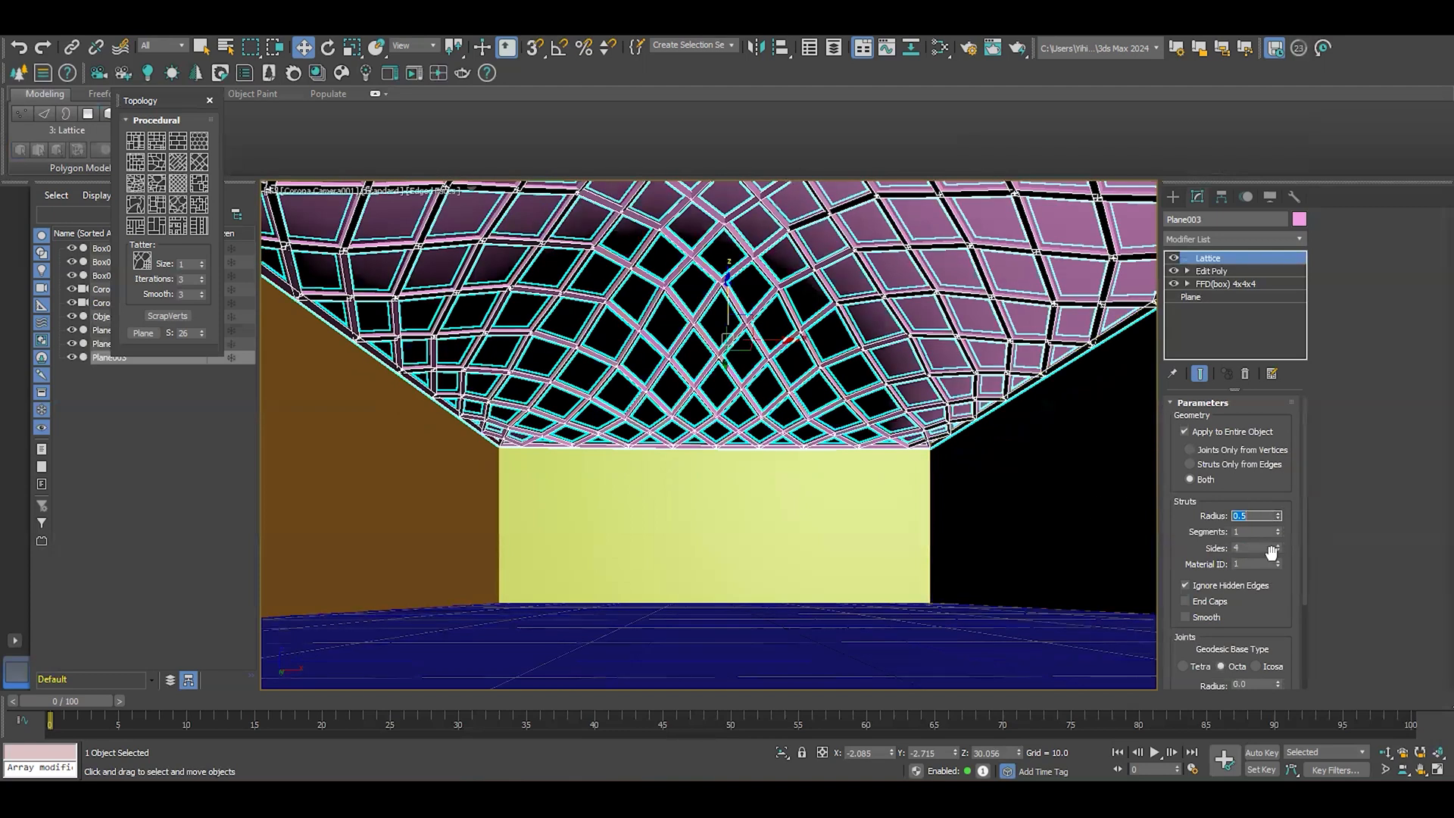
left_click(1278, 545)
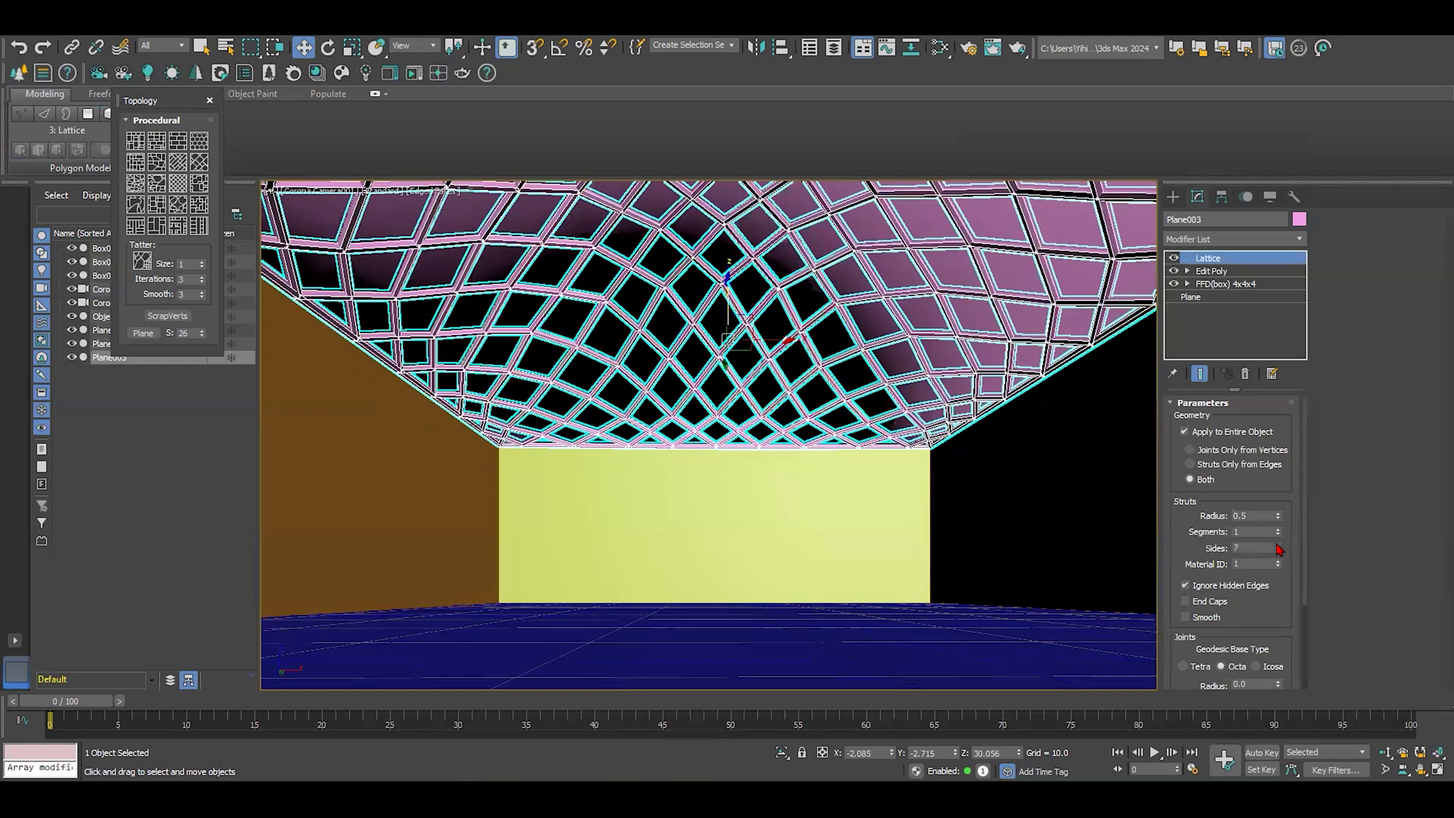
- Try several Struts Sides values and settle on a square four-sided profile
left_click(1278, 545)
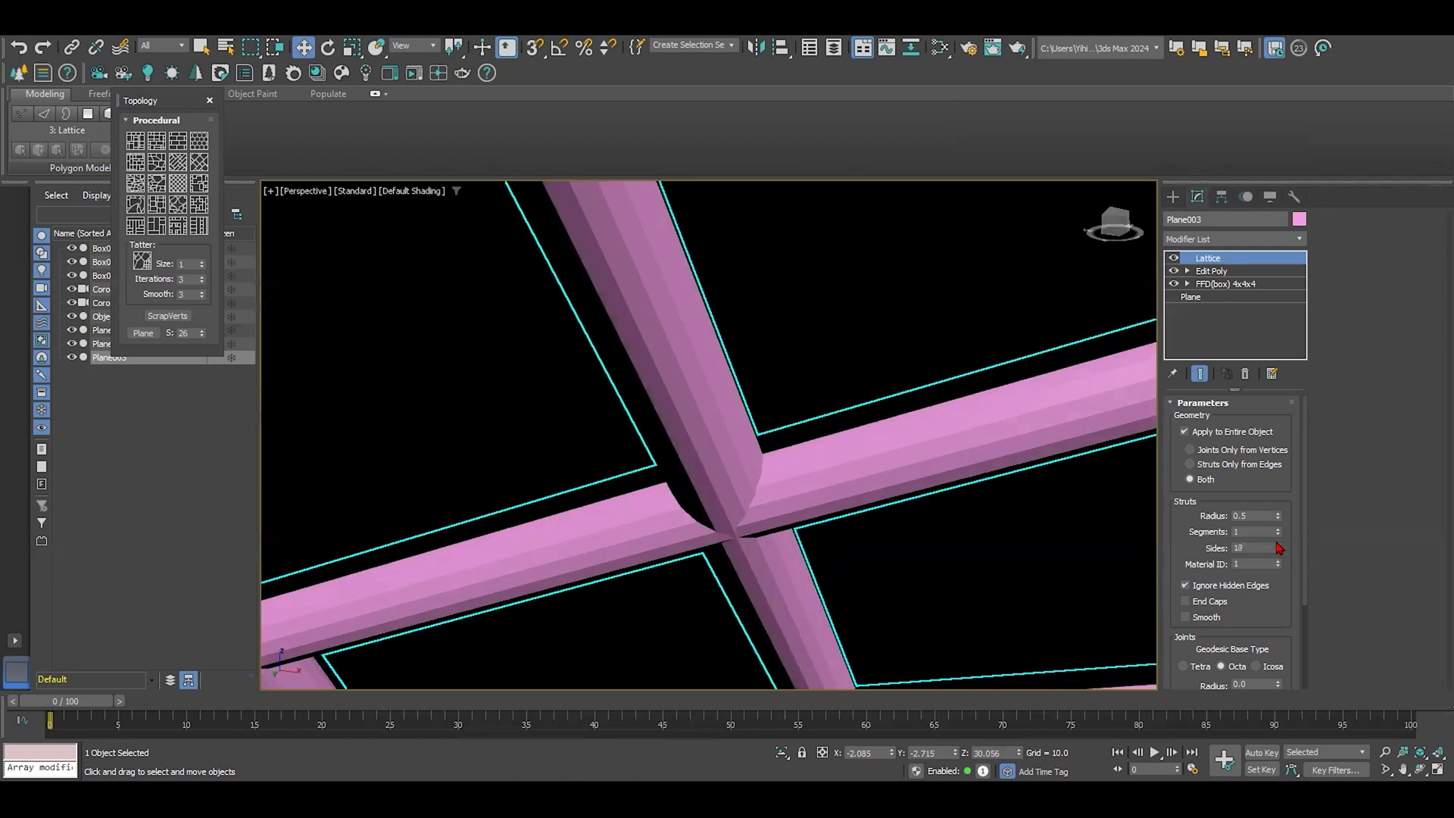
left_click(1278, 551)
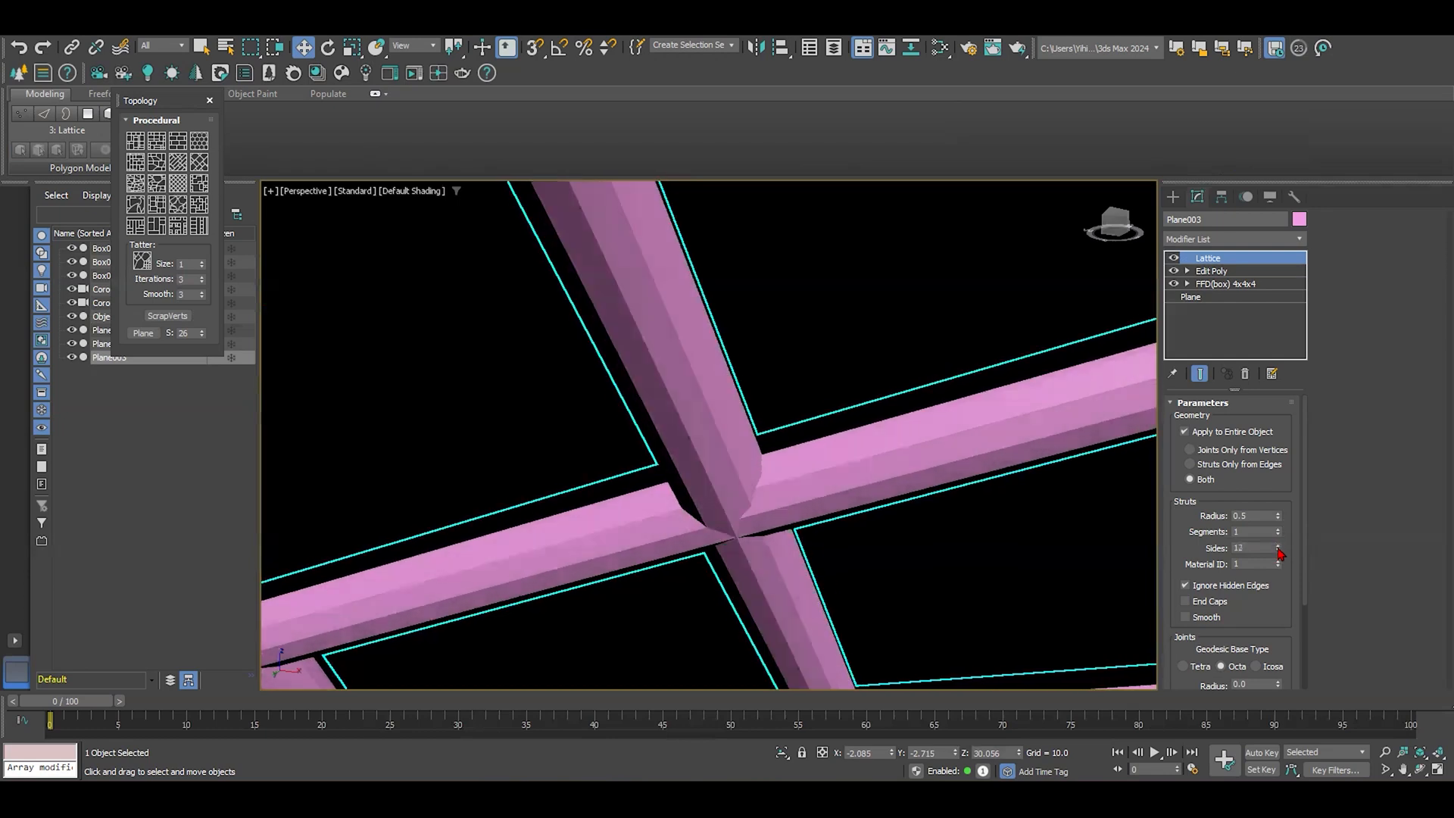
left_click(1278, 551)
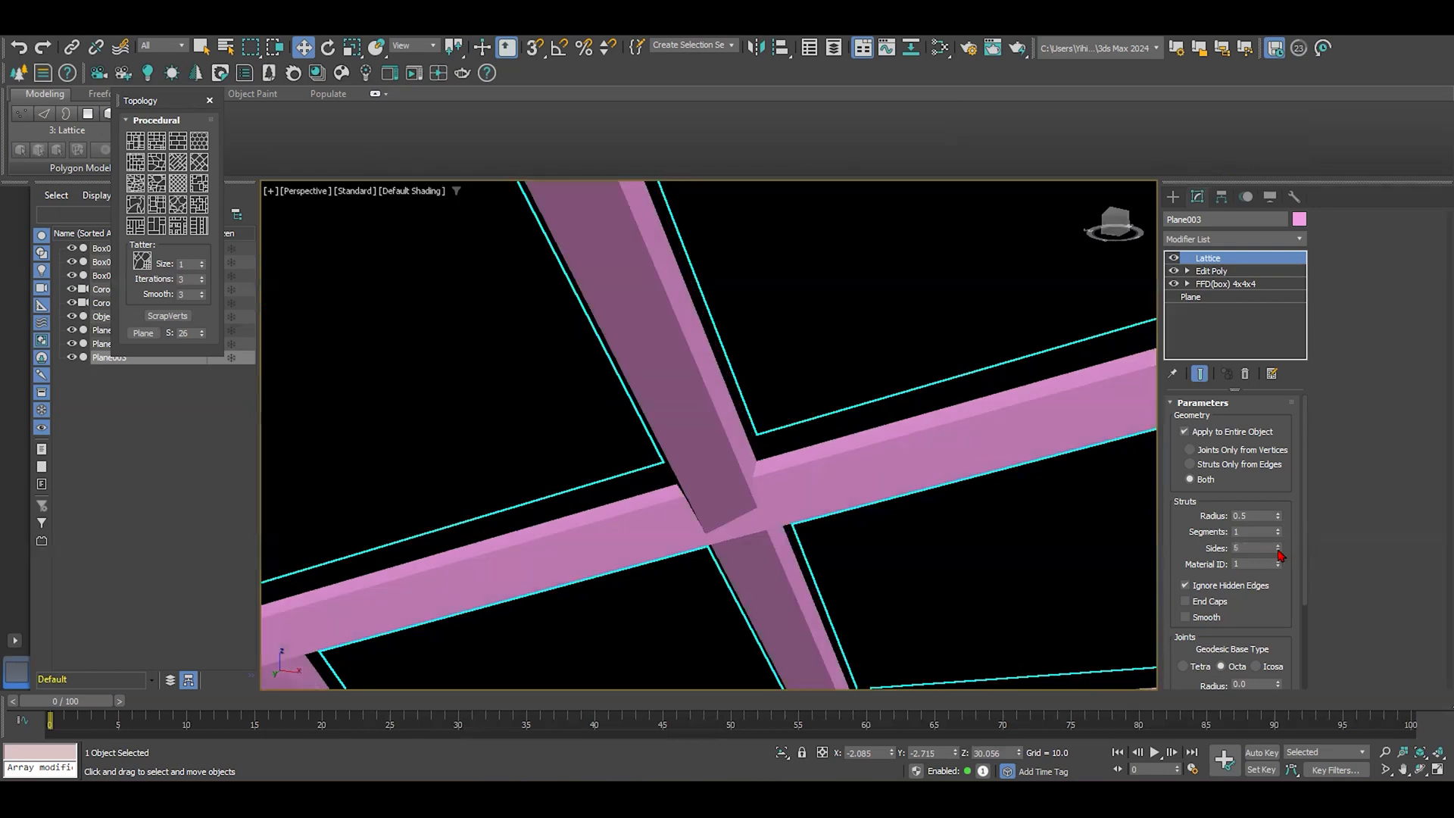
left_click(1278, 545)
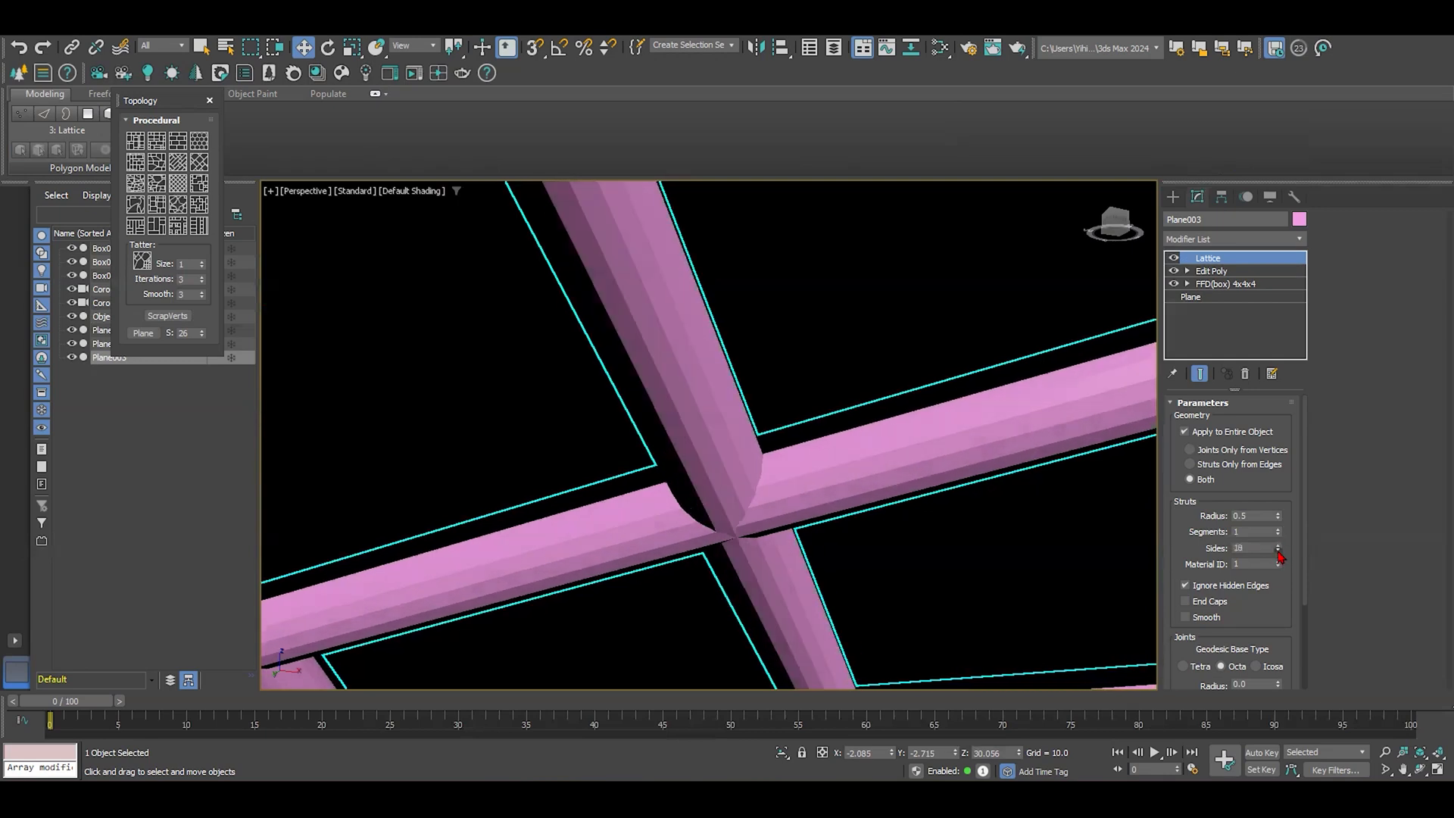
left_click(1278, 551)
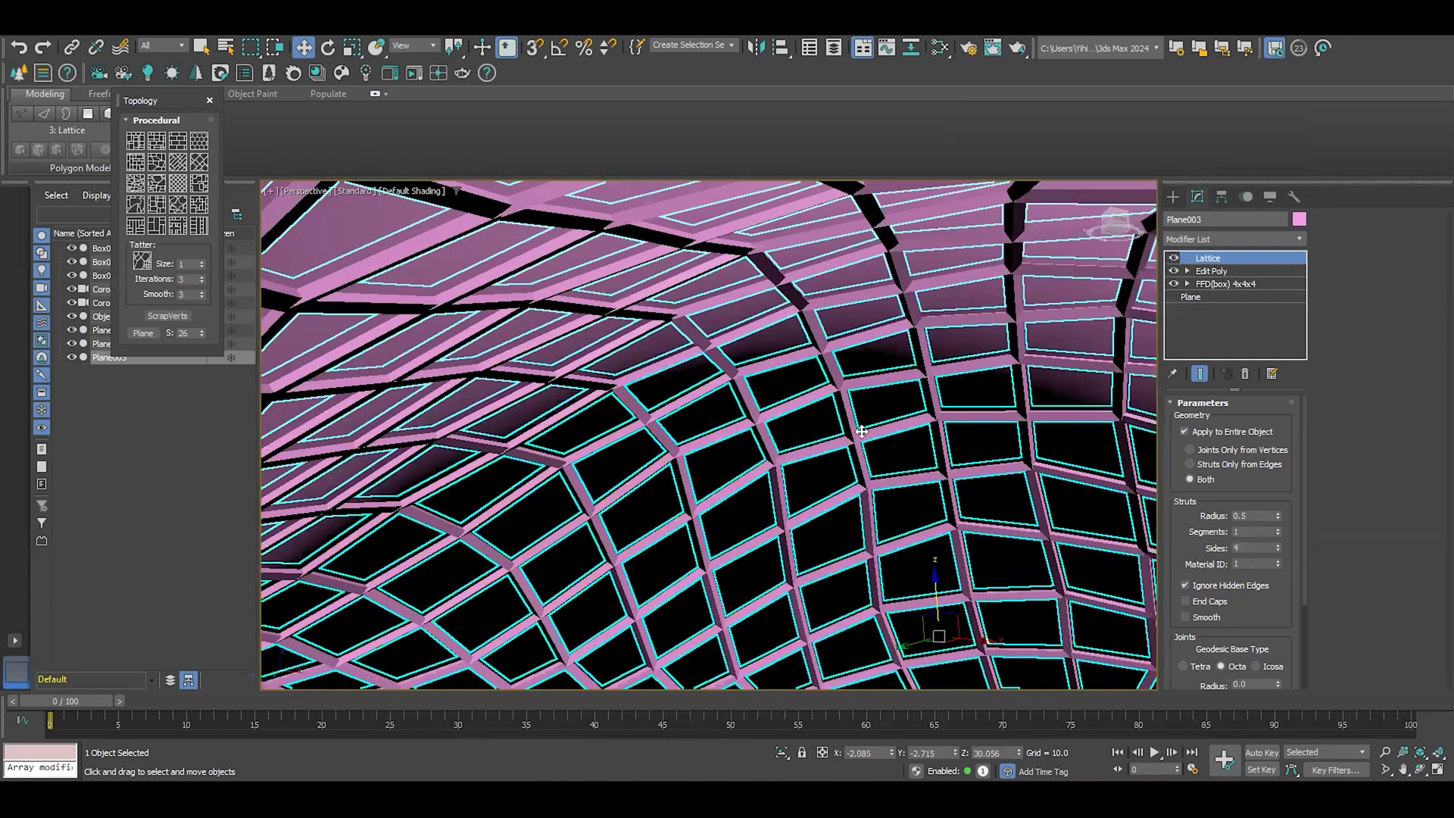
- Assign Corona's Glass Clear material to the dome panel surface
left_click_drag(862, 431, 742, 436)
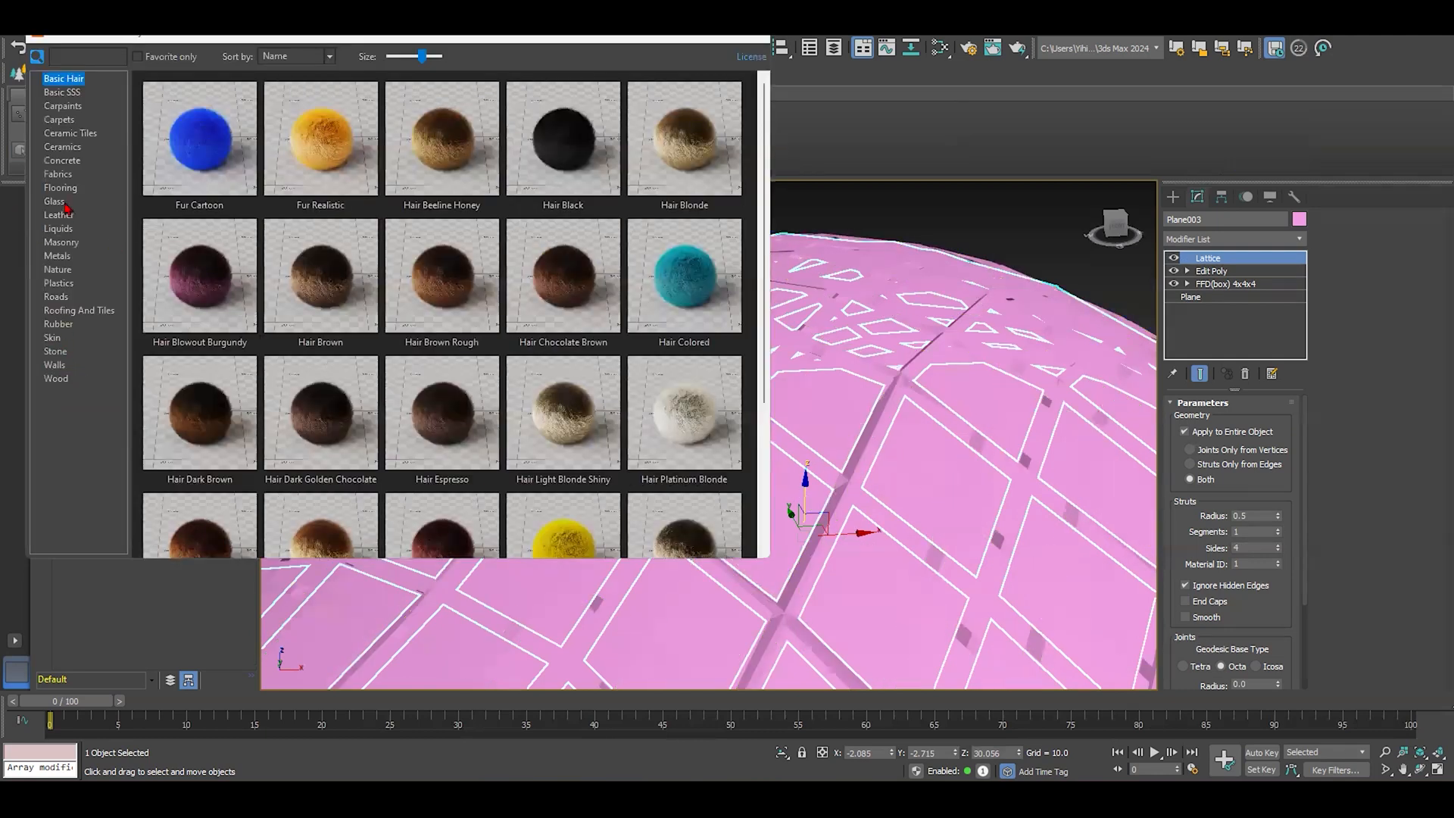
left_click(54, 201)
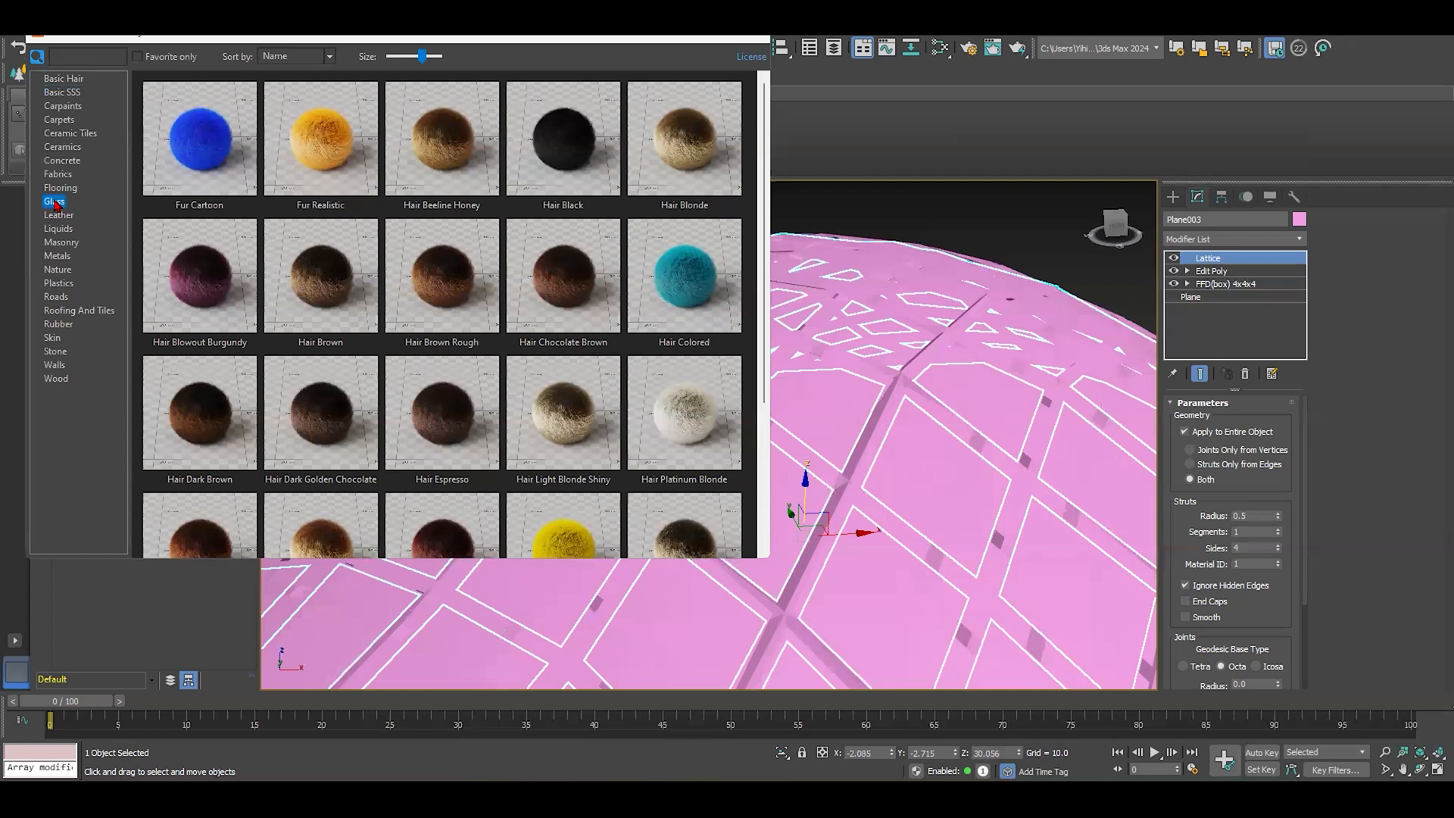
left_click(55, 202)
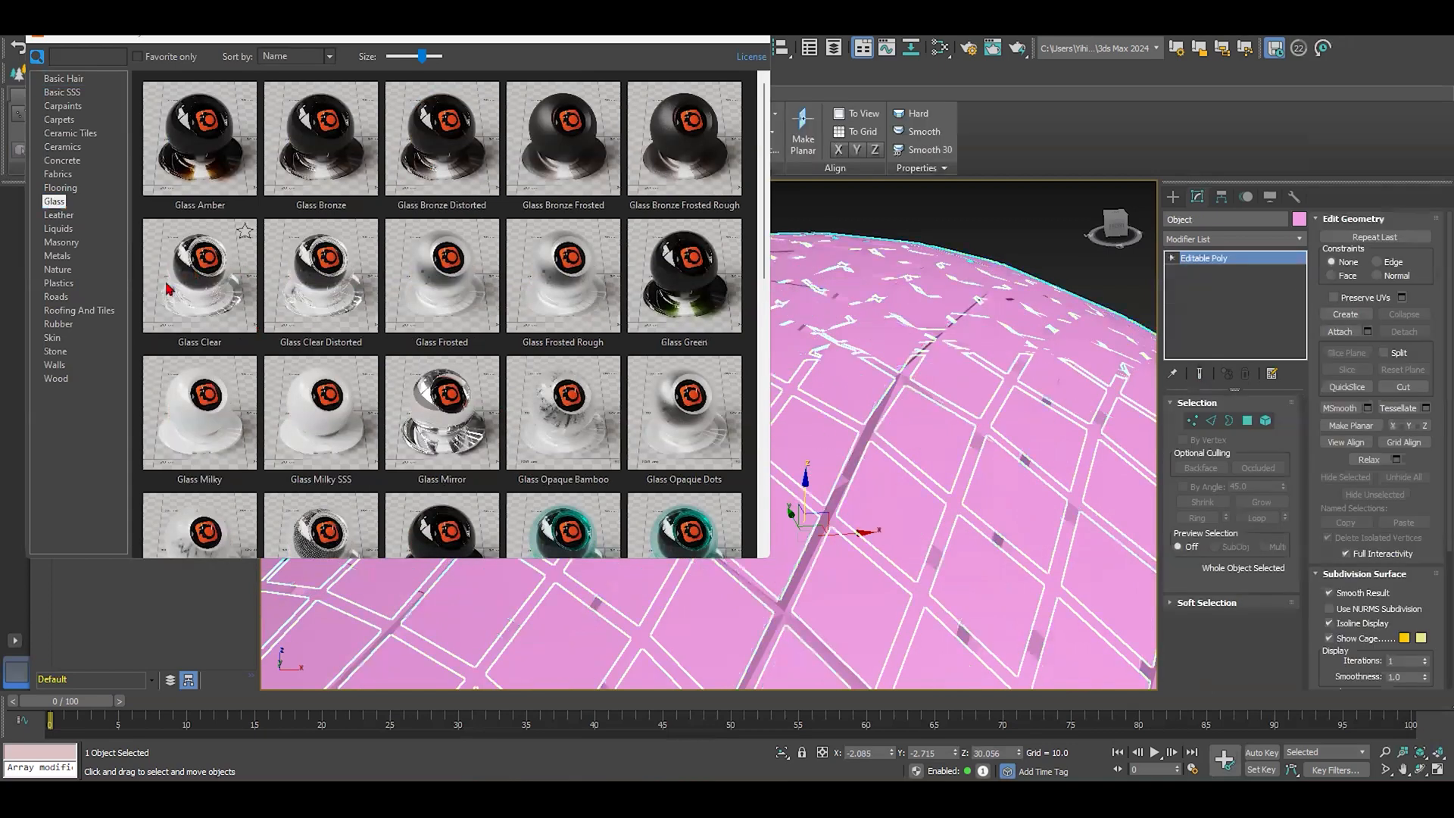
right_click(200, 274)
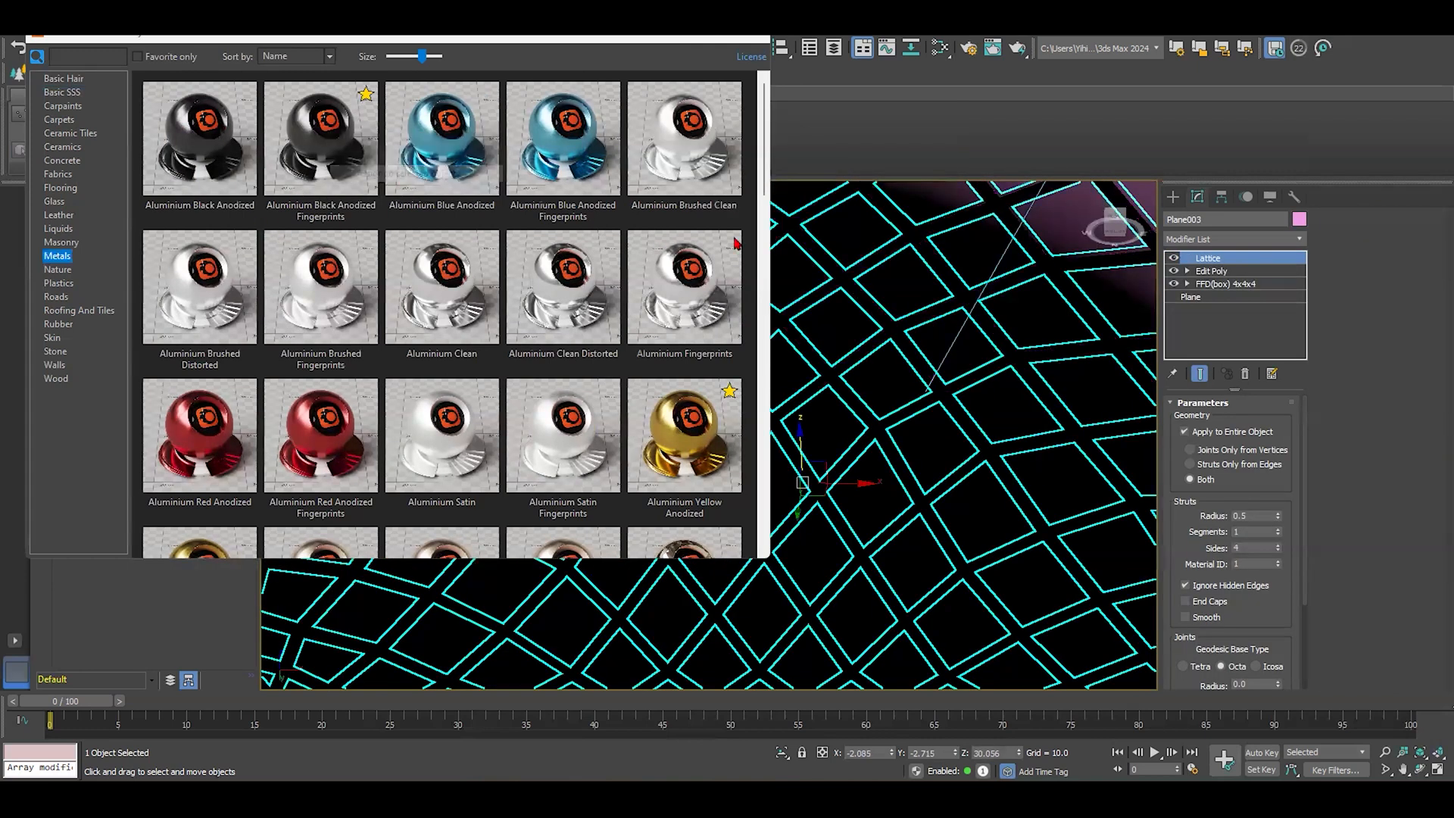
- Assign an aluminium metal finish to the lattice mullion object
left_click(1212, 270)
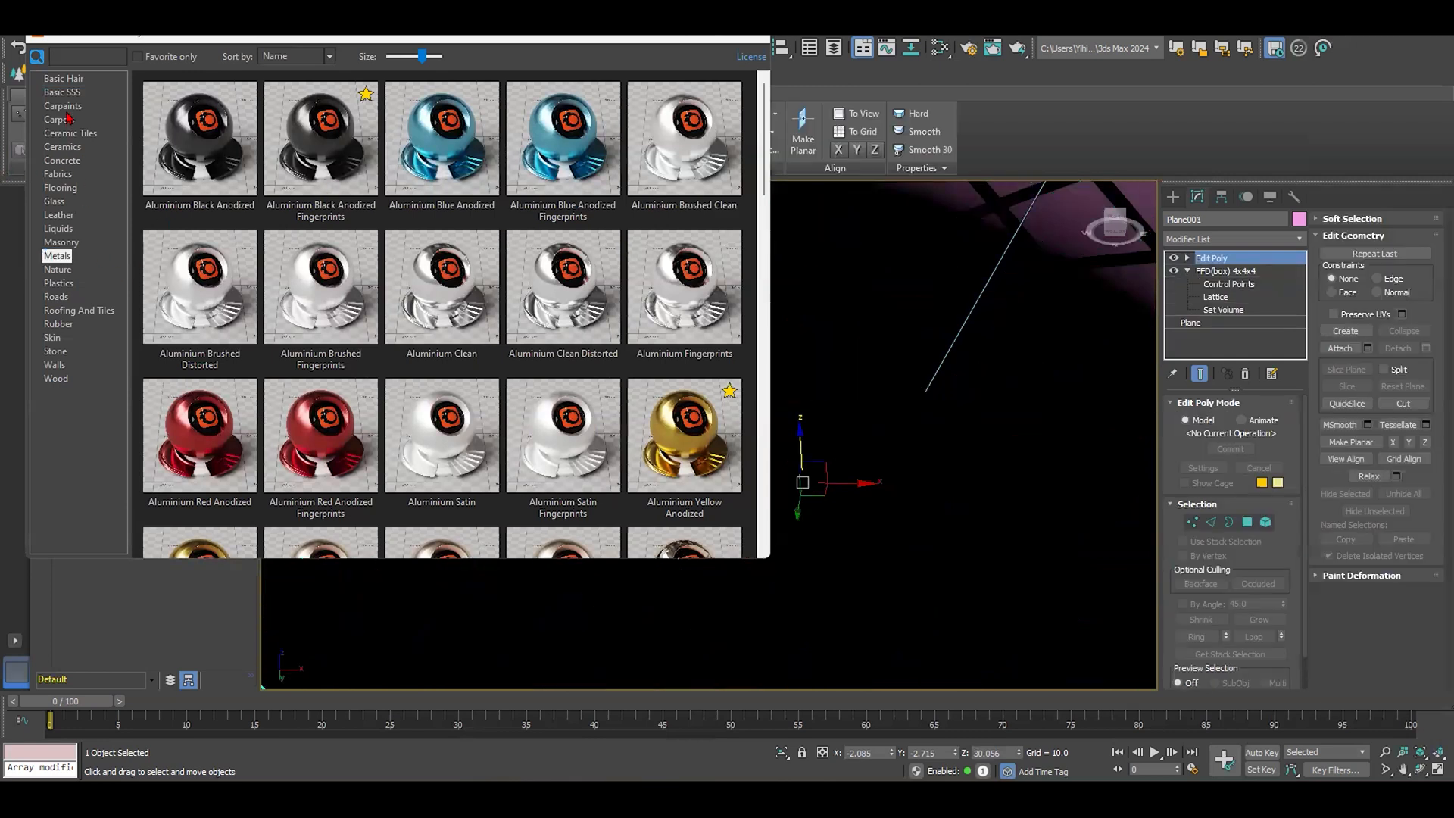
left_click(59, 213)
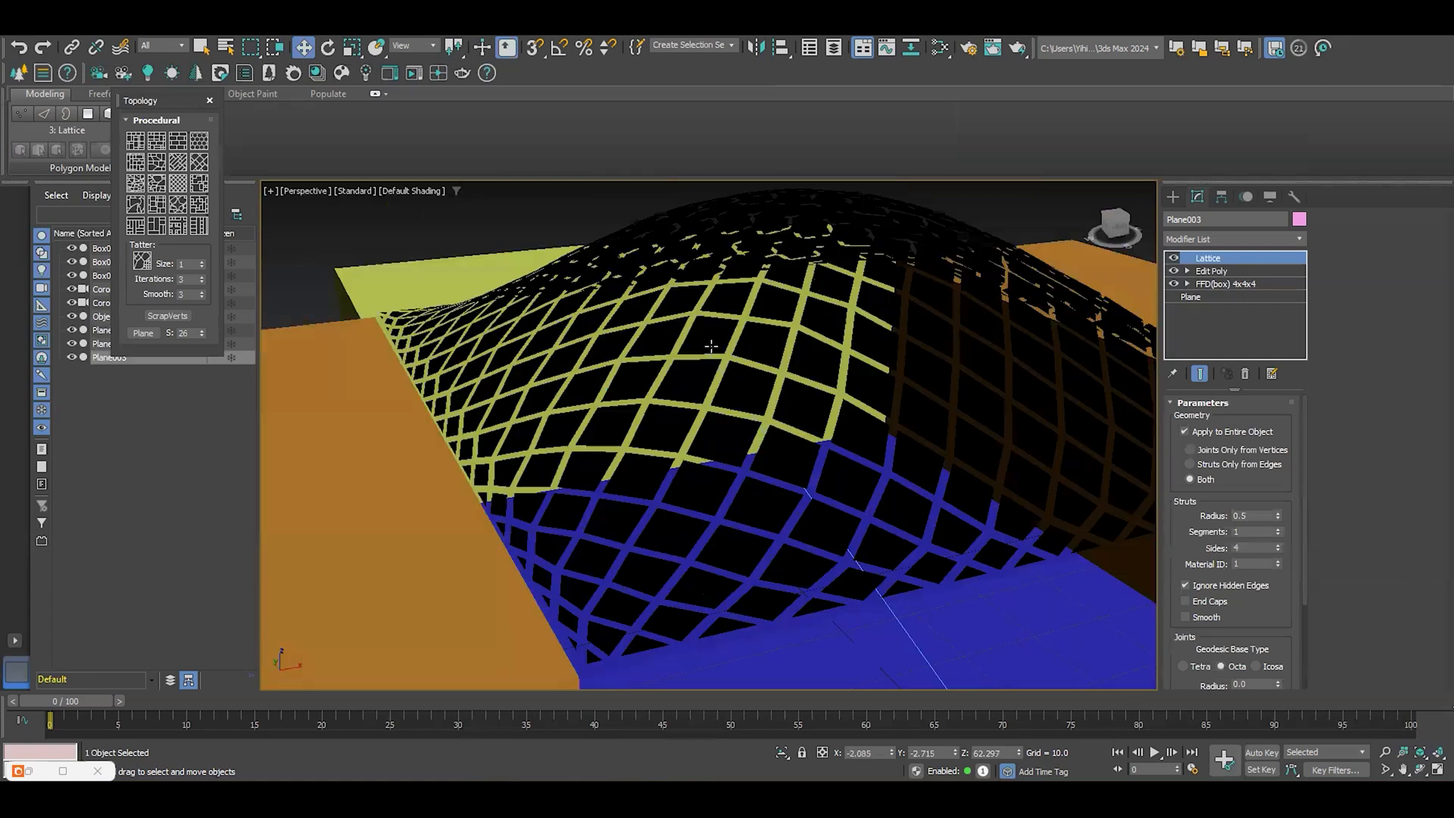
- Select the lattice dome and clone it as an independent Copy, Plane004
left_click(1204, 257)
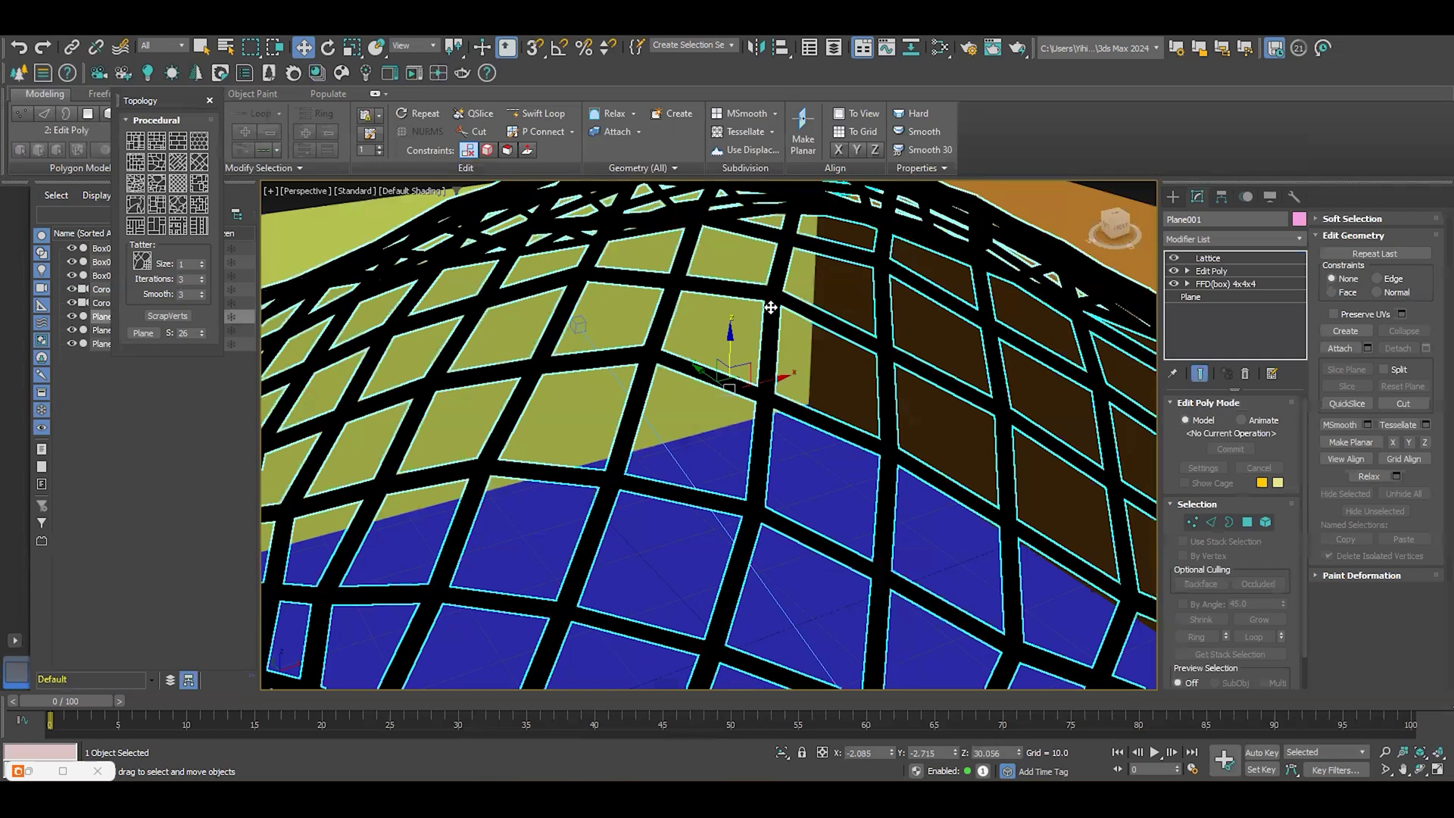
left_click(1208, 258)
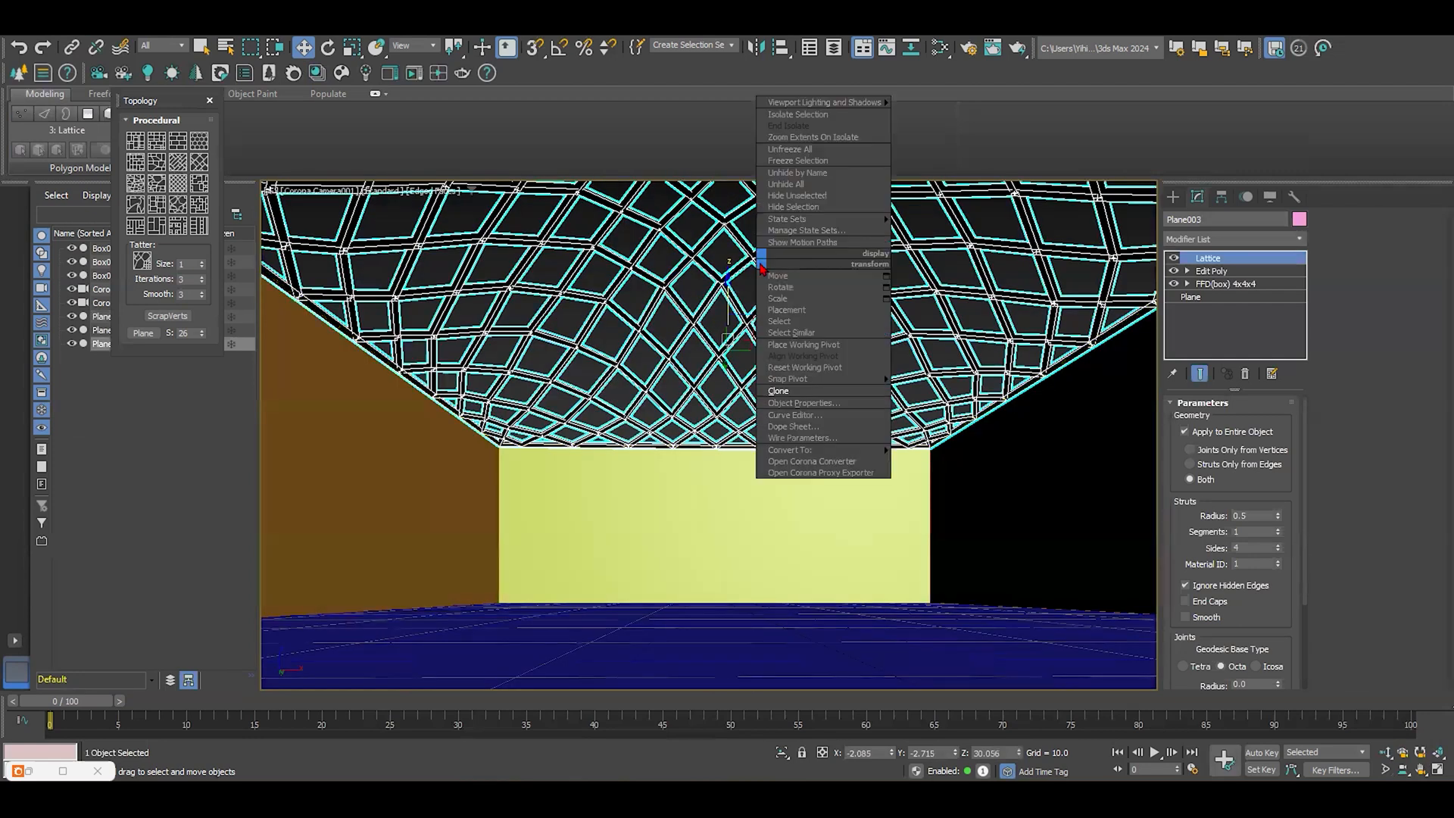
left_click(778, 390)
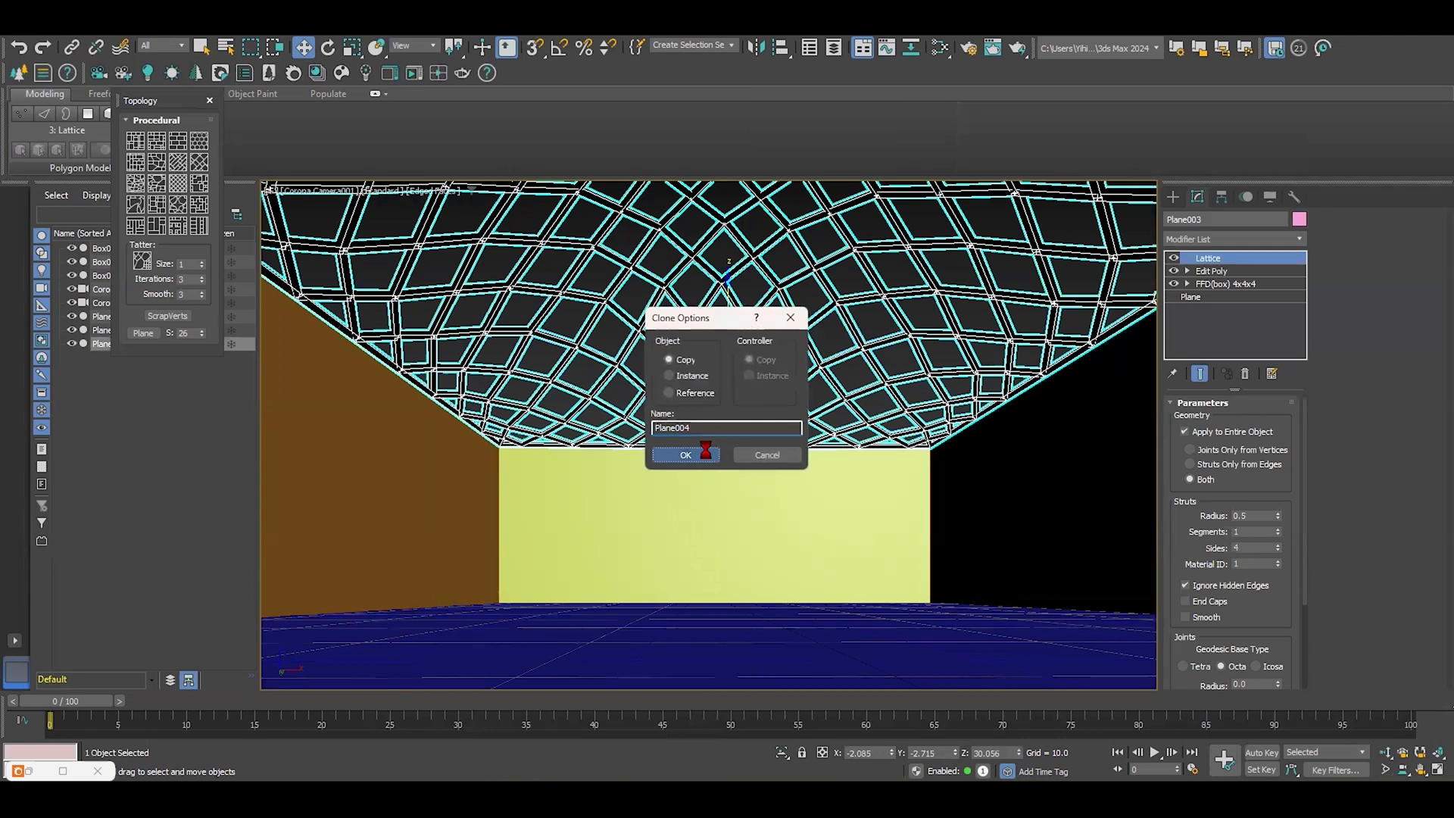
left_click(685, 454)
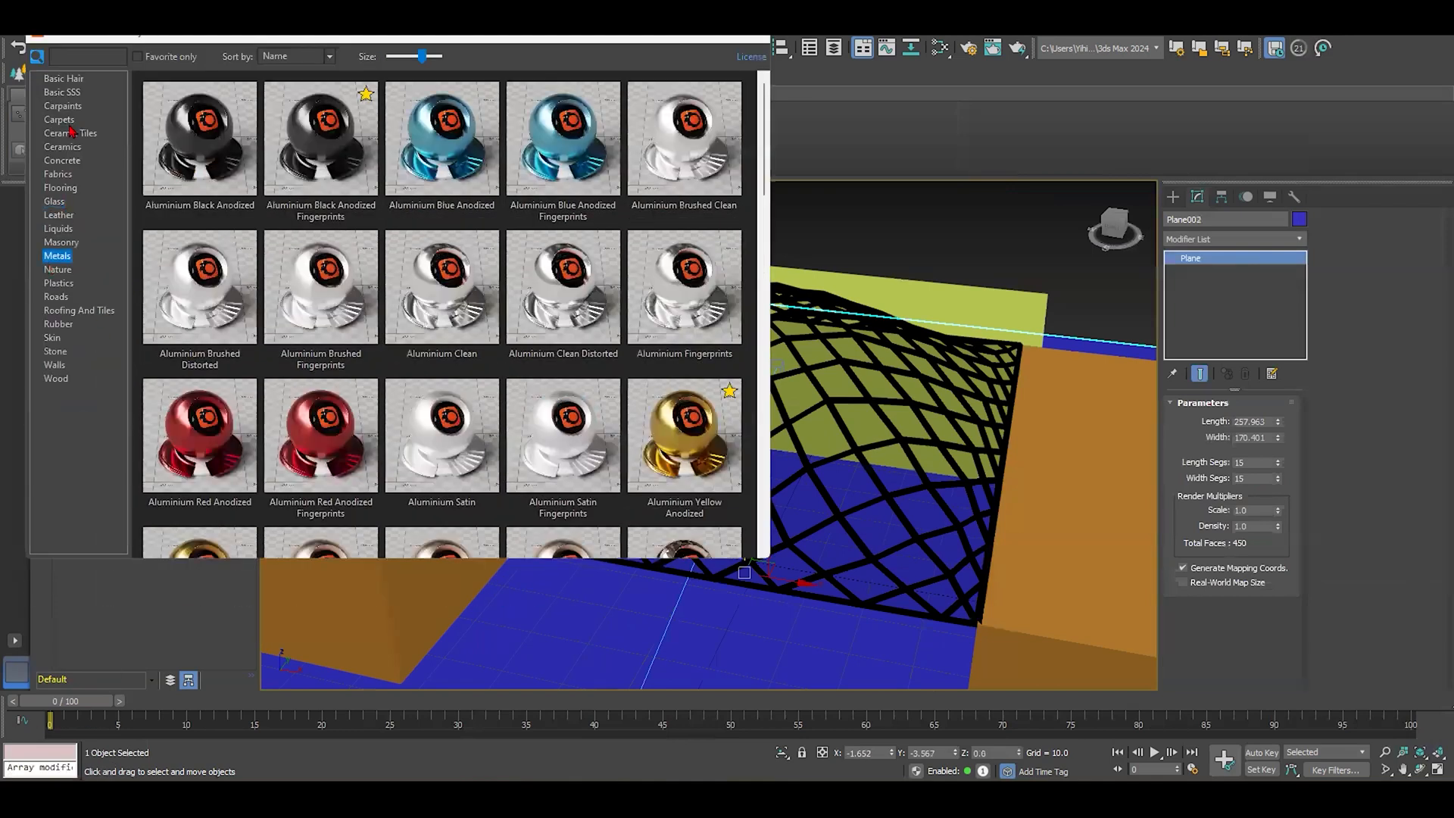
- Assign a Concrete library material to the floor plane Plane002
left_click(62, 159)
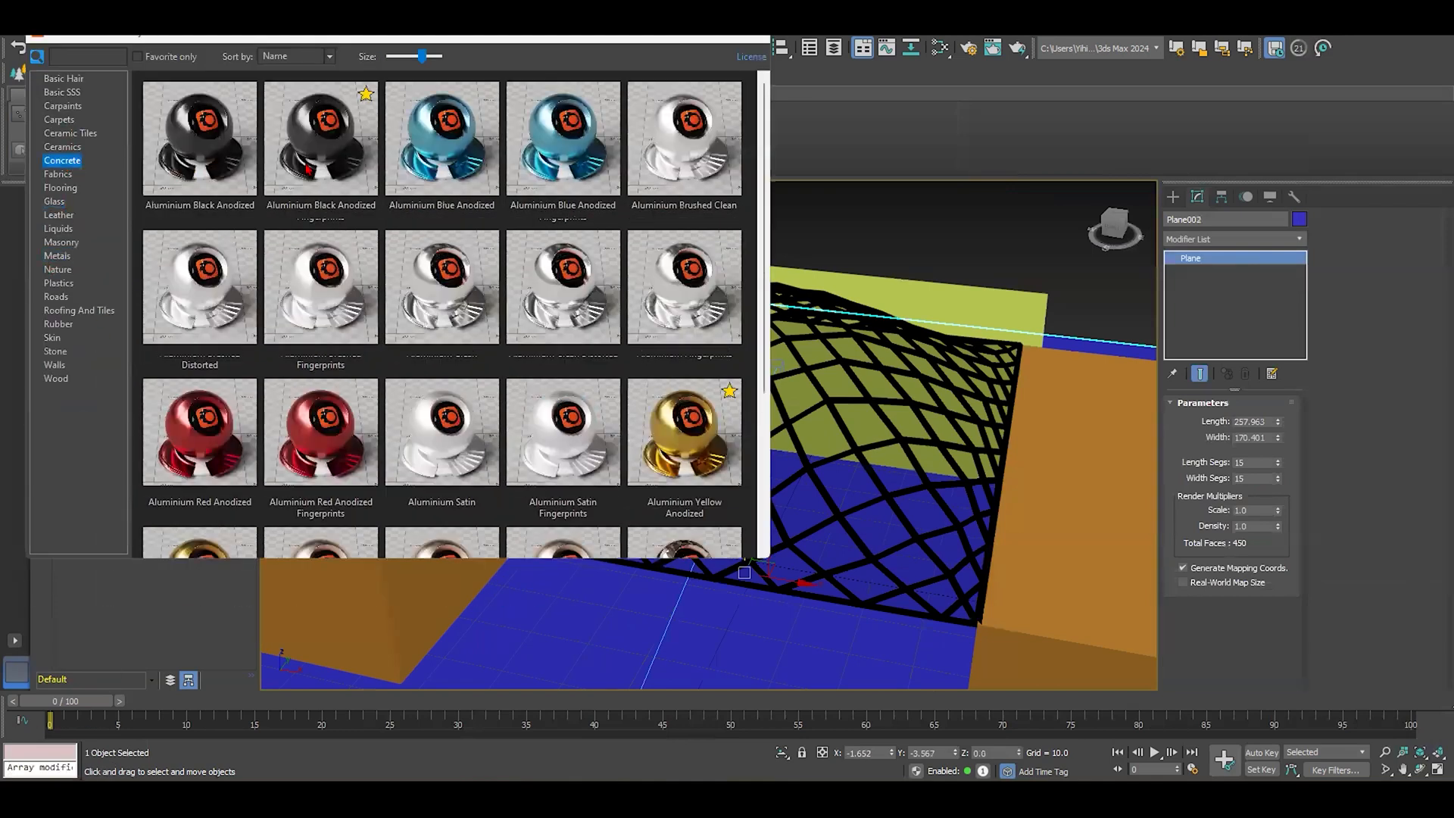
right_click(441, 269)
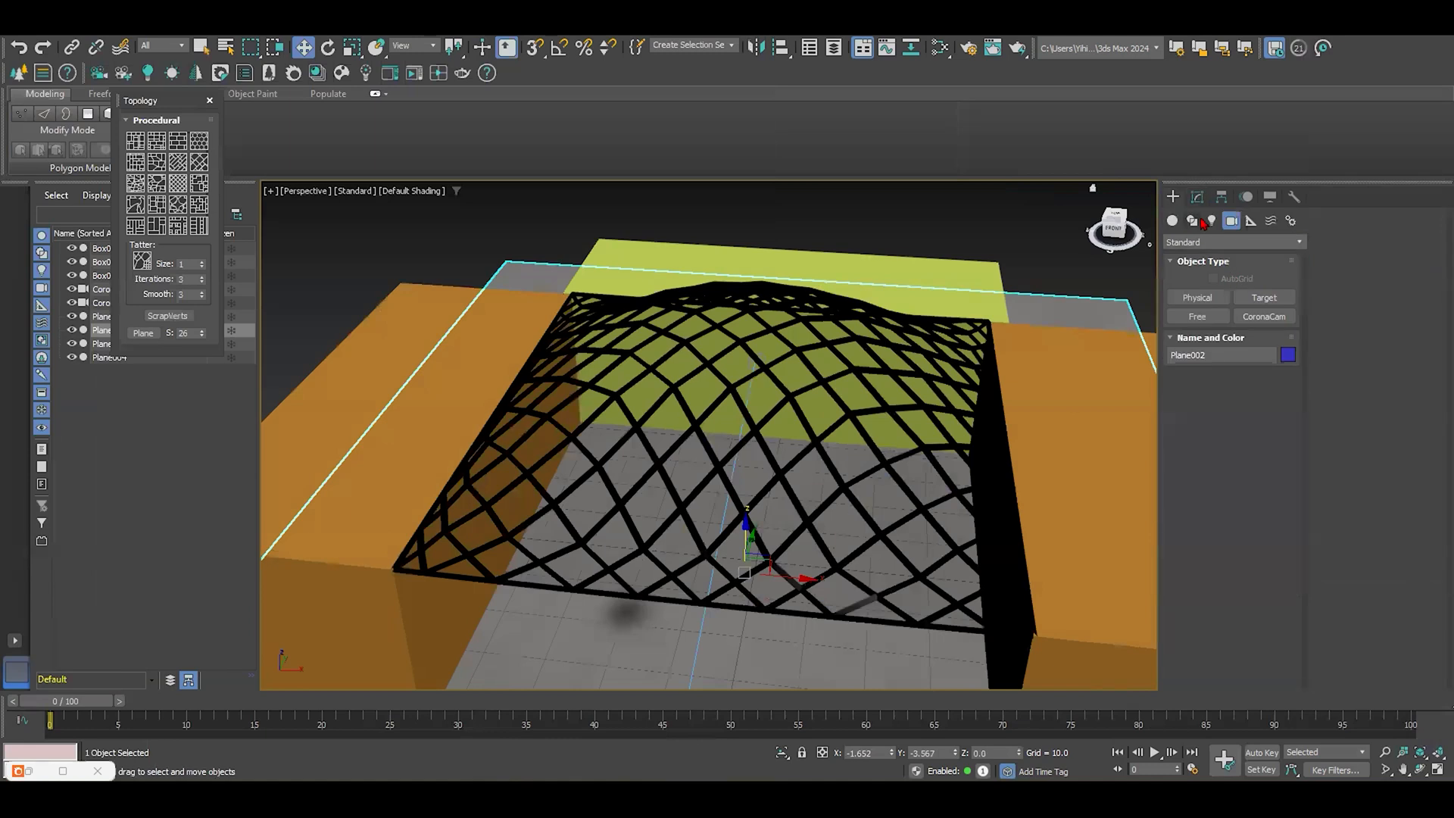
- Create a CoronaSun light from the Corona lights category to light the scene
left_click(1232, 243)
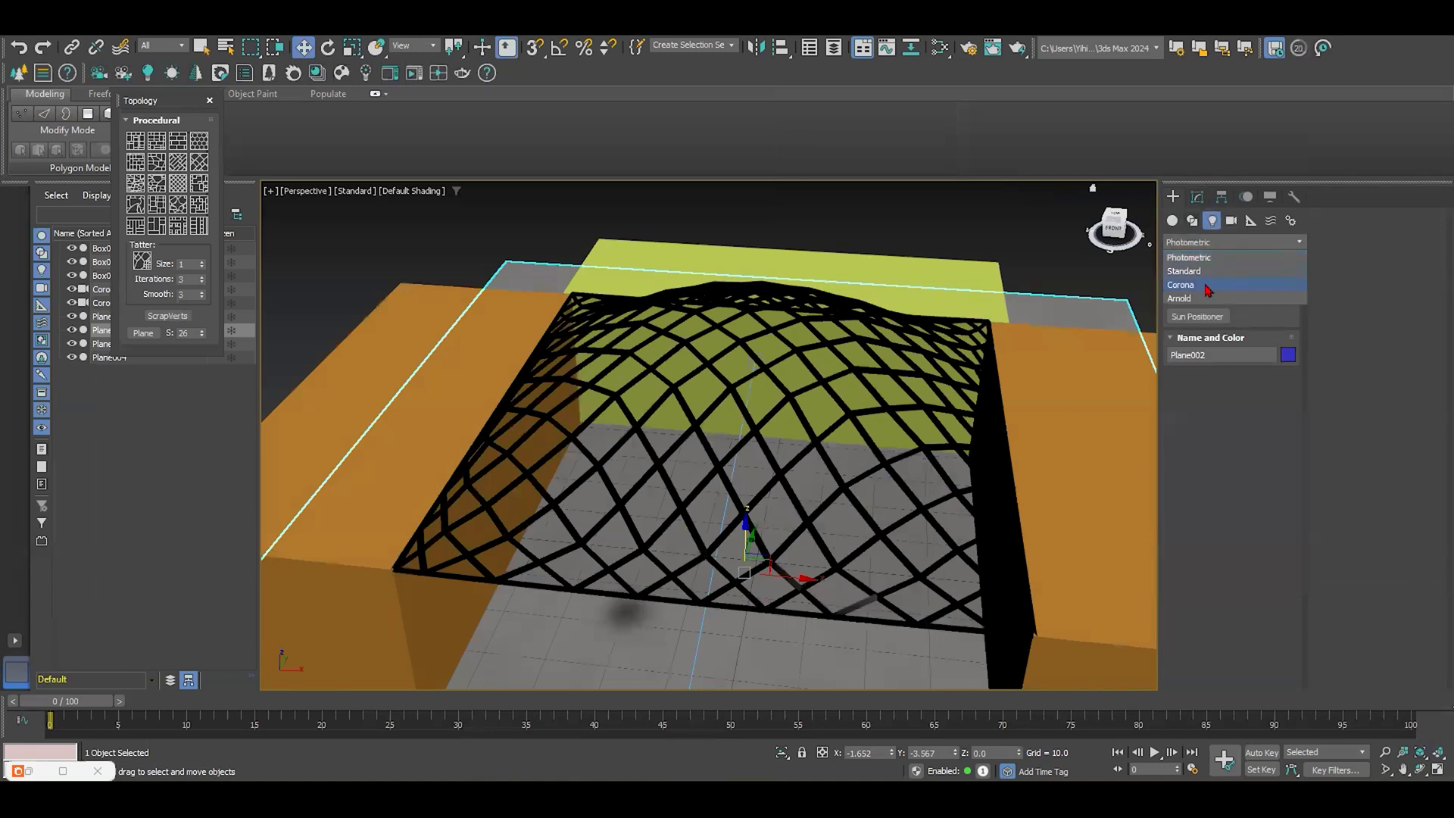
left_click(1182, 285)
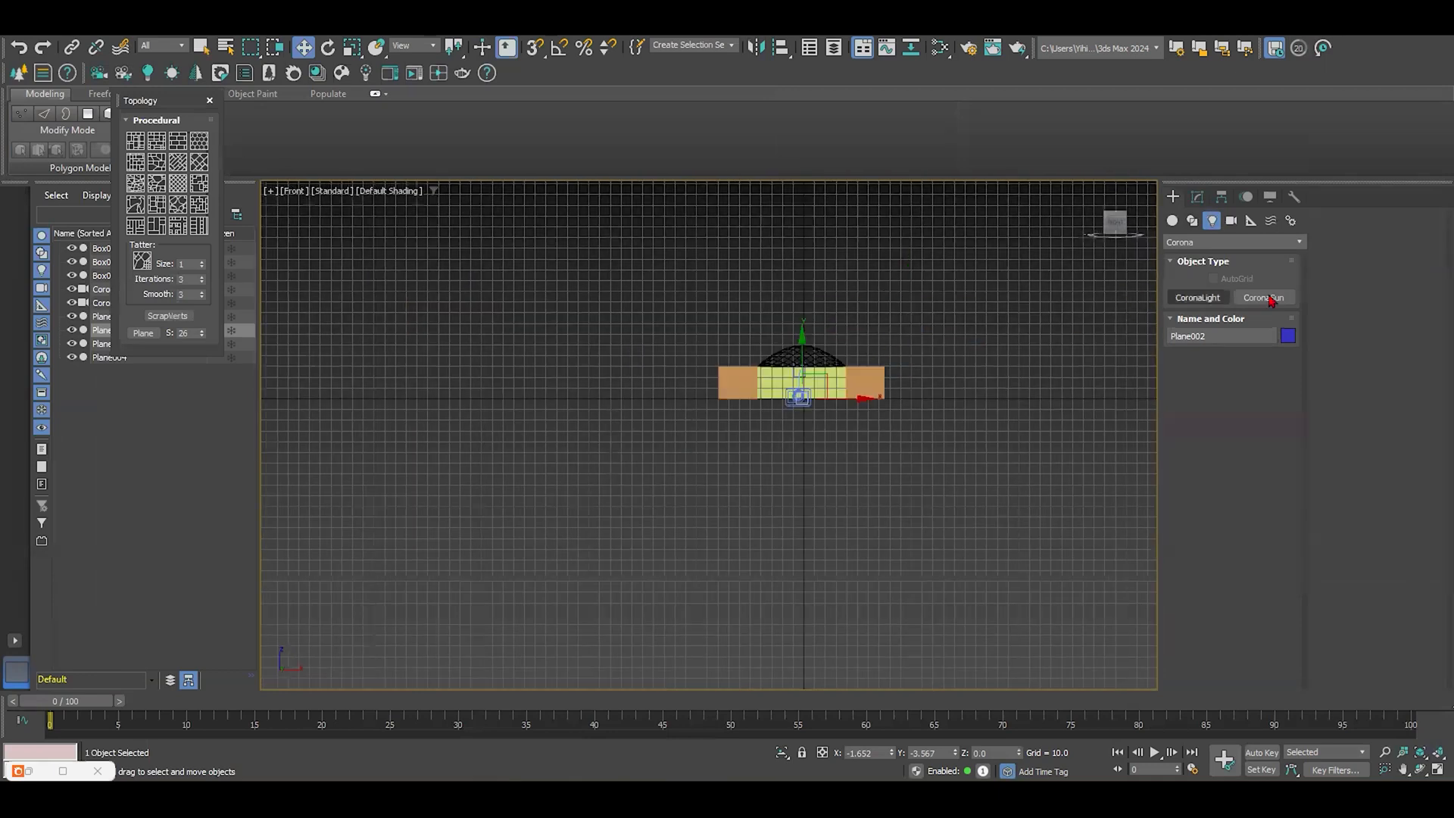
left_click(1263, 297)
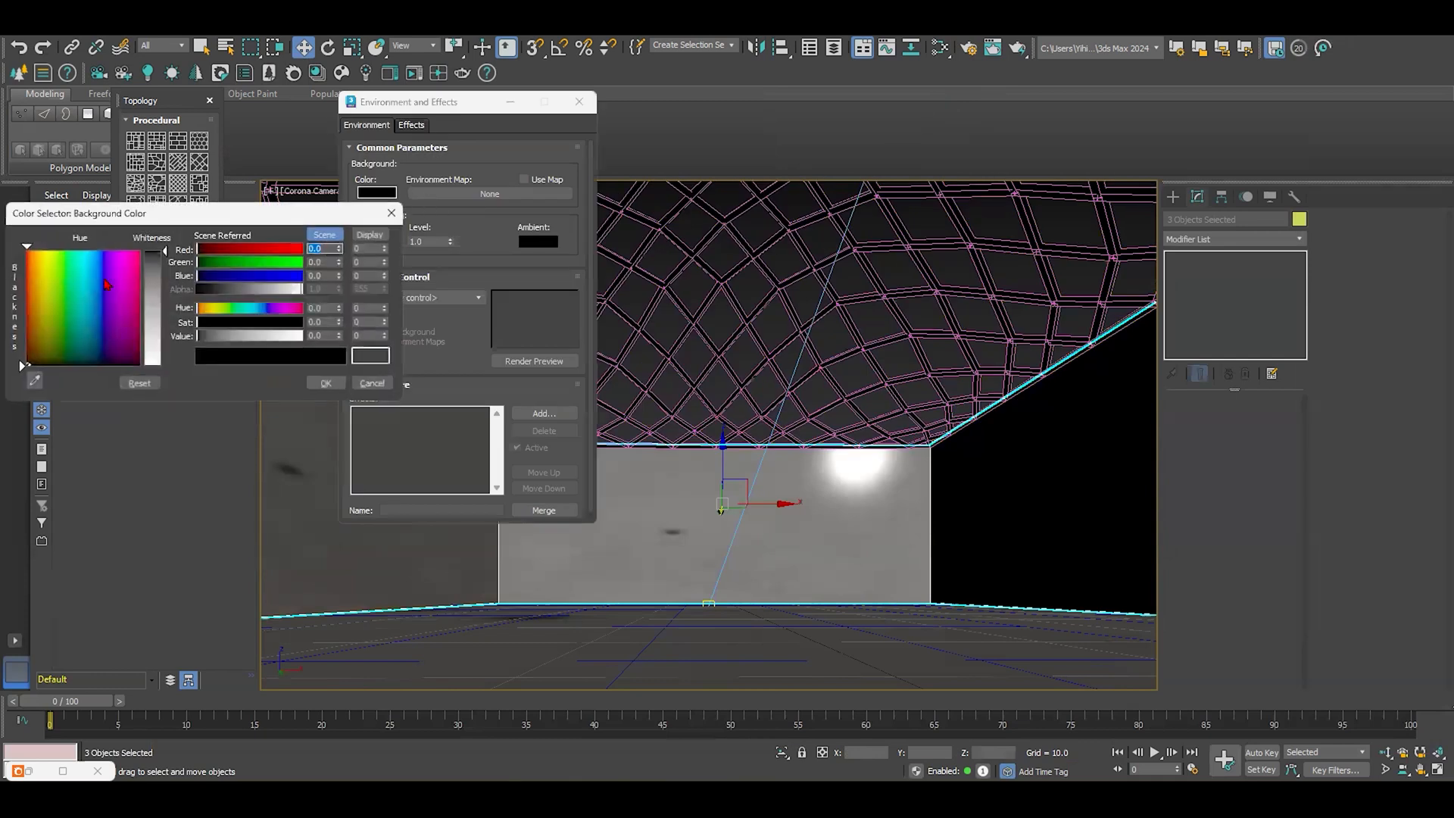
- Set the environment background to light sky blue and start interactive rendering
left_click(88, 306)
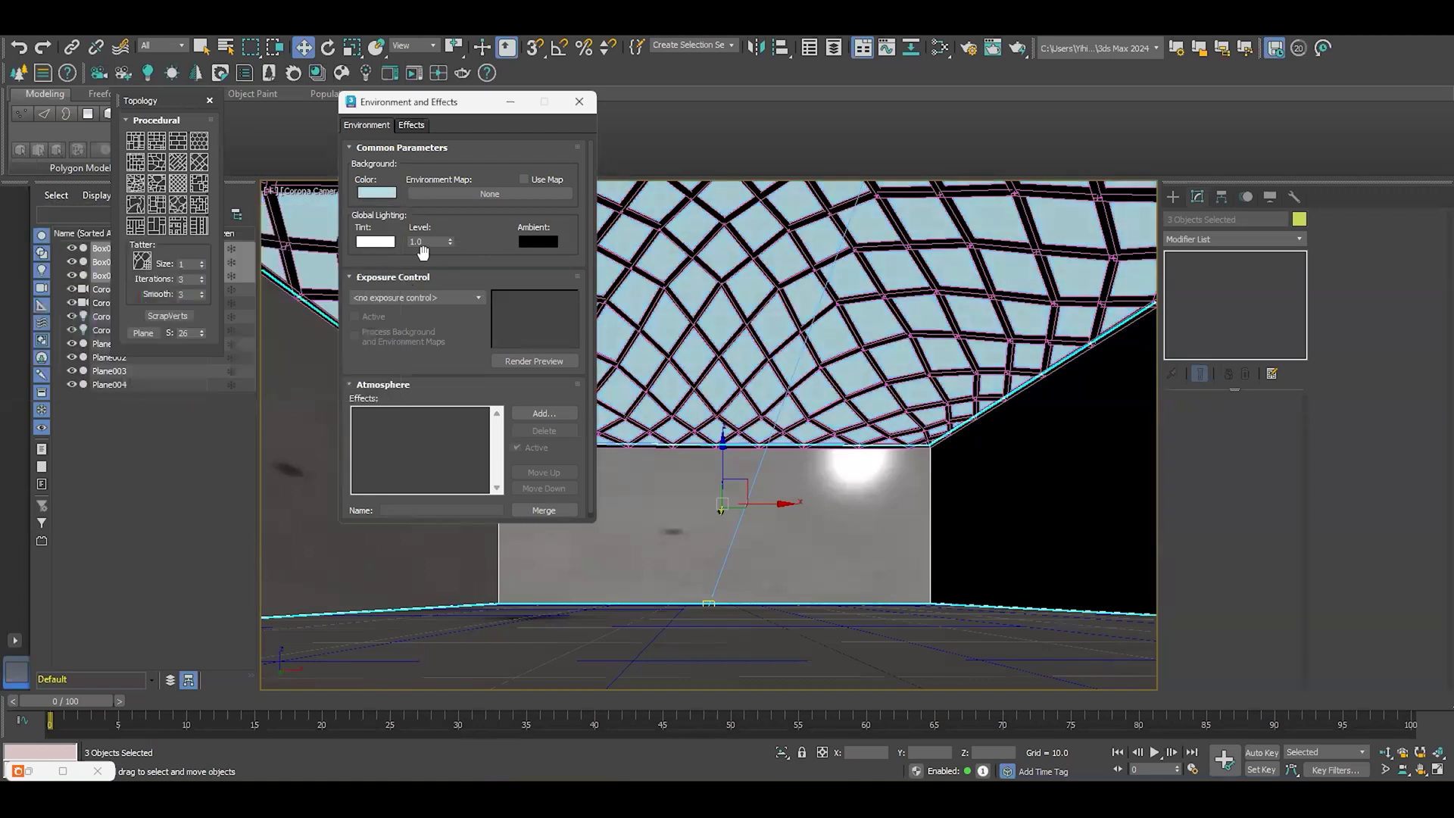
left_click(579, 102)
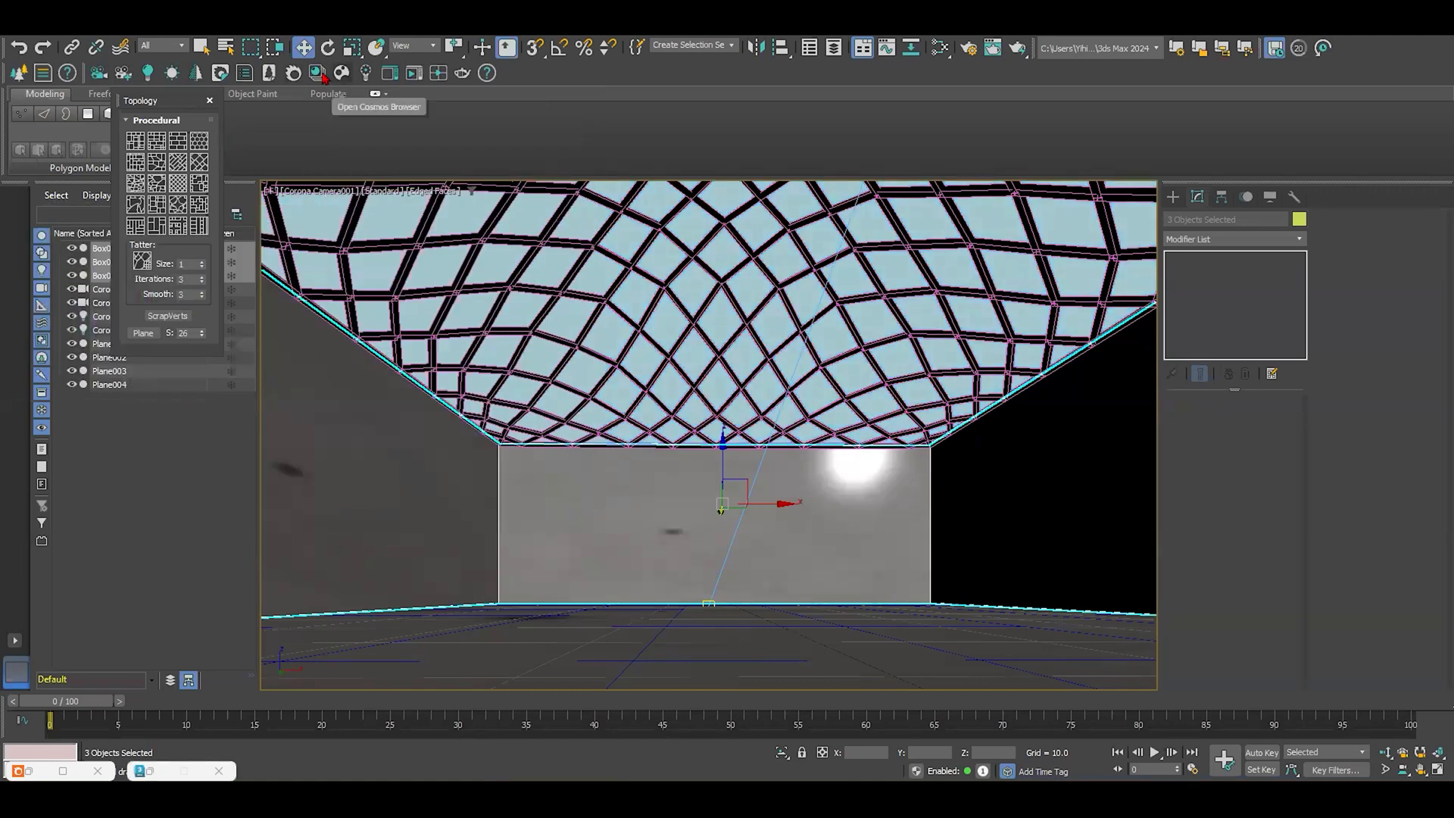
left_click(412, 73)
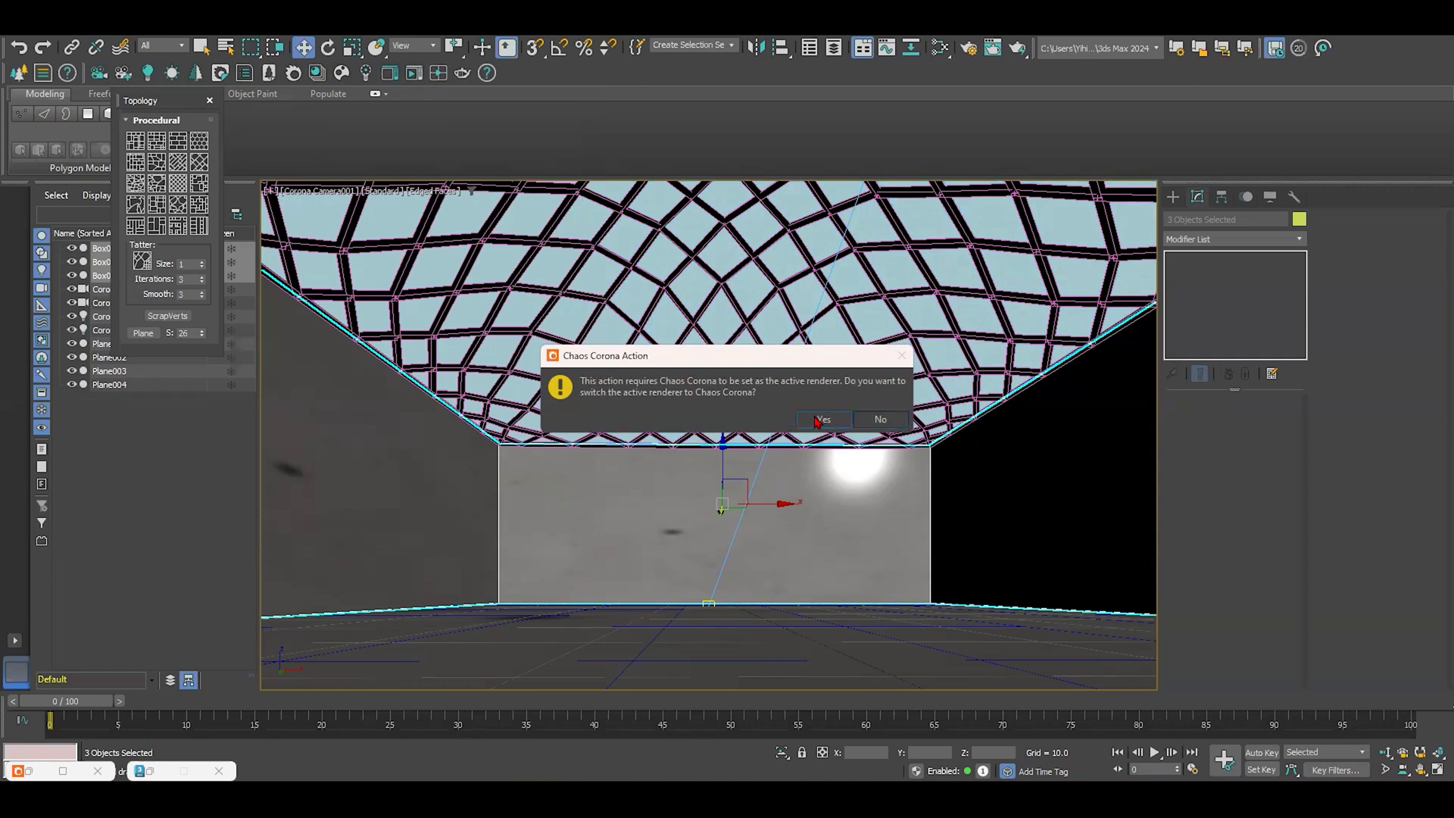
- Confirm Chaos Corona as the active renderer and let the interactive render run
left_click(820, 420)
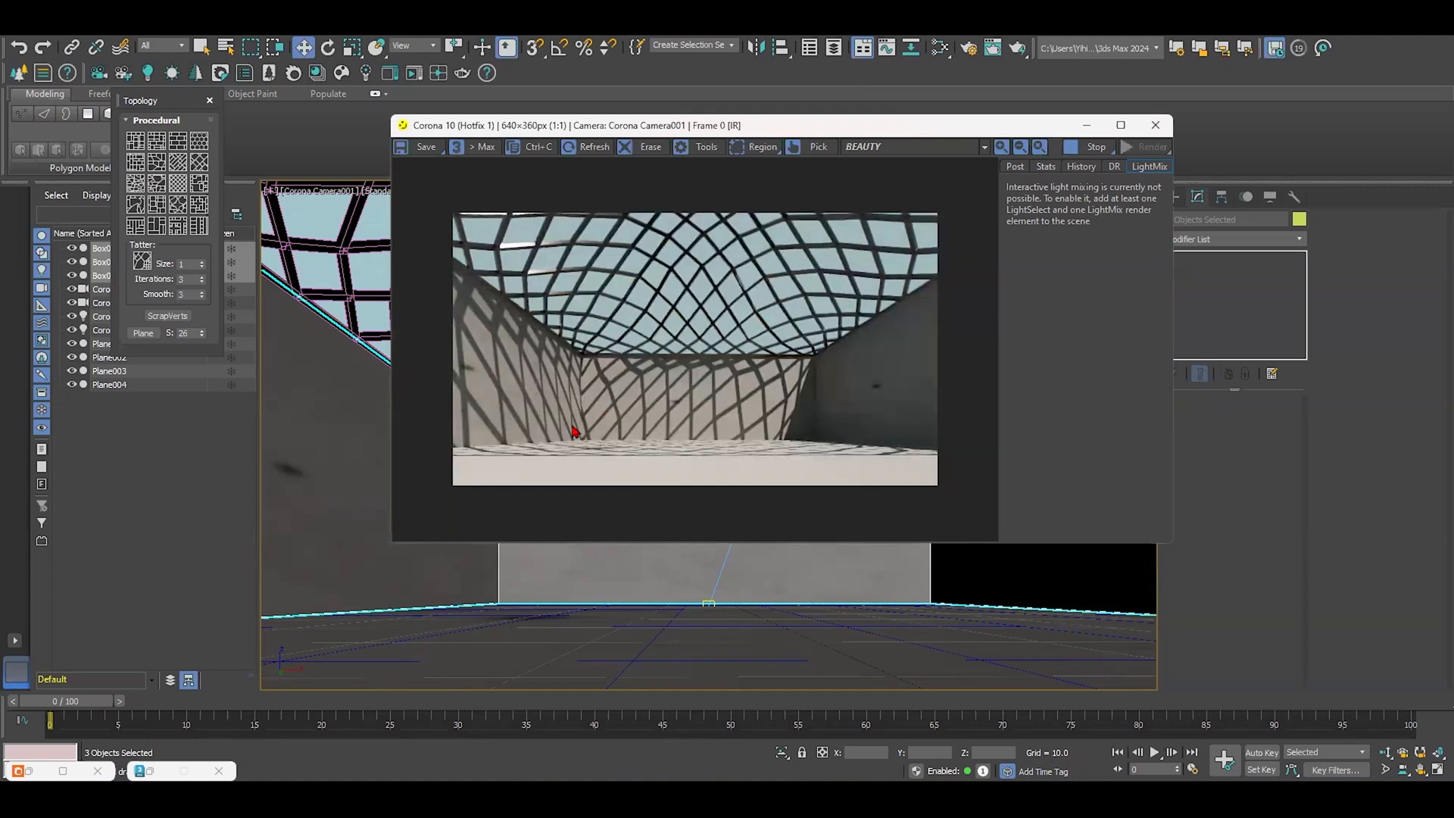
mouse_move(907, 128)
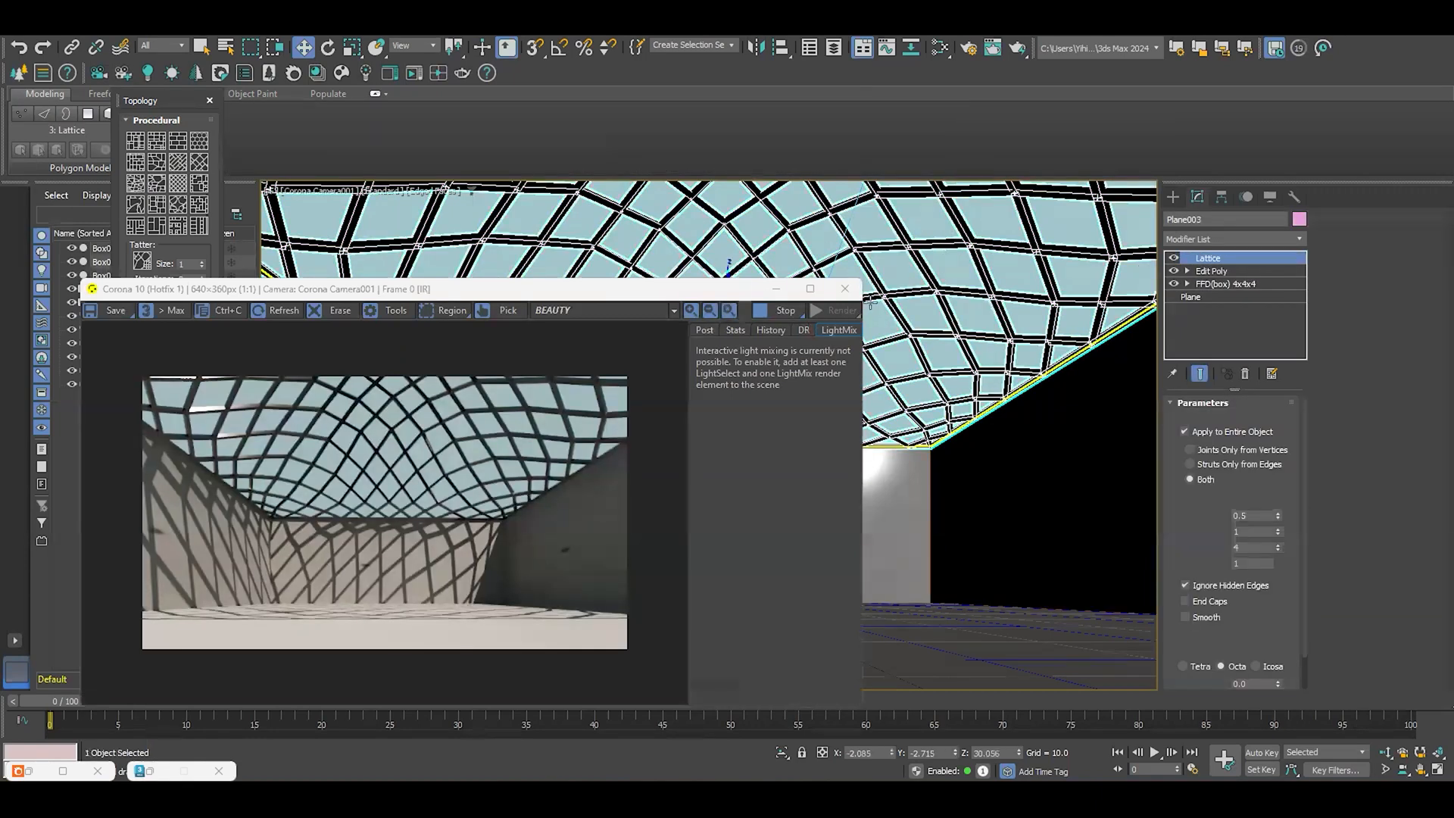
left_click(1192, 297)
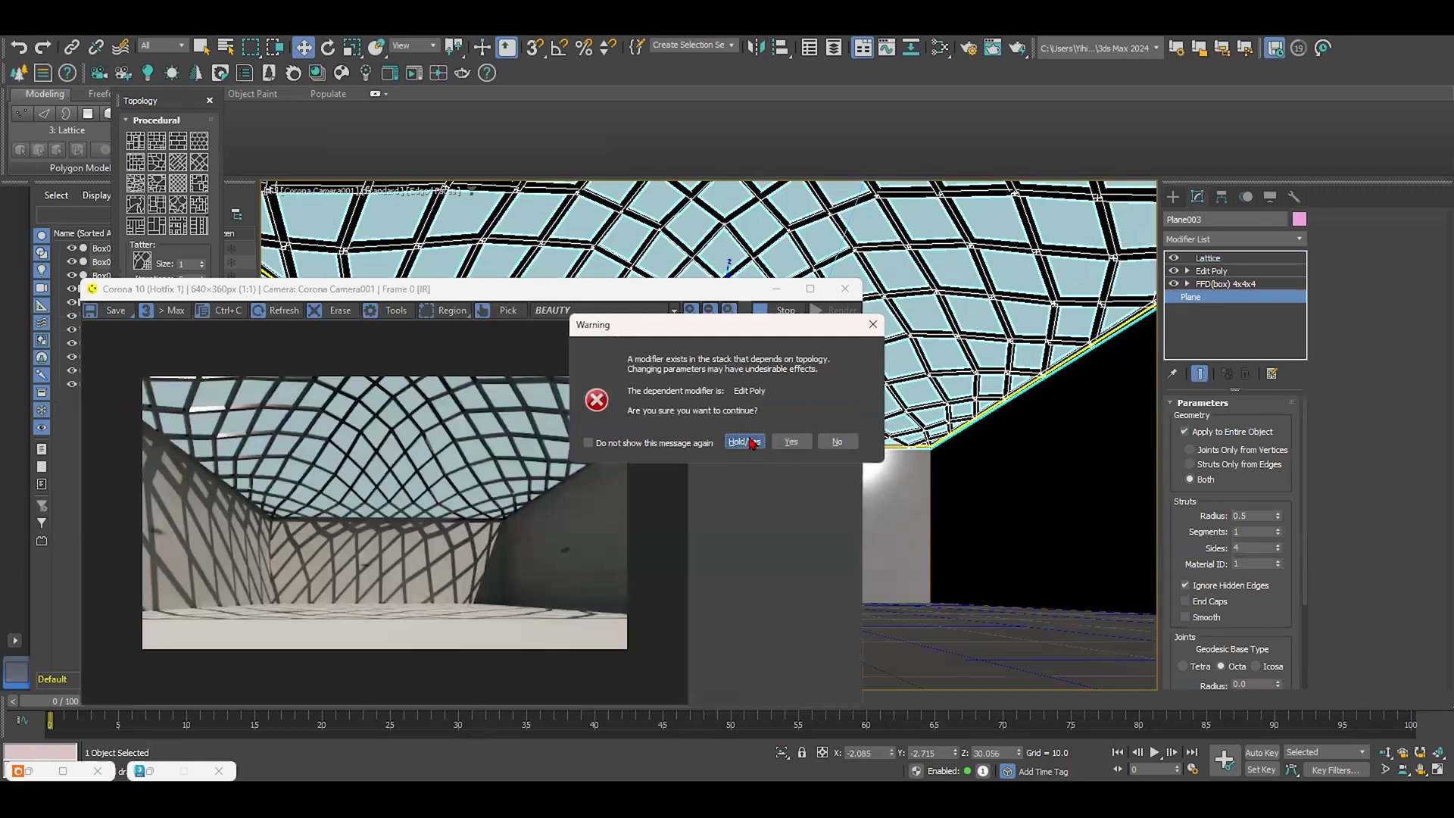
left_click(789, 441)
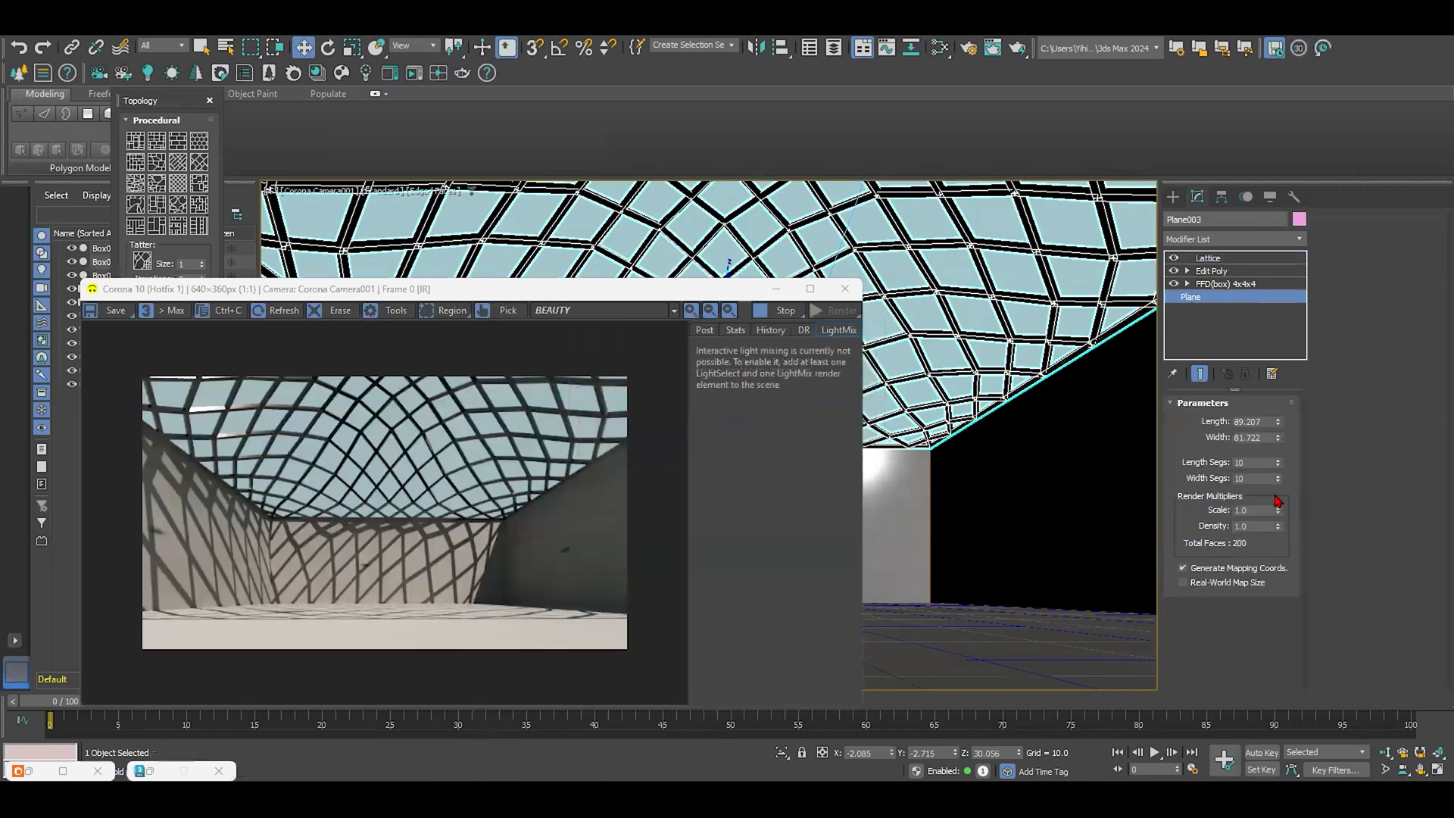
left_click(1278, 474)
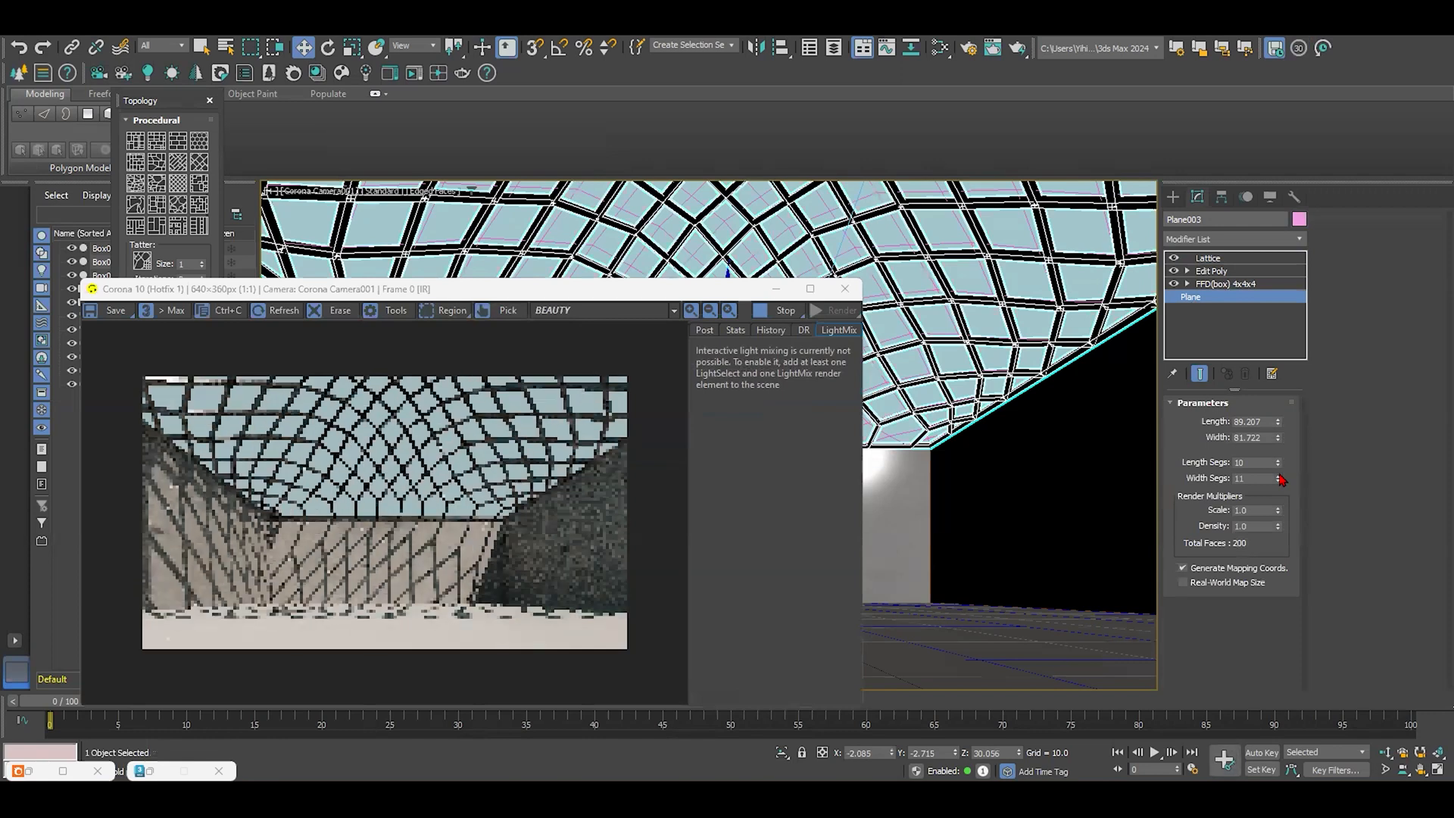
left_click(1278, 474)
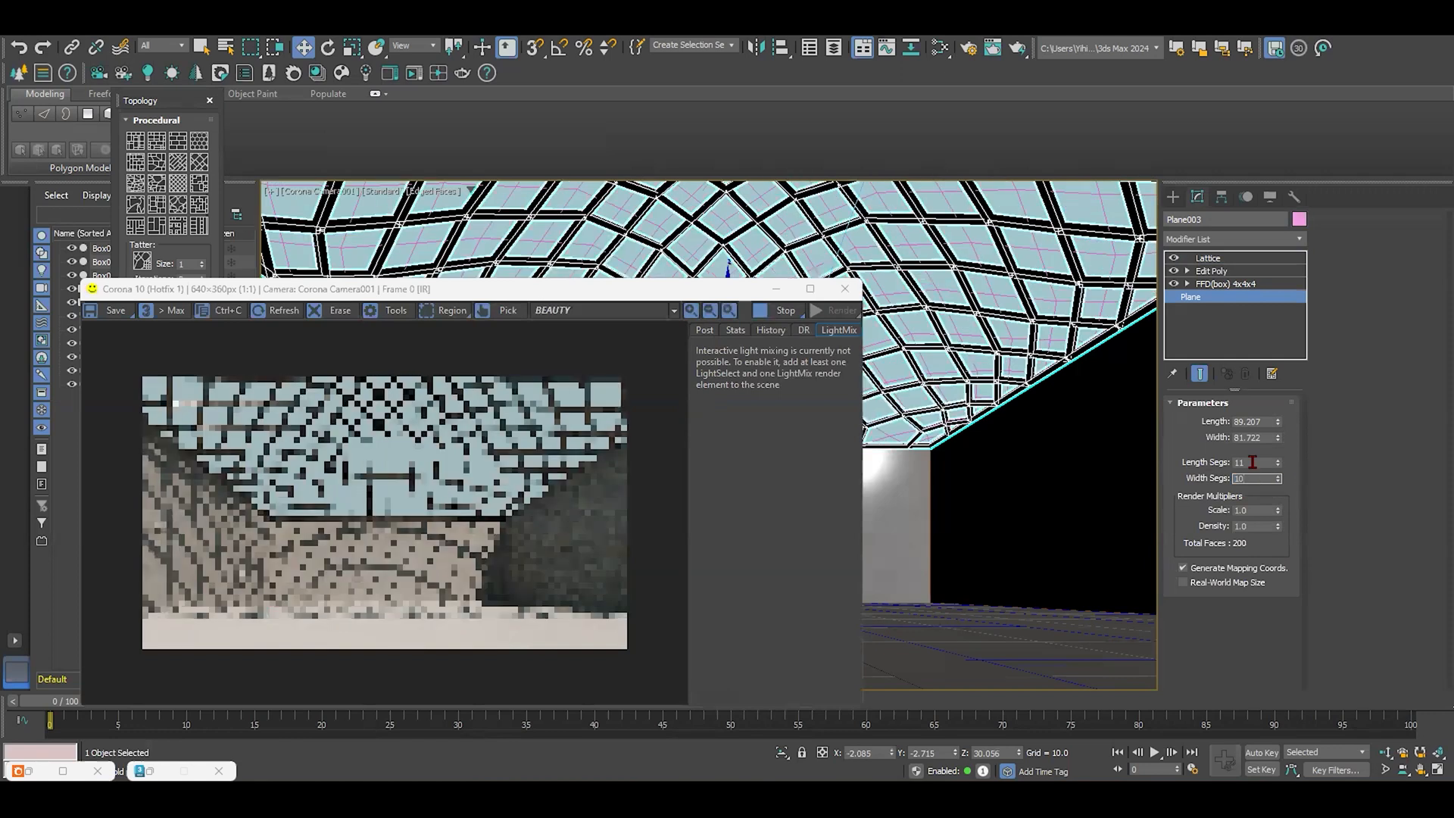
left_click(1277, 465)
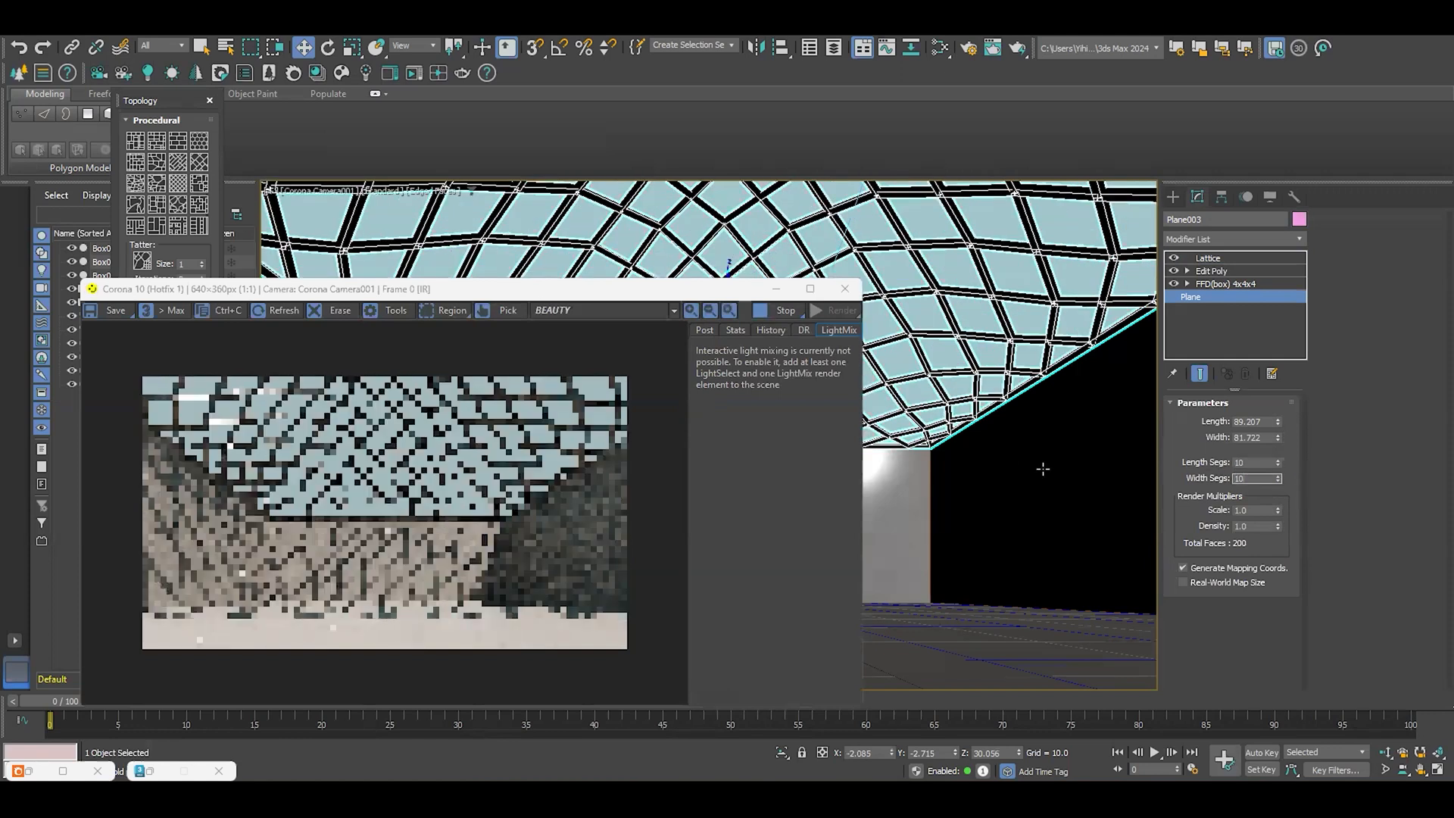